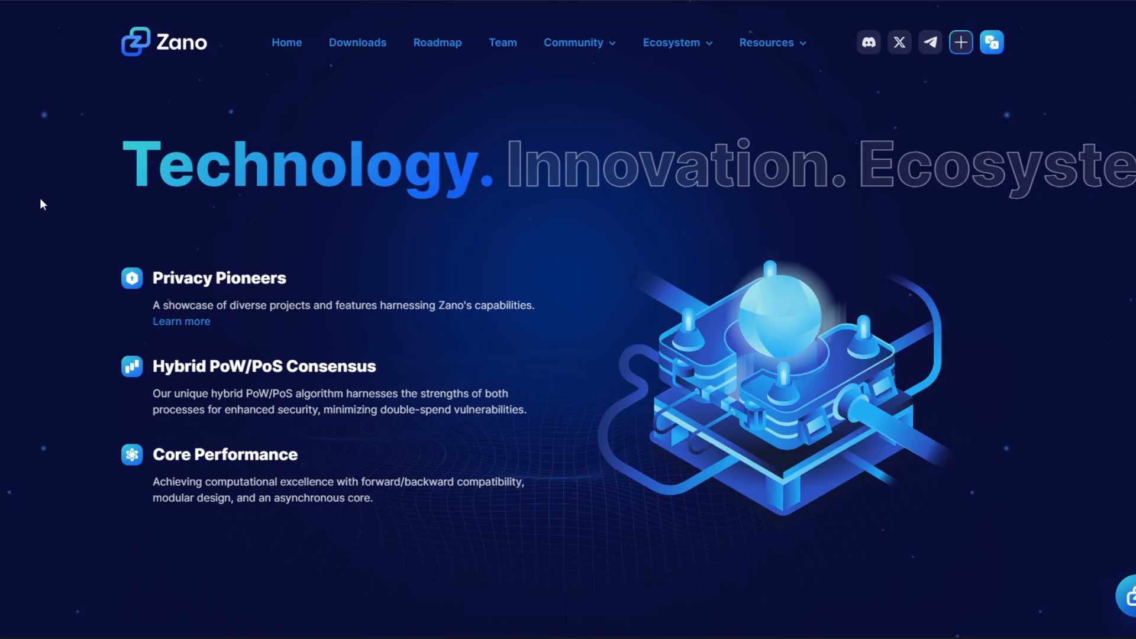
{"action": "mouse_move", "coordinate": [49, 206]}
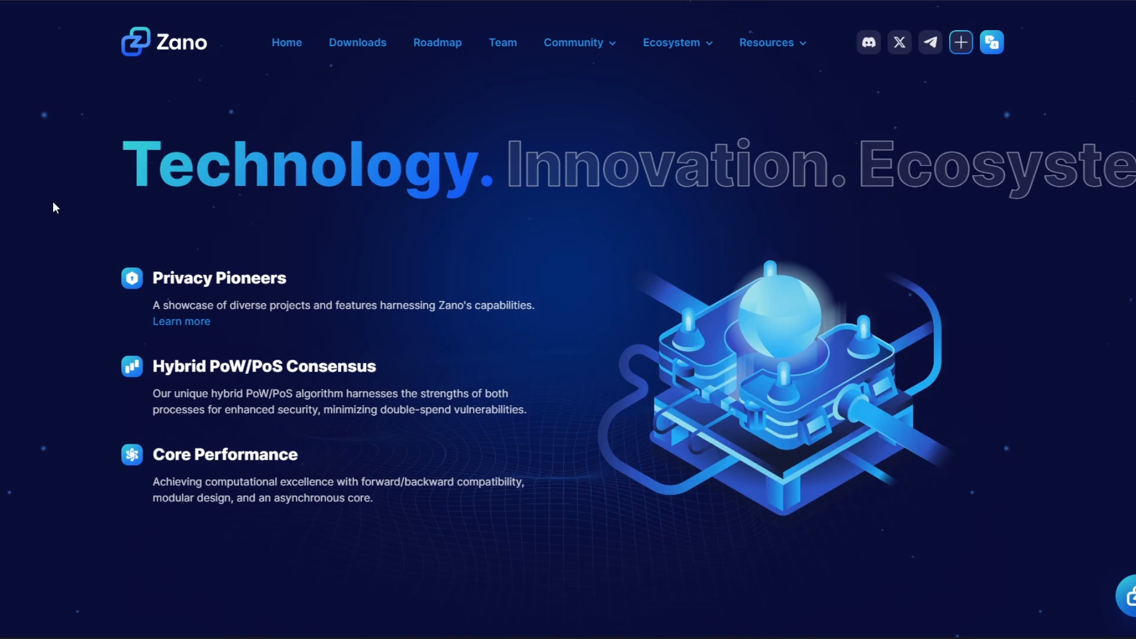
{"action": "mouse_move", "coordinate": [99, 214]}
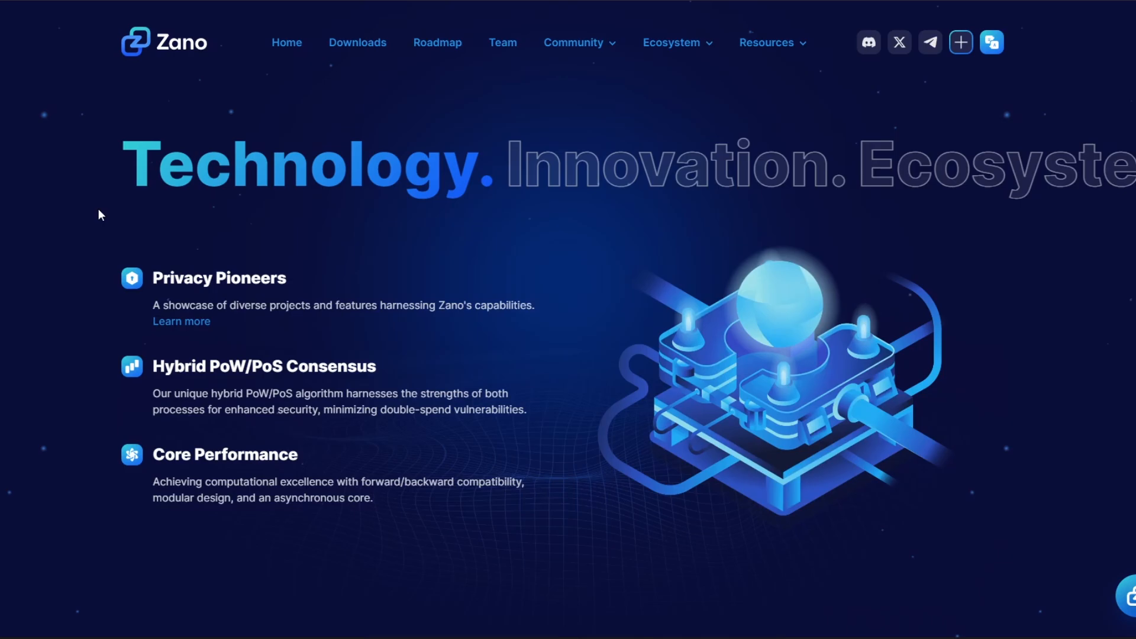
{"action": "mouse_move", "coordinate": [170, 121]}
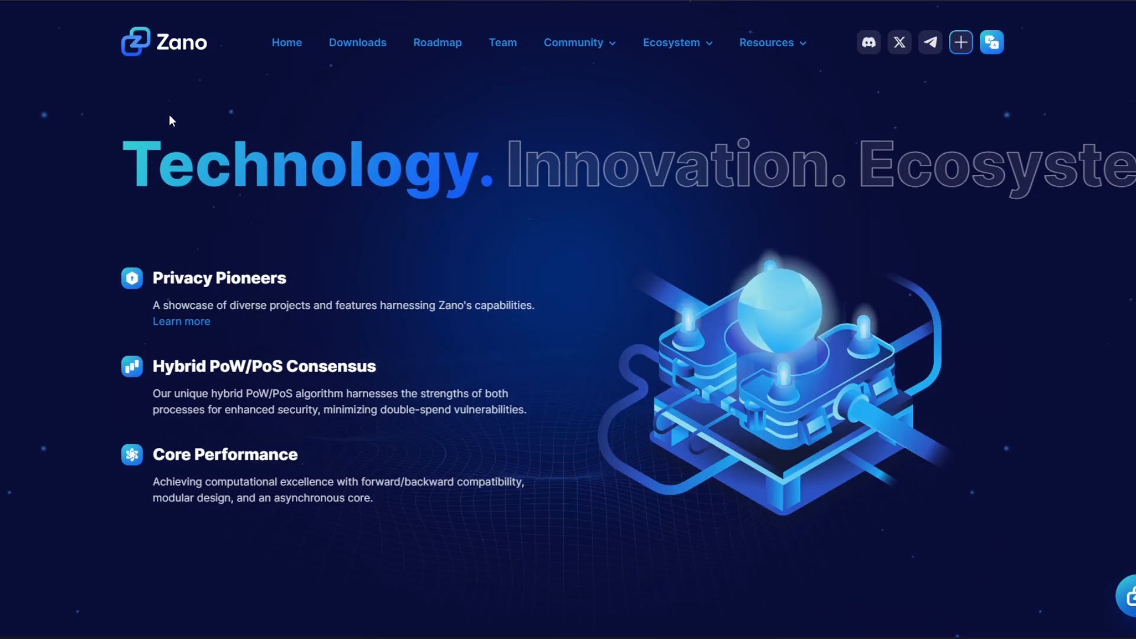
{"action": "mouse_move", "coordinate": [146, 165]}
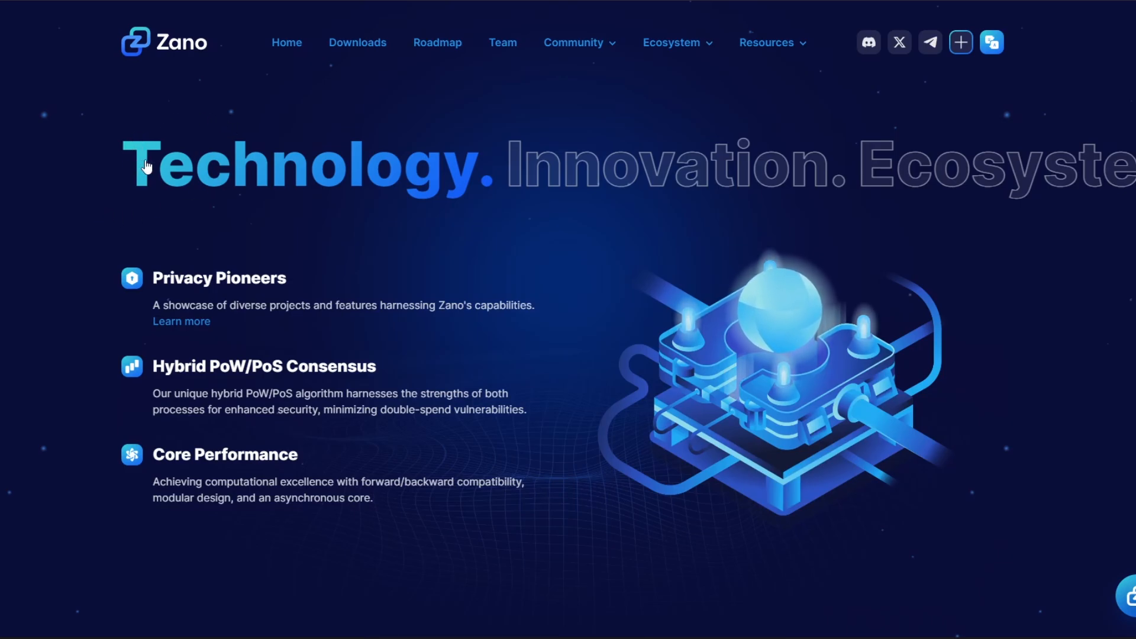
{"action": "mouse_move", "coordinate": [181, 168]}
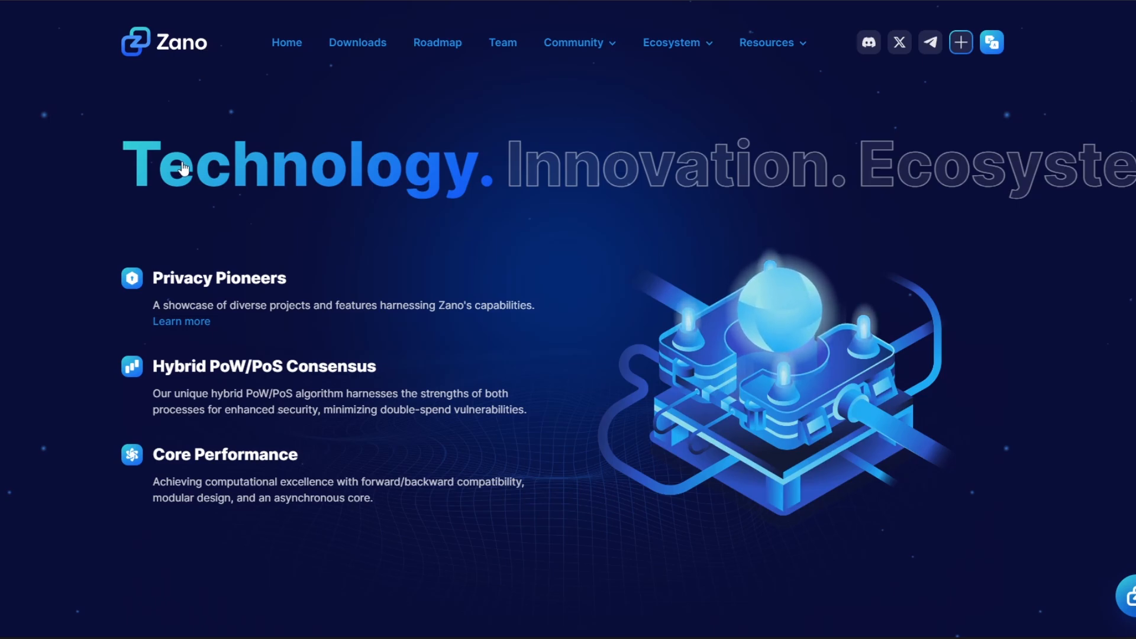
{"action": "mouse_move", "coordinate": [283, 85]}
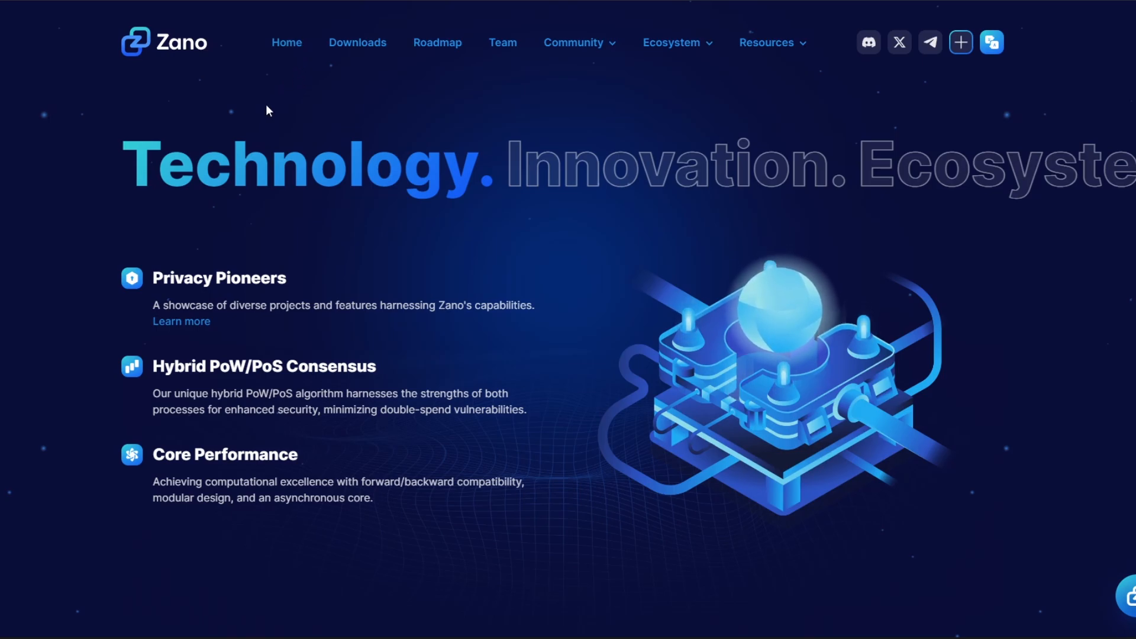
{"action": "mouse_move", "coordinate": [286, 76]}
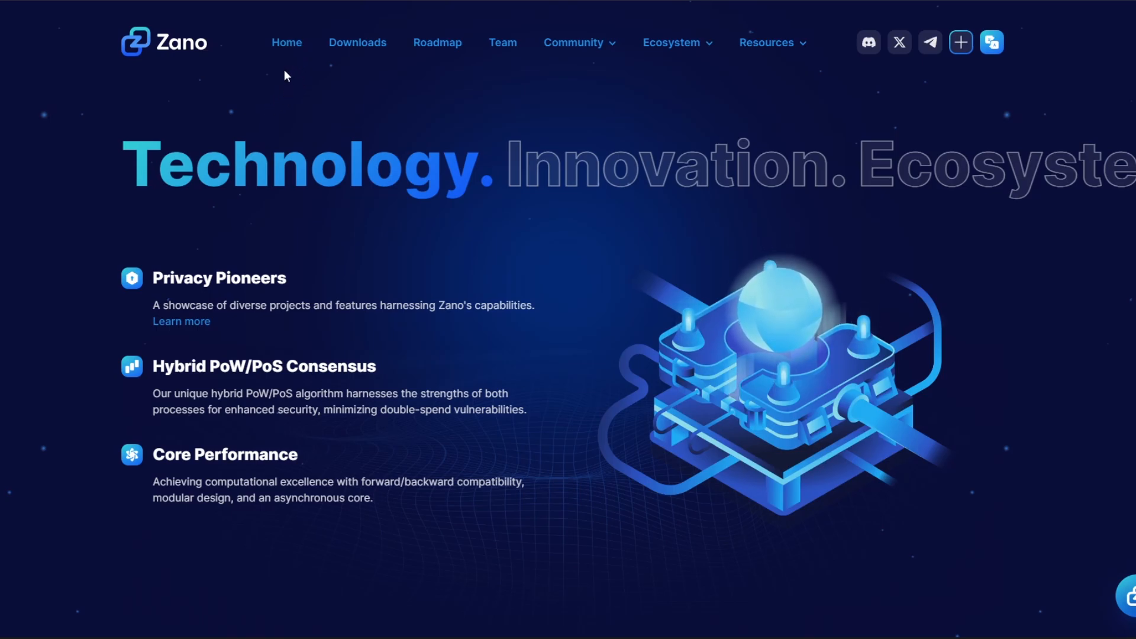
{"action": "mouse_move", "coordinate": [304, 158]}
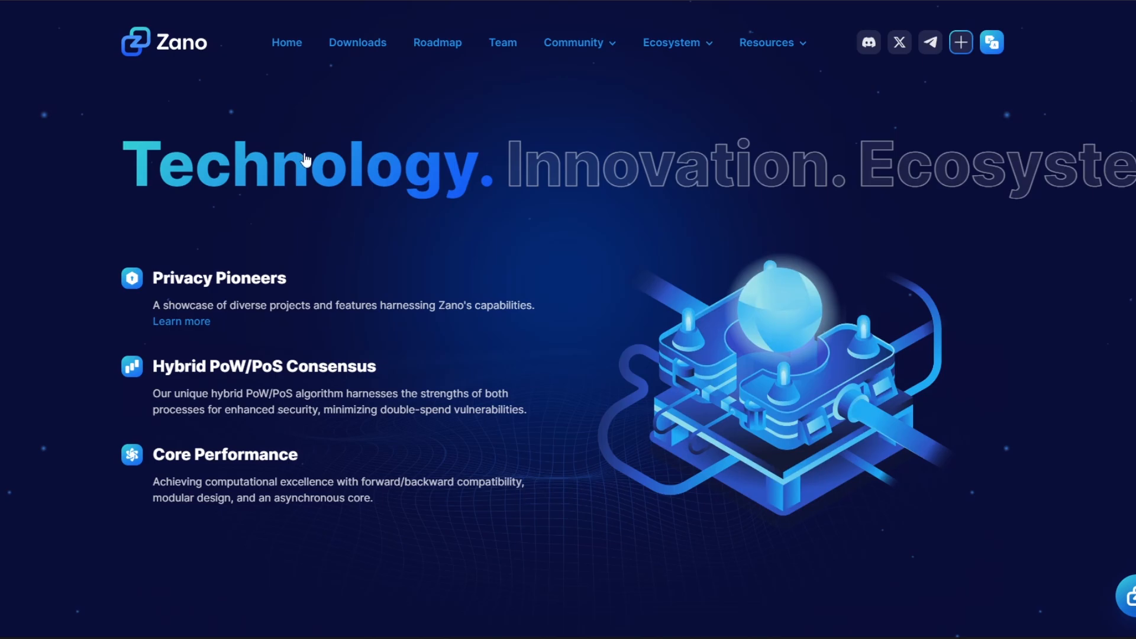
{"action": "mouse_move", "coordinate": [434, 220]}
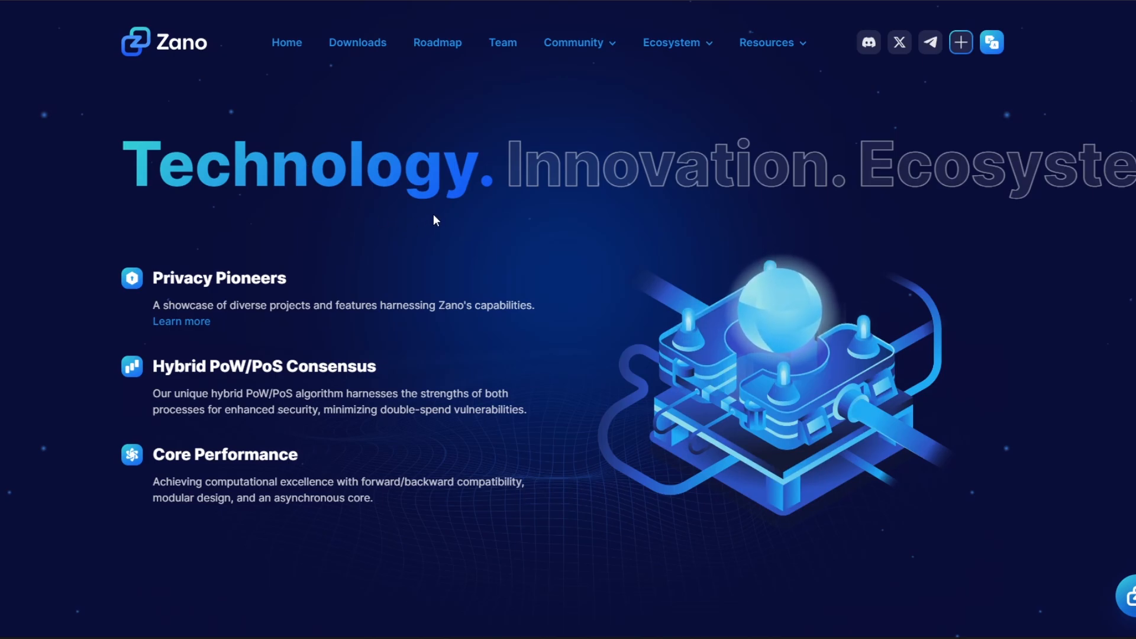
{"action": "mouse_move", "coordinate": [437, 93]}
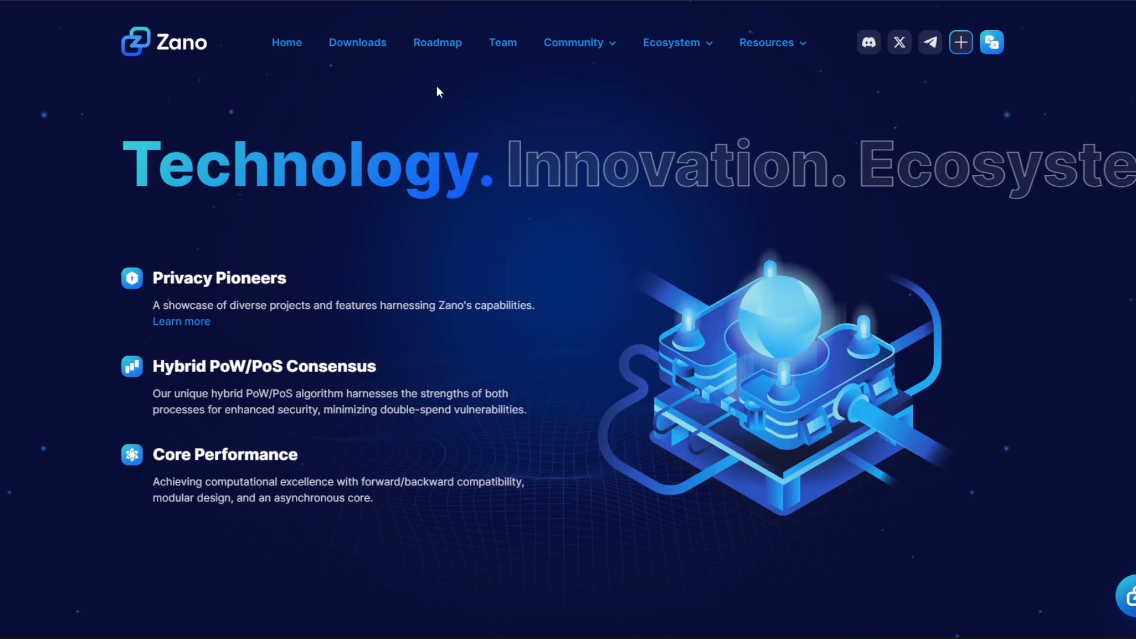
Step: Go to Ecosystem > Wallets and look through the Desktop, Mobile and Extension download sections
{"action": "left_click", "coordinate": [672, 42]}
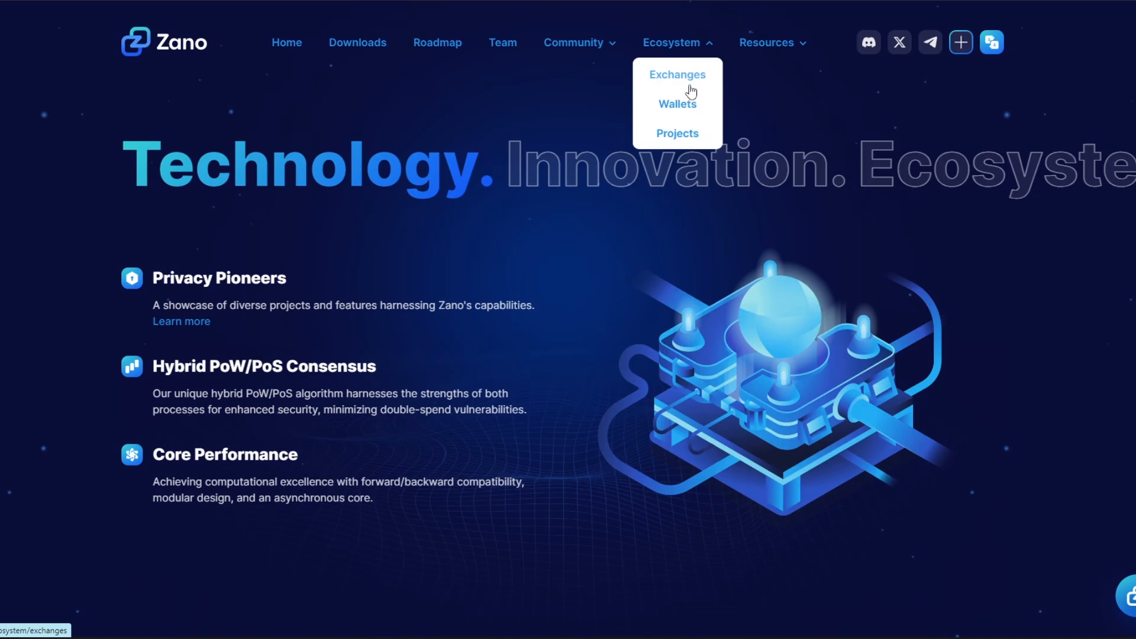
{"action": "mouse_move", "coordinate": [677, 104]}
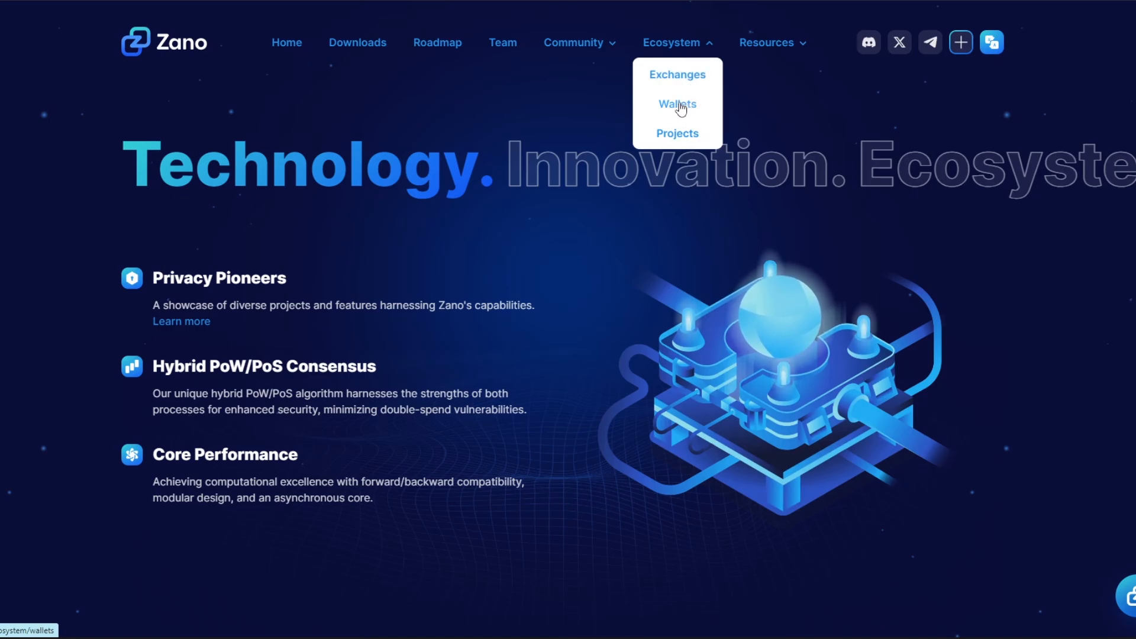
{"action": "left_click", "coordinate": [676, 104]}
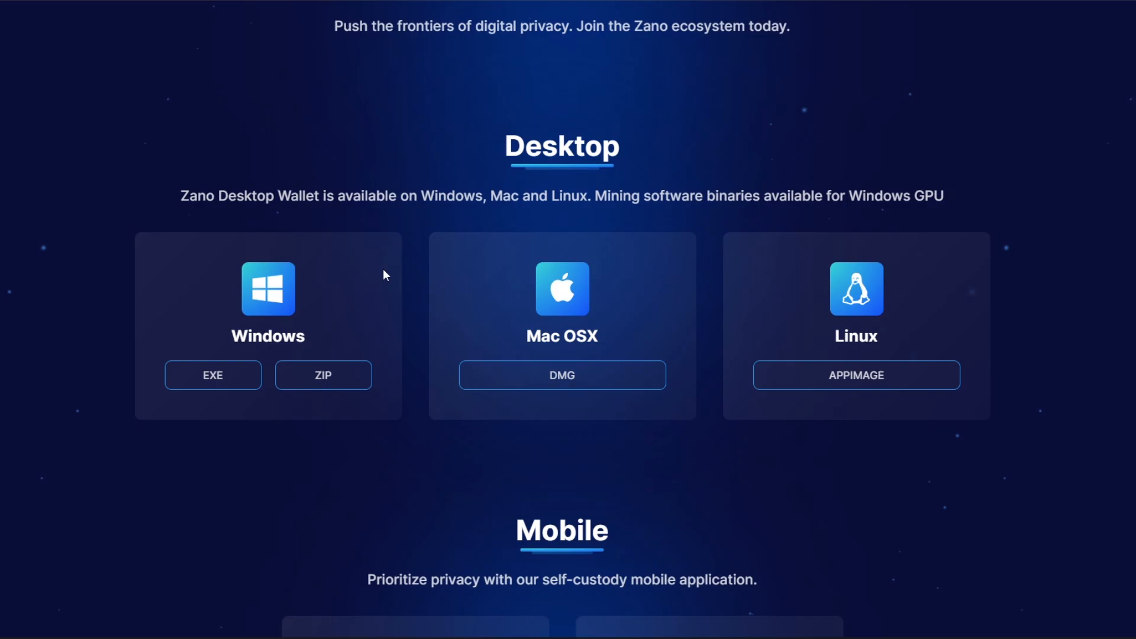
{"action": "mouse_move", "coordinate": [405, 272]}
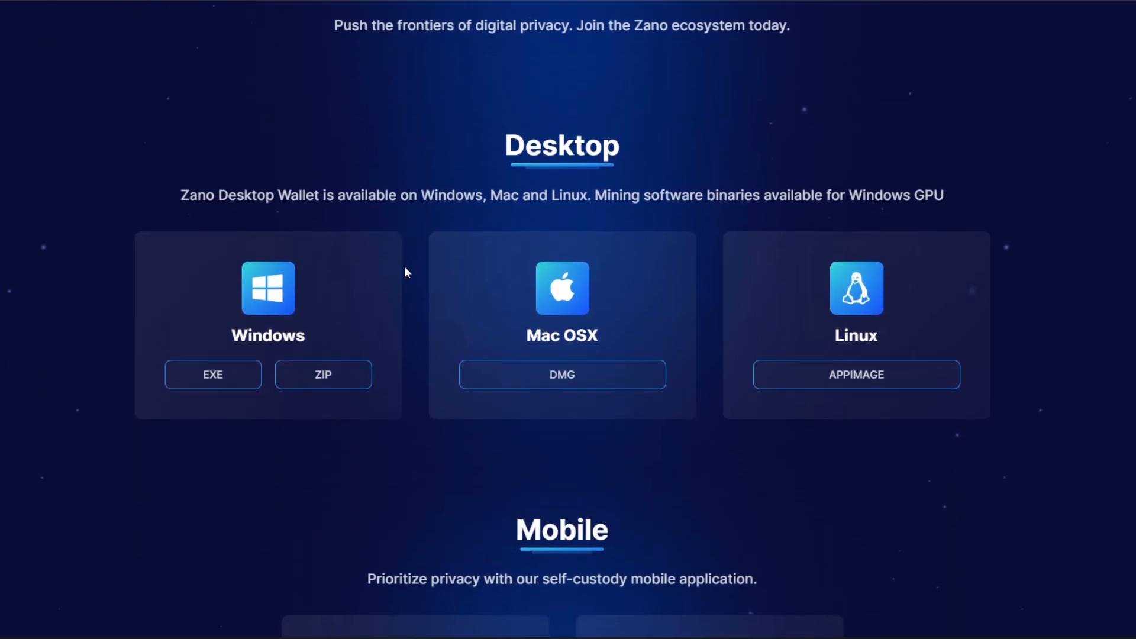
{"action": "scroll", "scroll_direction": "down", "scroll_amount": 3}
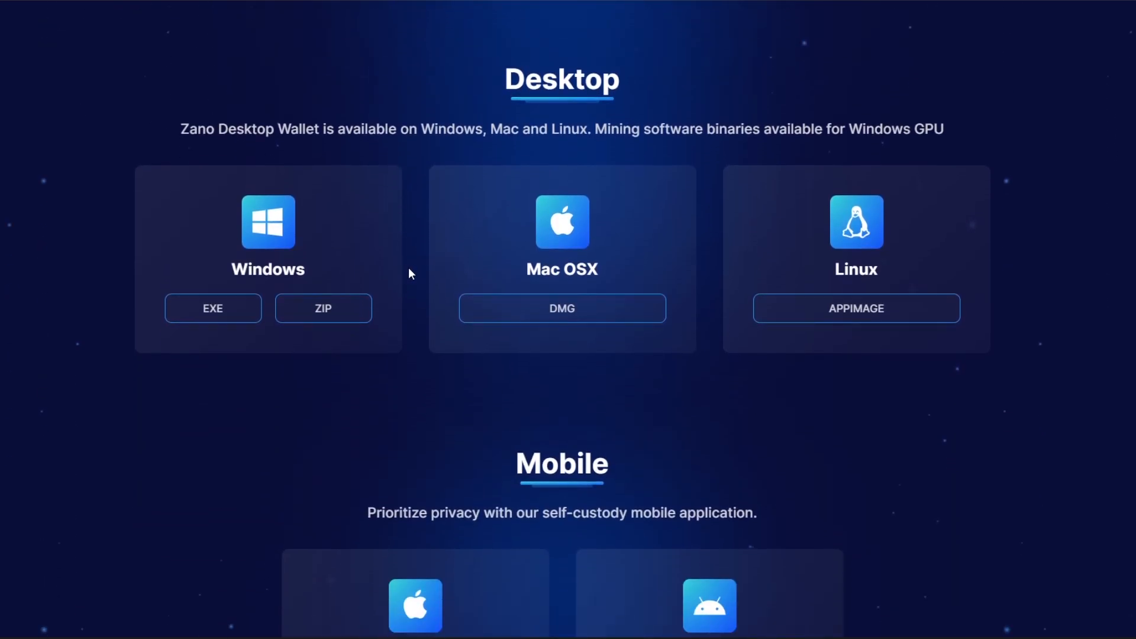
{"action": "scroll", "scroll_direction": "down", "scroll_amount": 3}
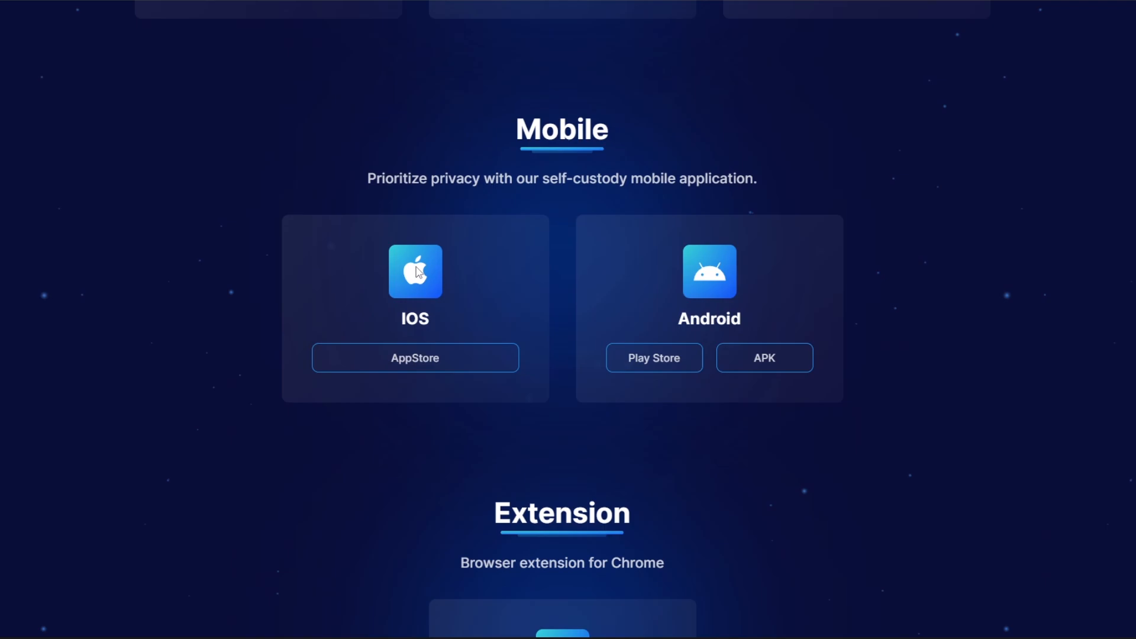
{"action": "scroll", "scroll_direction": "down", "scroll_amount": 3}
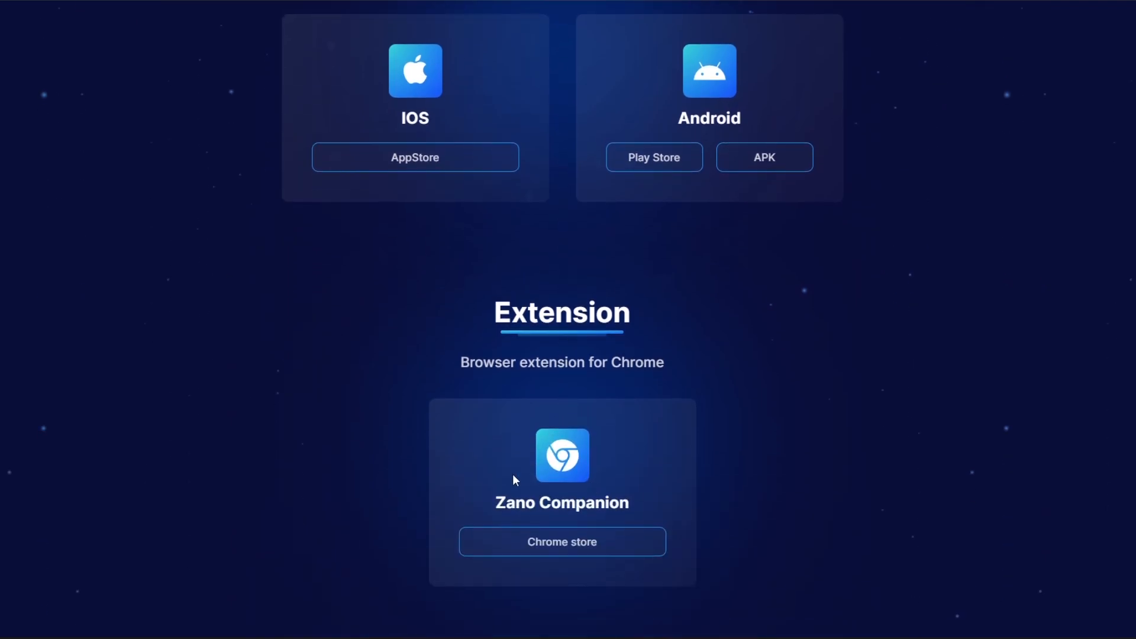
{"action": "scroll", "scroll_direction": "up", "scroll_amount": 3}
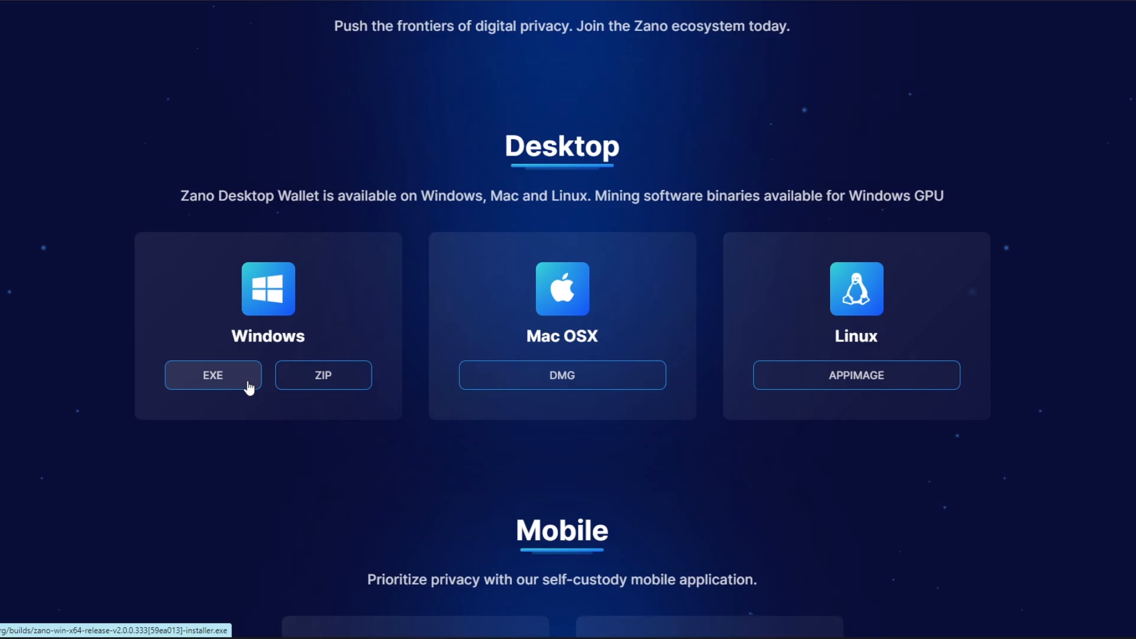
{"action": "mouse_move", "coordinate": [593, 291]}
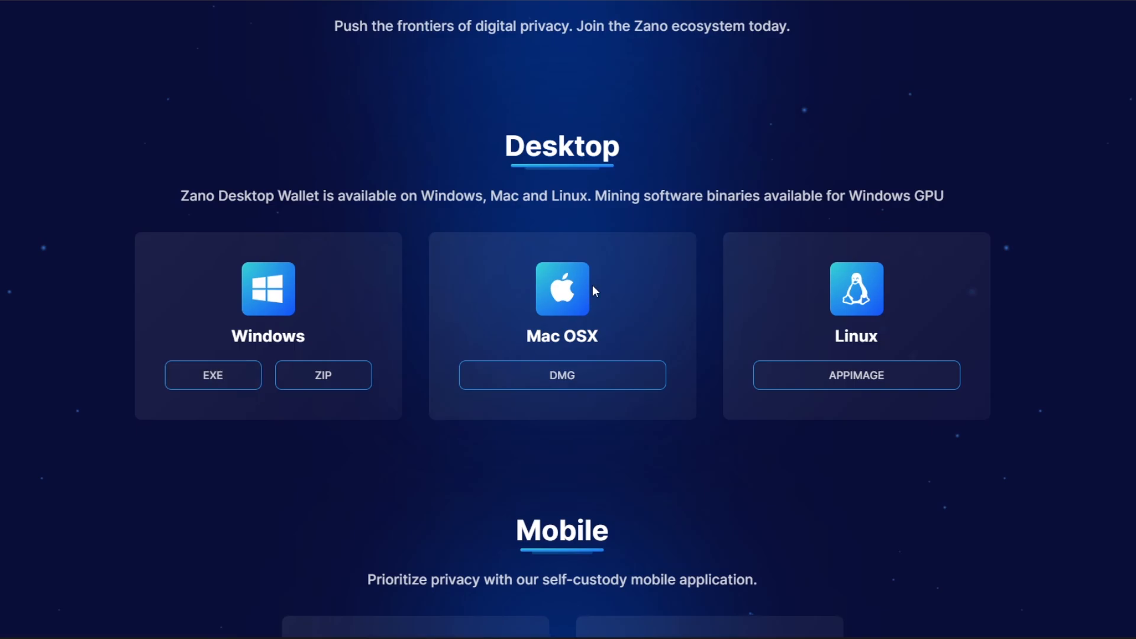
{"action": "mouse_move", "coordinate": [852, 302]}
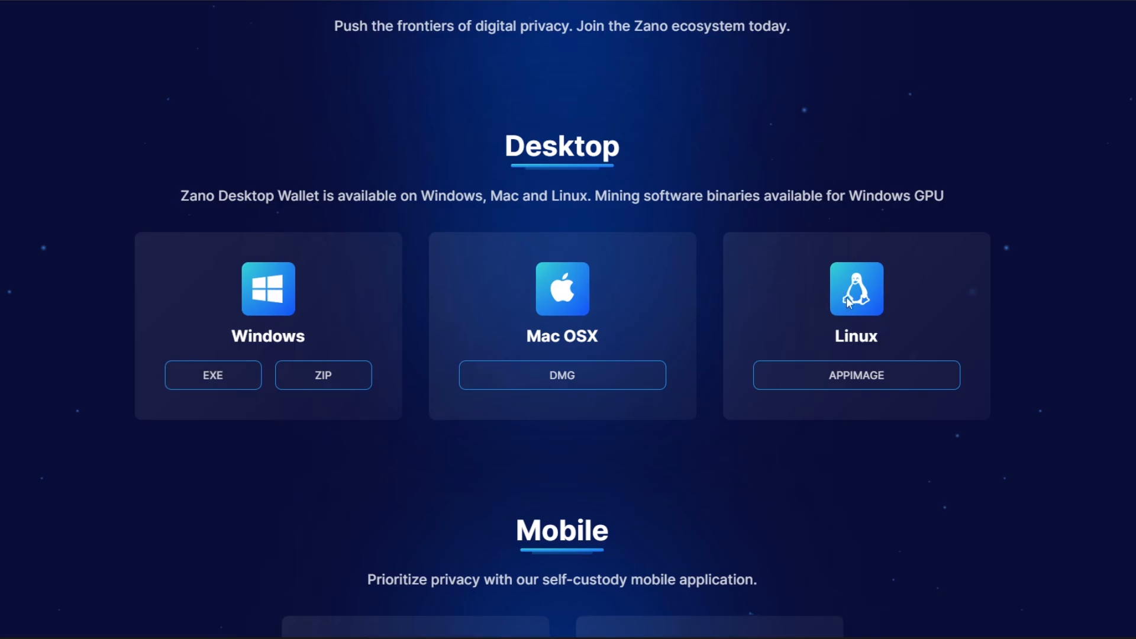
{"action": "mouse_move", "coordinate": [538, 363]}
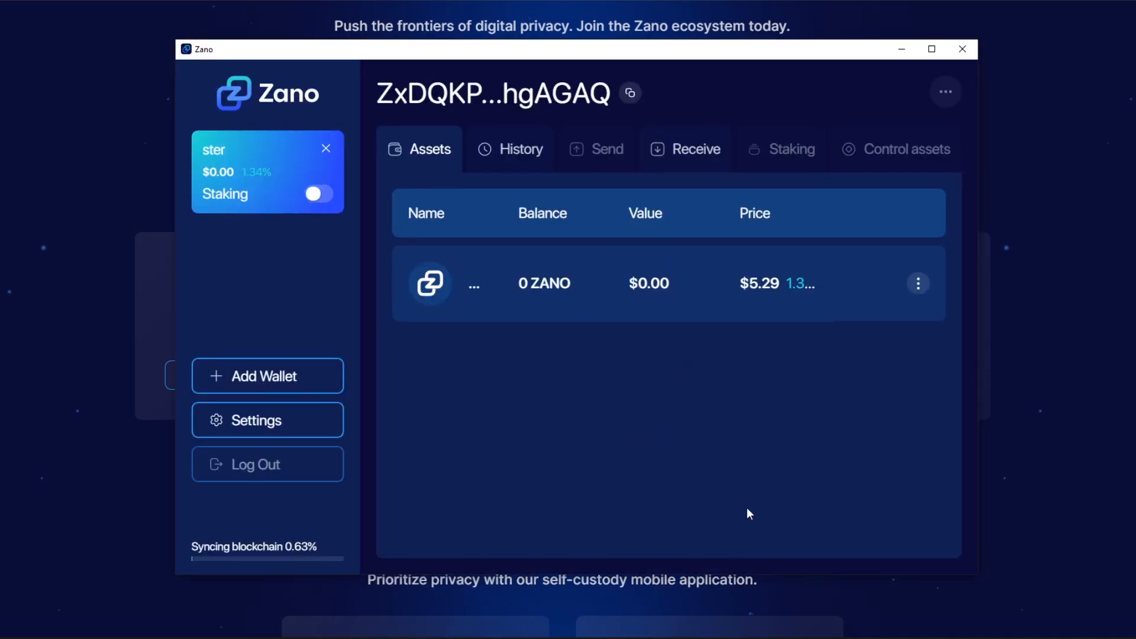
{"action": "mouse_move", "coordinate": [257, 147]}
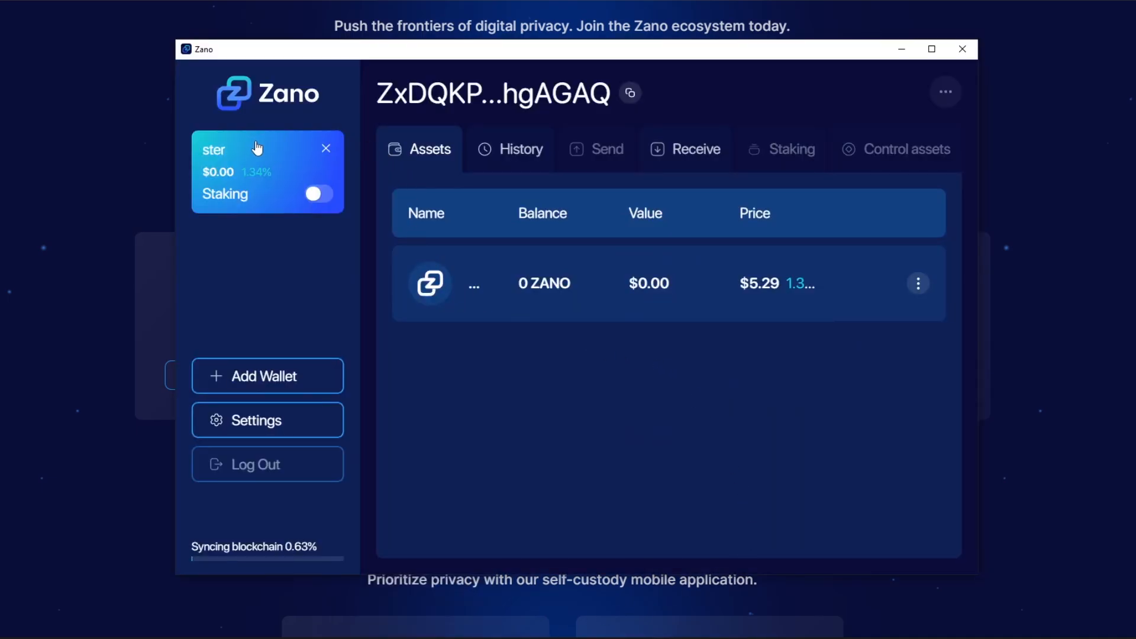
{"action": "mouse_move", "coordinate": [289, 180]}
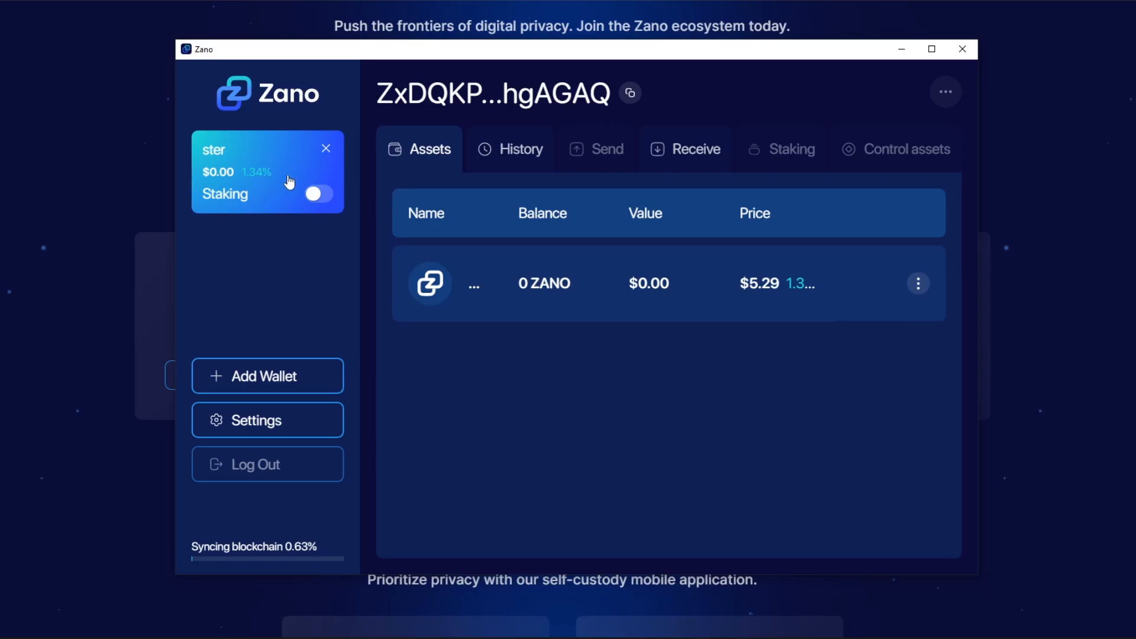
{"action": "mouse_move", "coordinate": [291, 184]}
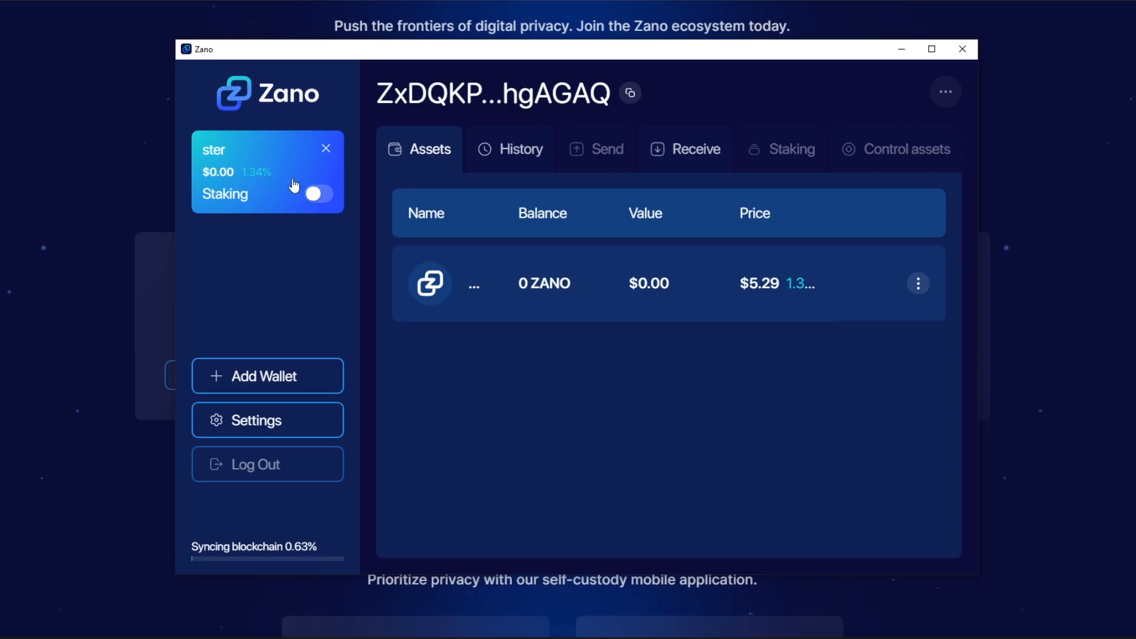
{"action": "mouse_move", "coordinate": [375, 216]}
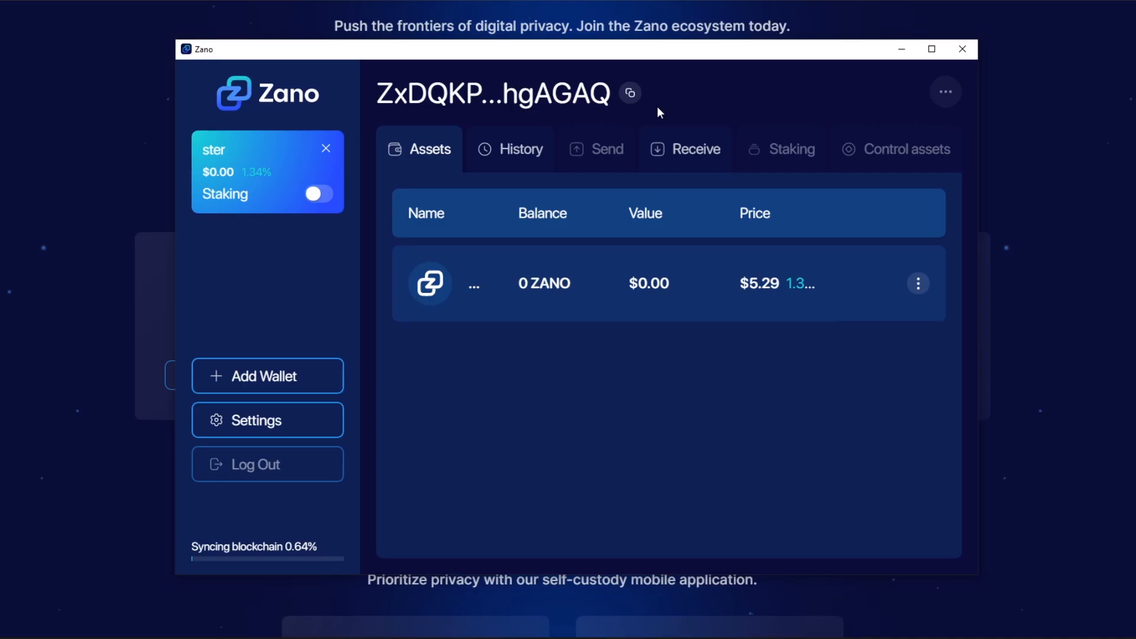
{"action": "mouse_move", "coordinate": [685, 149]}
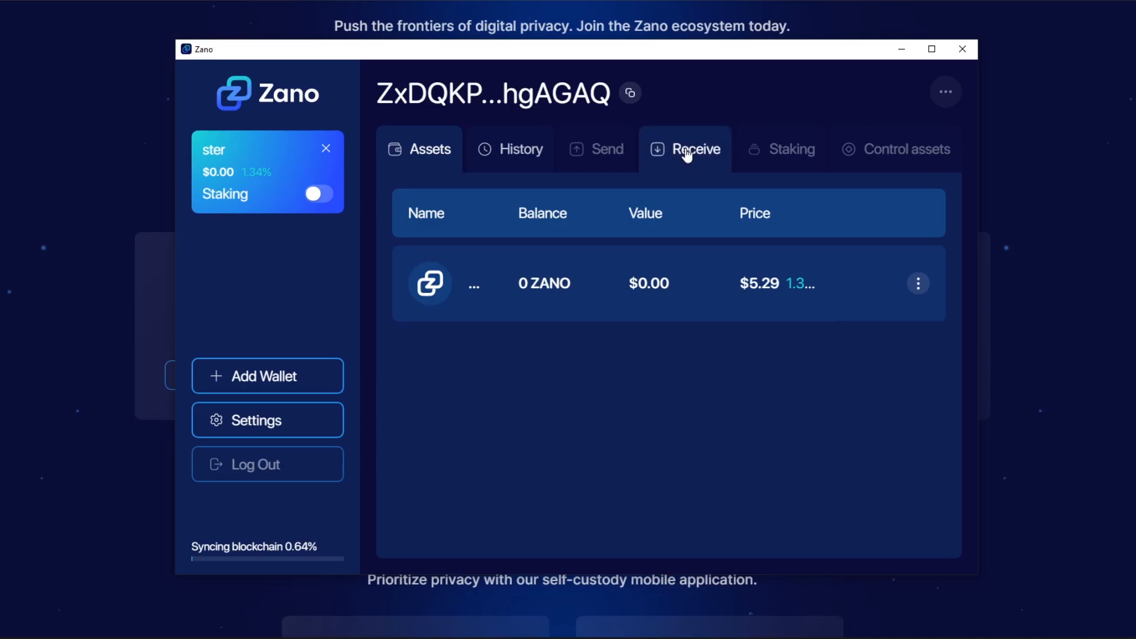
{"action": "mouse_move", "coordinate": [695, 157]}
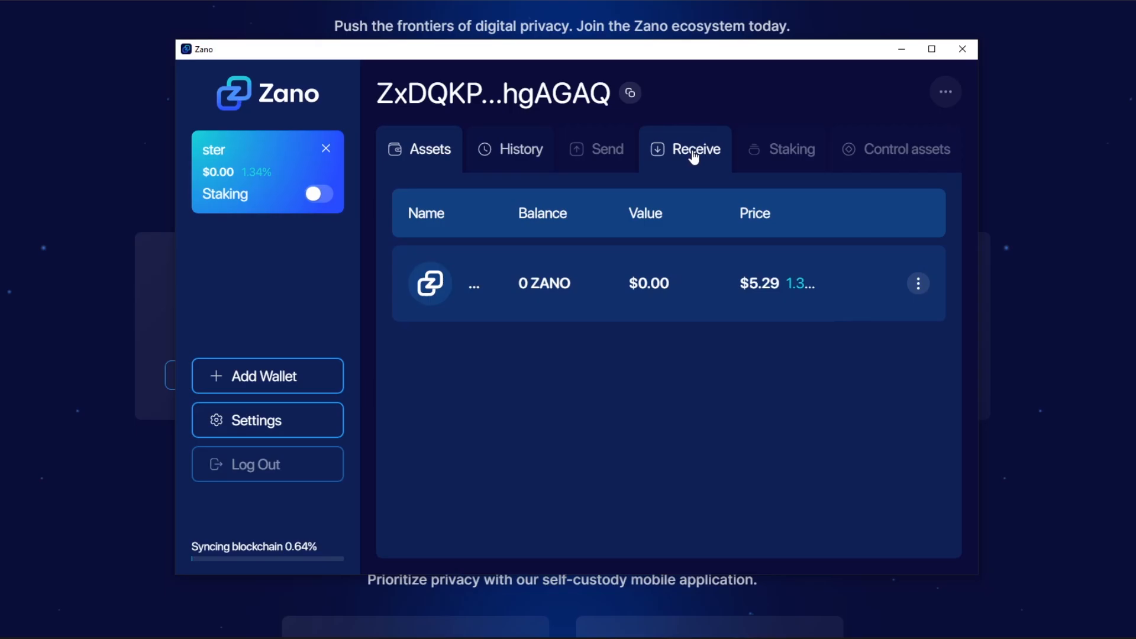
Step: Show the wallet's Receive view with its QR code and receiving address
{"action": "left_click", "coordinate": [685, 149]}
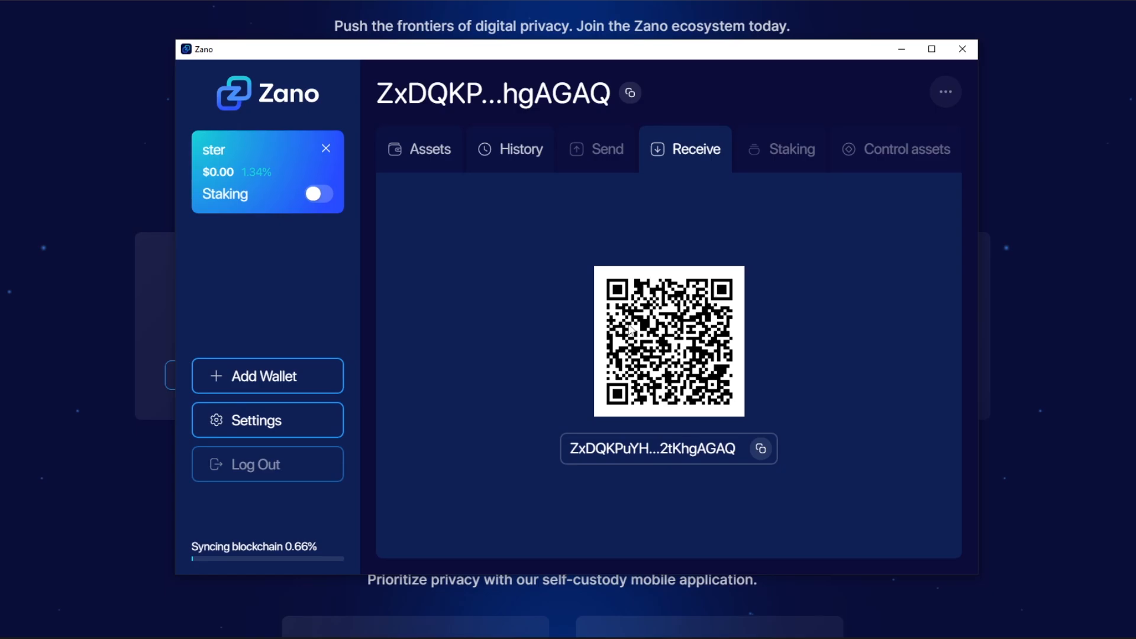
{"action": "mouse_move", "coordinate": [496, 243]}
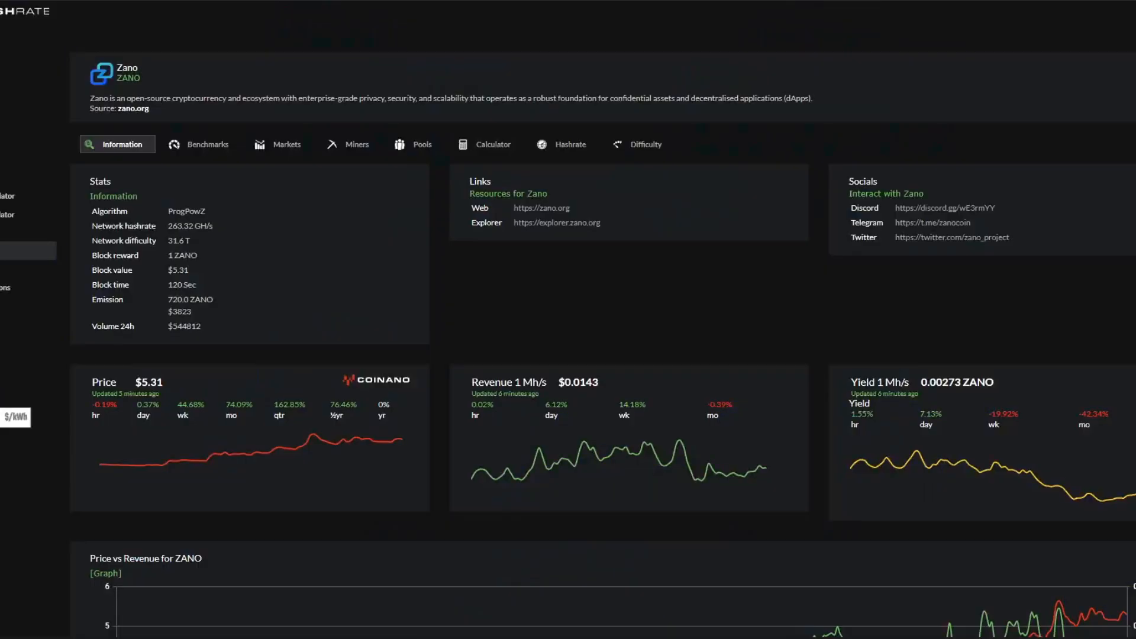
{"action": "mouse_move", "coordinate": [20, 23]}
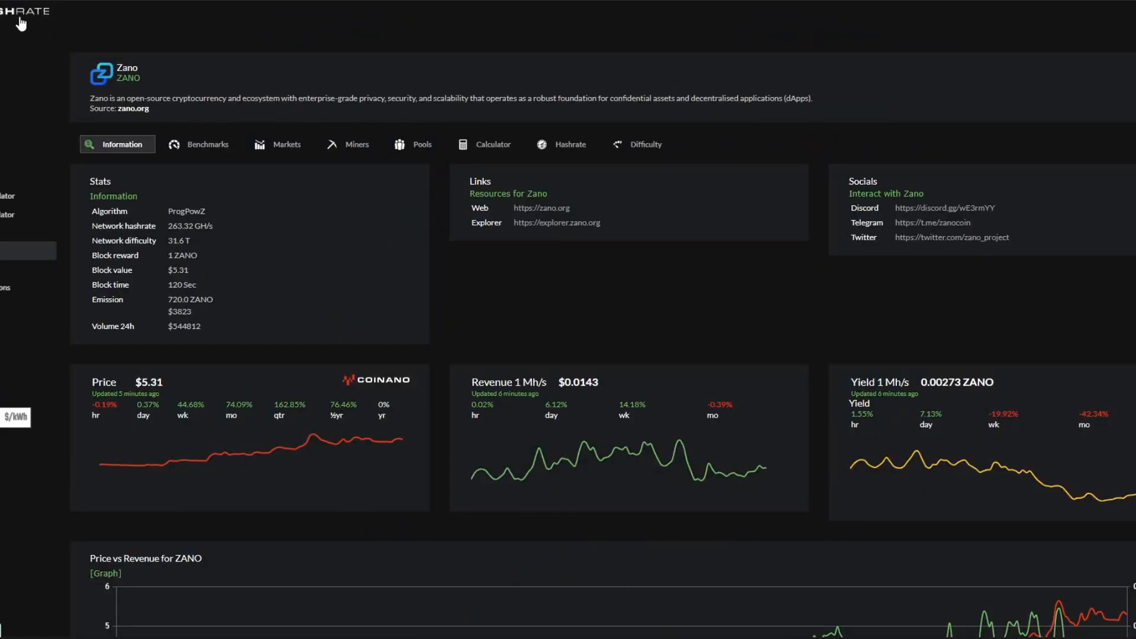
{"action": "mouse_move", "coordinate": [345, 169]}
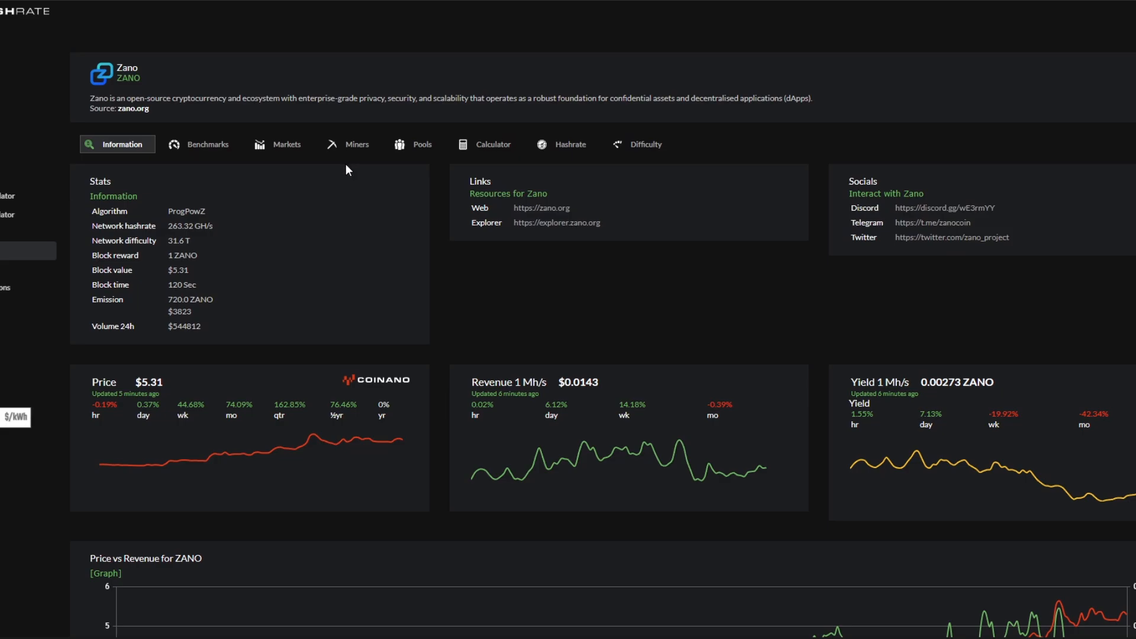
Step: Show the Miners list for Zano: SRBMiner, Trex and WildrigMulti with fees and algorithms
{"action": "left_click", "coordinate": [351, 145]}
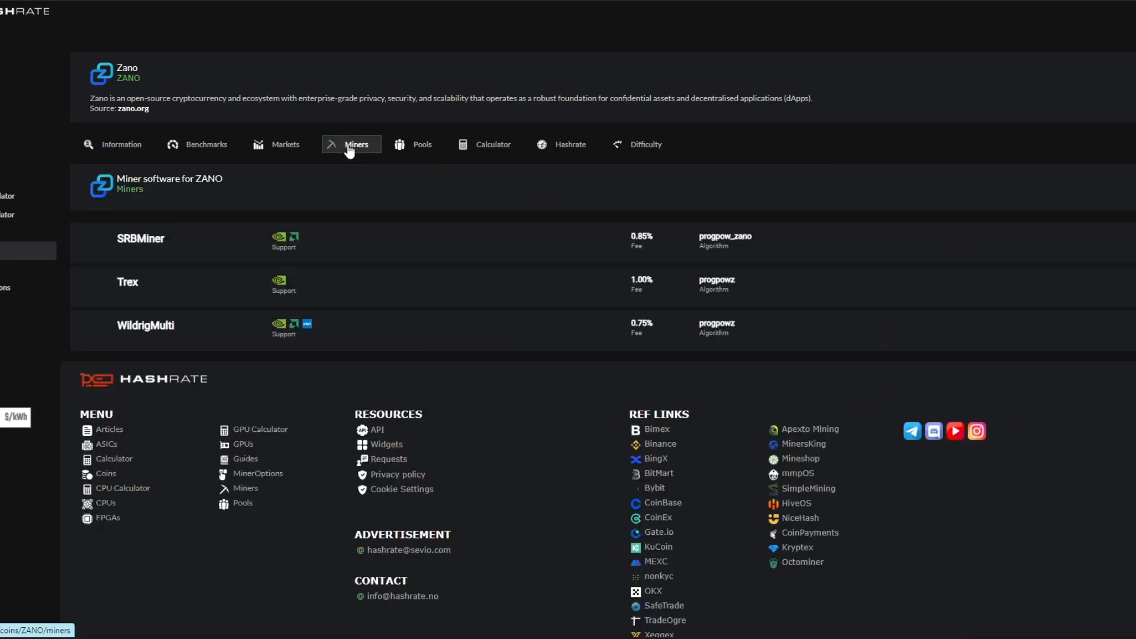
{"action": "mouse_move", "coordinate": [152, 253]}
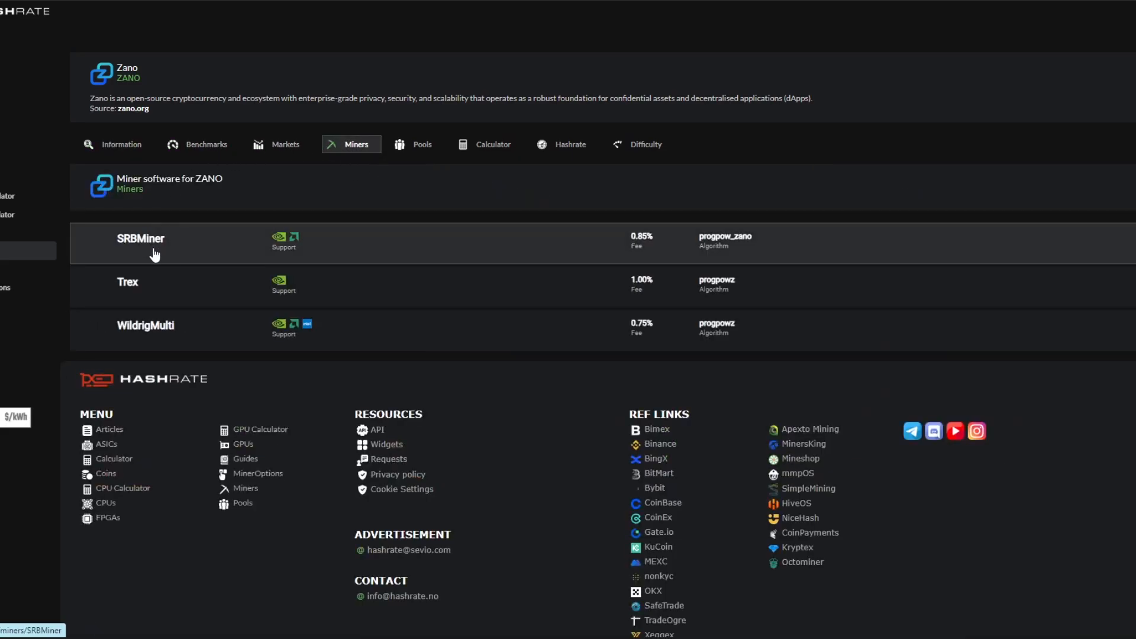
{"action": "mouse_move", "coordinate": [141, 335]}
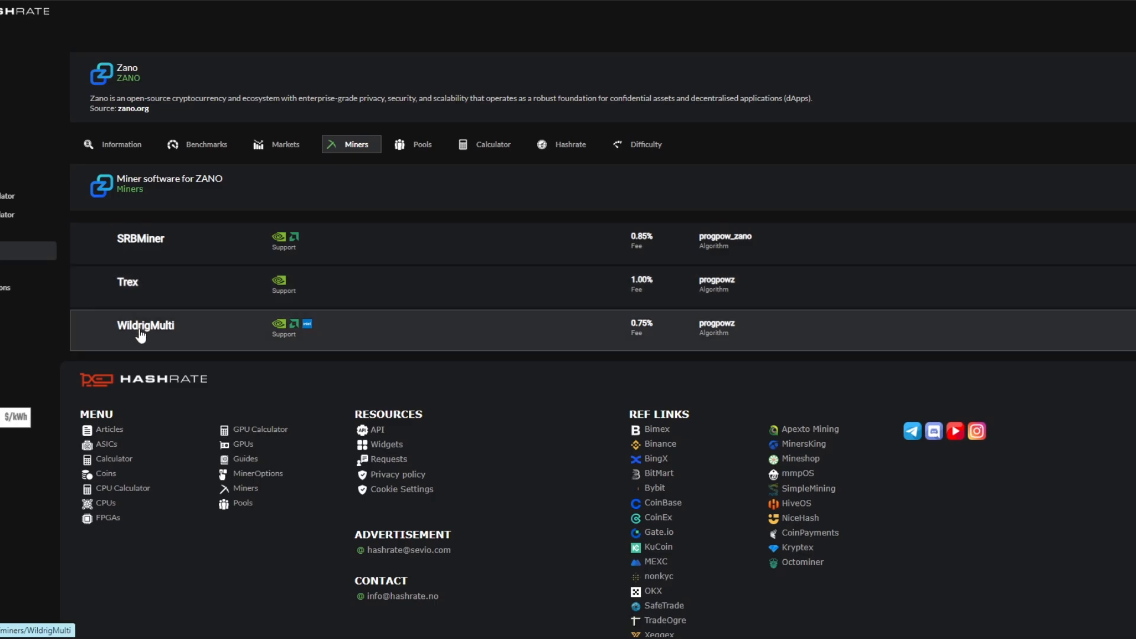
{"action": "mouse_move", "coordinate": [300, 333]}
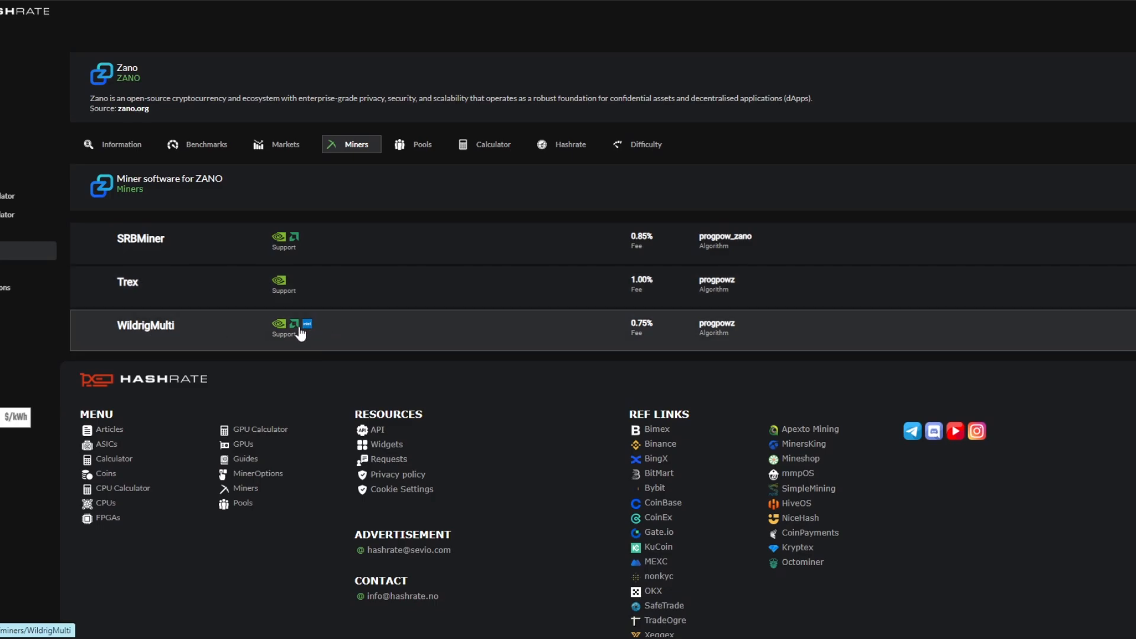
{"action": "mouse_move", "coordinate": [345, 333]}
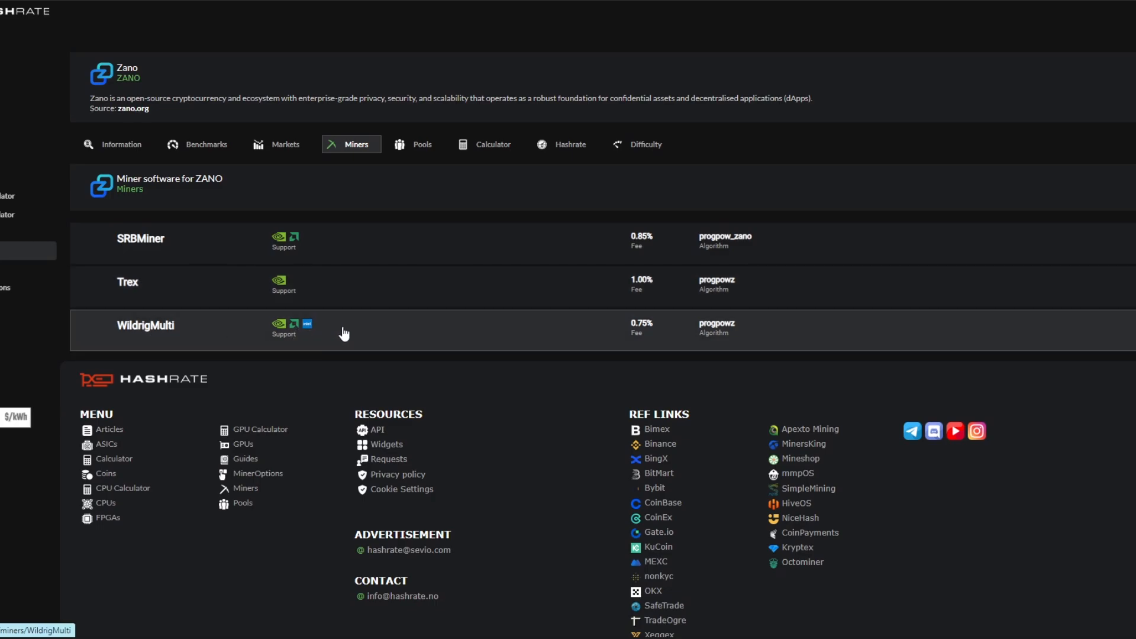
{"action": "mouse_move", "coordinate": [307, 255]}
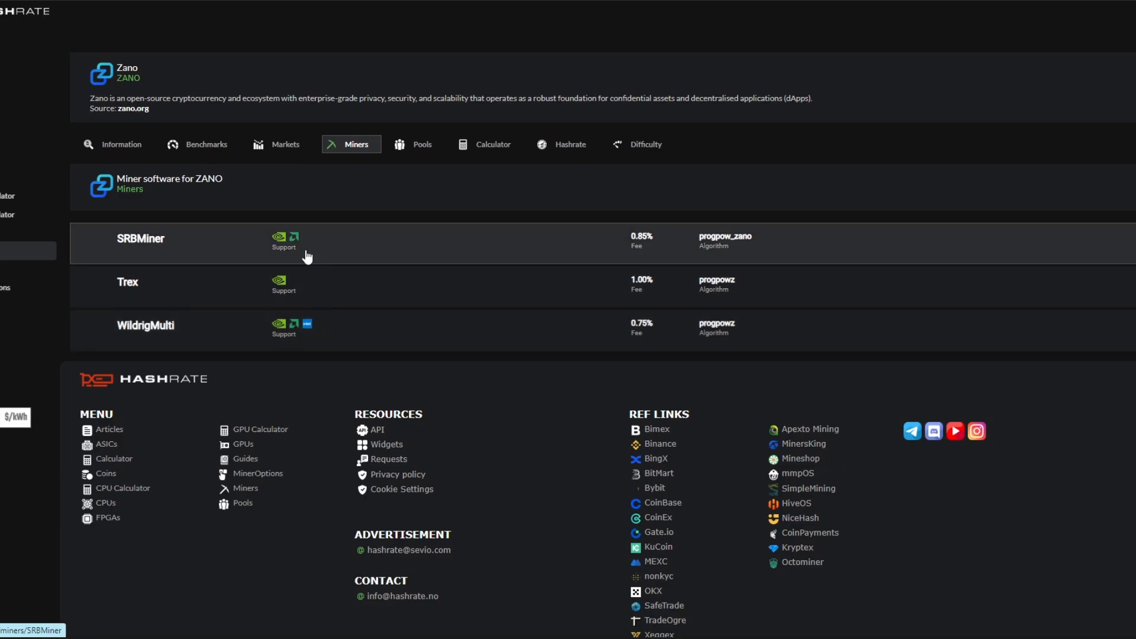
{"action": "mouse_move", "coordinate": [167, 249]}
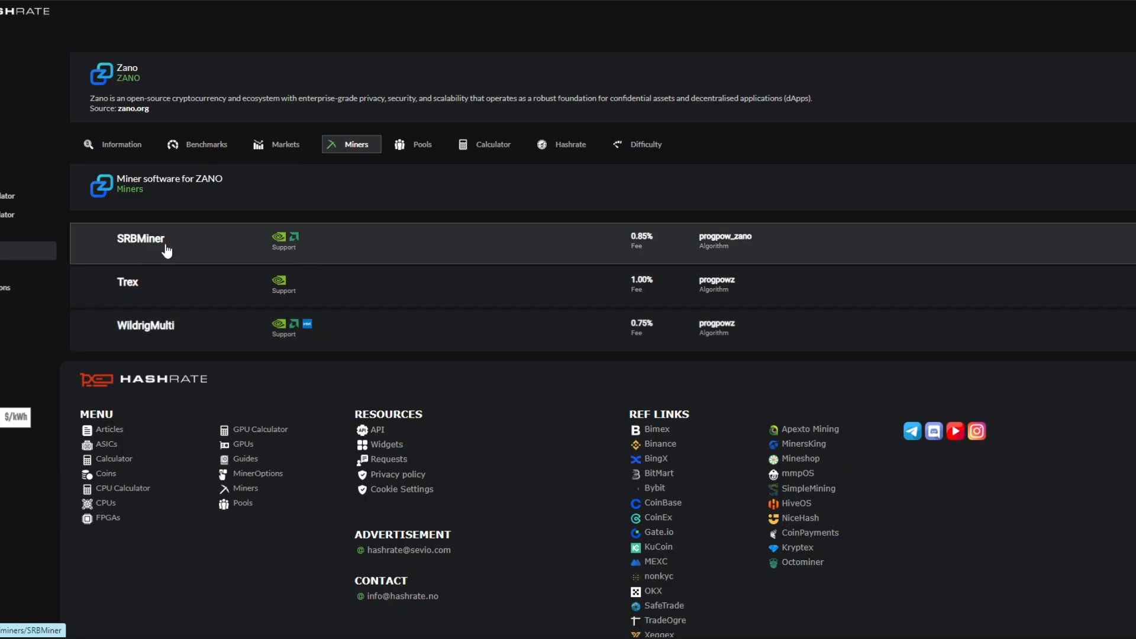
{"action": "mouse_move", "coordinate": [282, 325]}
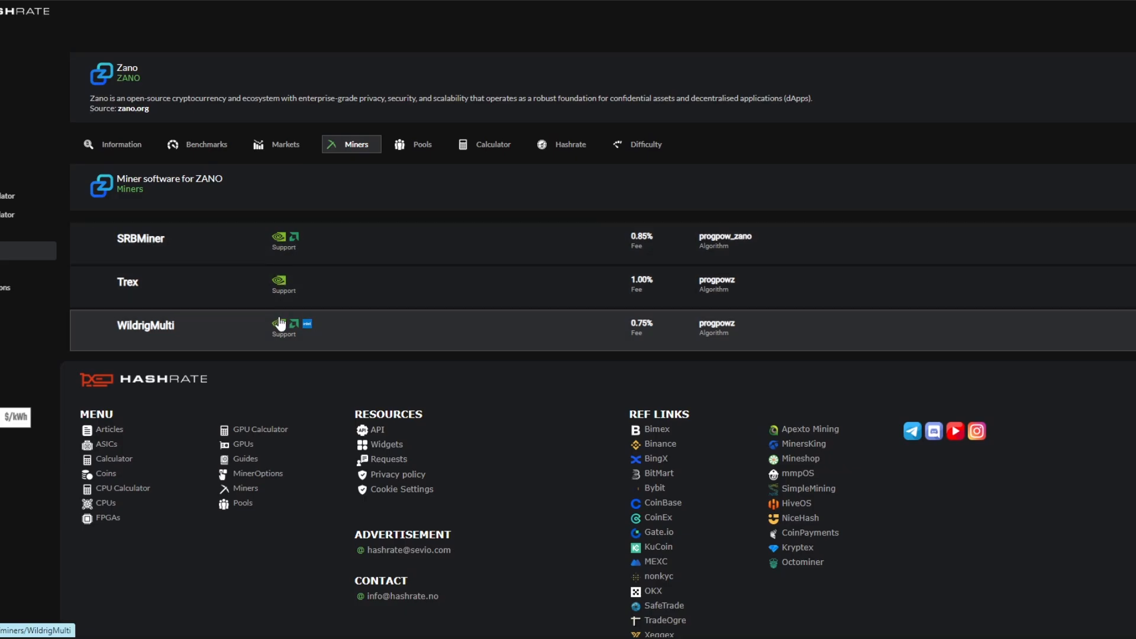
{"action": "mouse_move", "coordinate": [398, 261]}
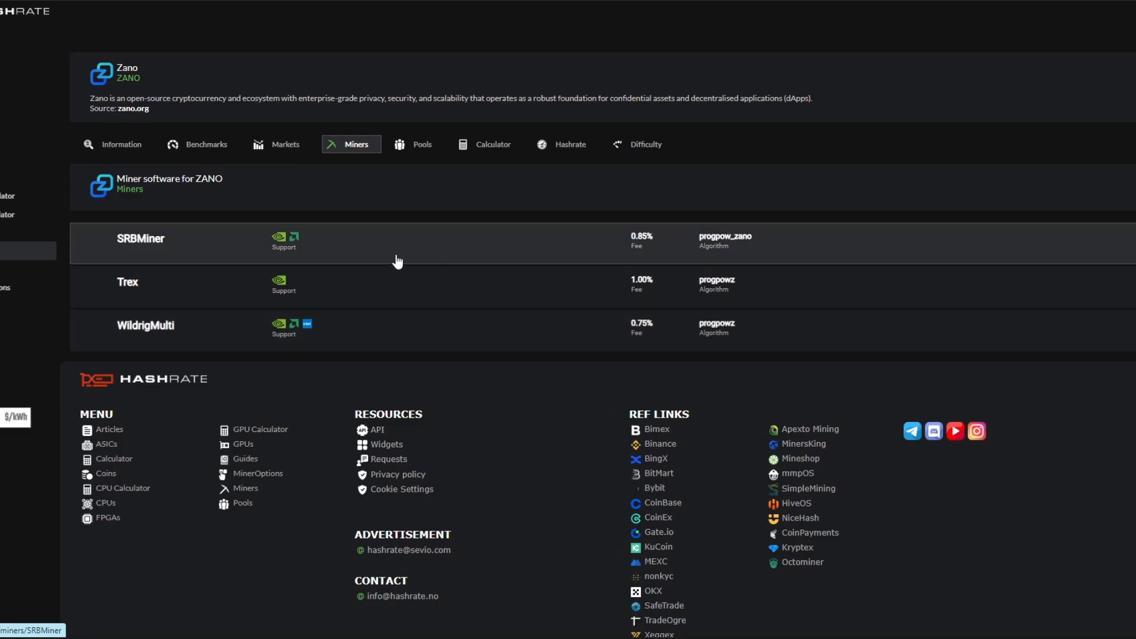
{"action": "mouse_move", "coordinate": [395, 257]}
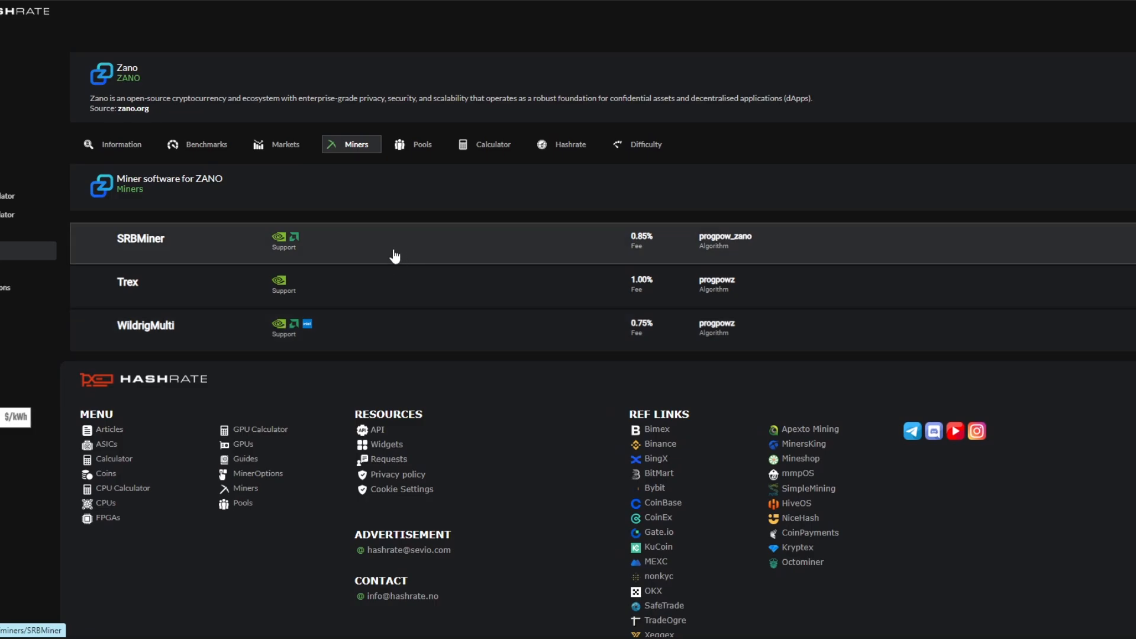
{"action": "mouse_move", "coordinate": [330, 243]}
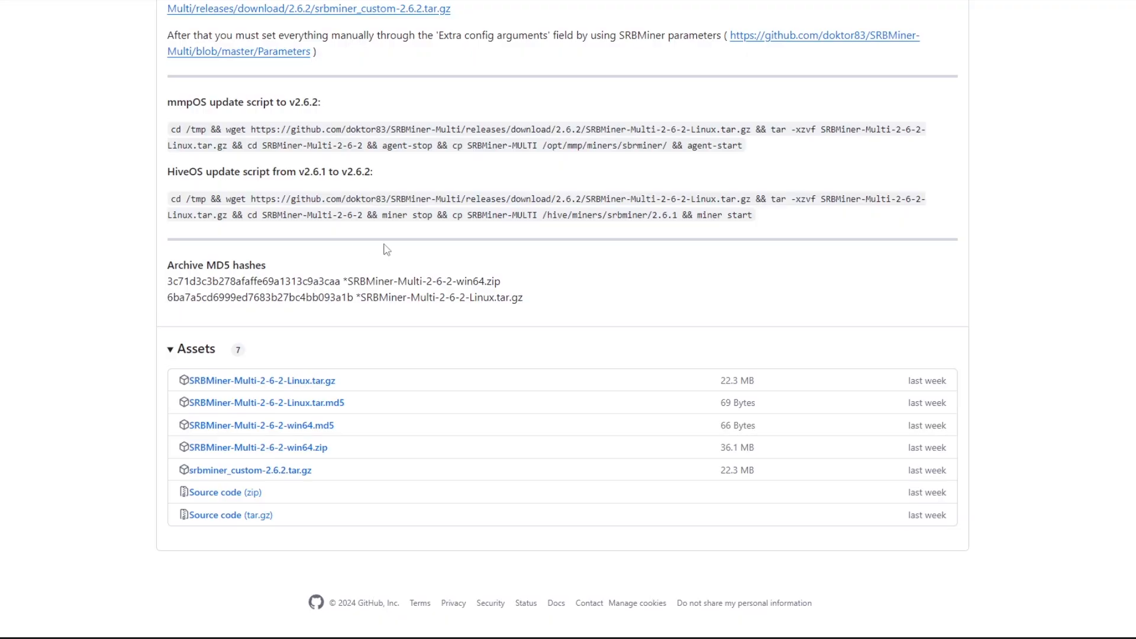
Step: Go to the SRBMiner-MULTI v2.6.2 release and view its downloadable assets including the win64 zip
{"action": "scroll", "scroll_direction": "up", "scroll_amount": 3}
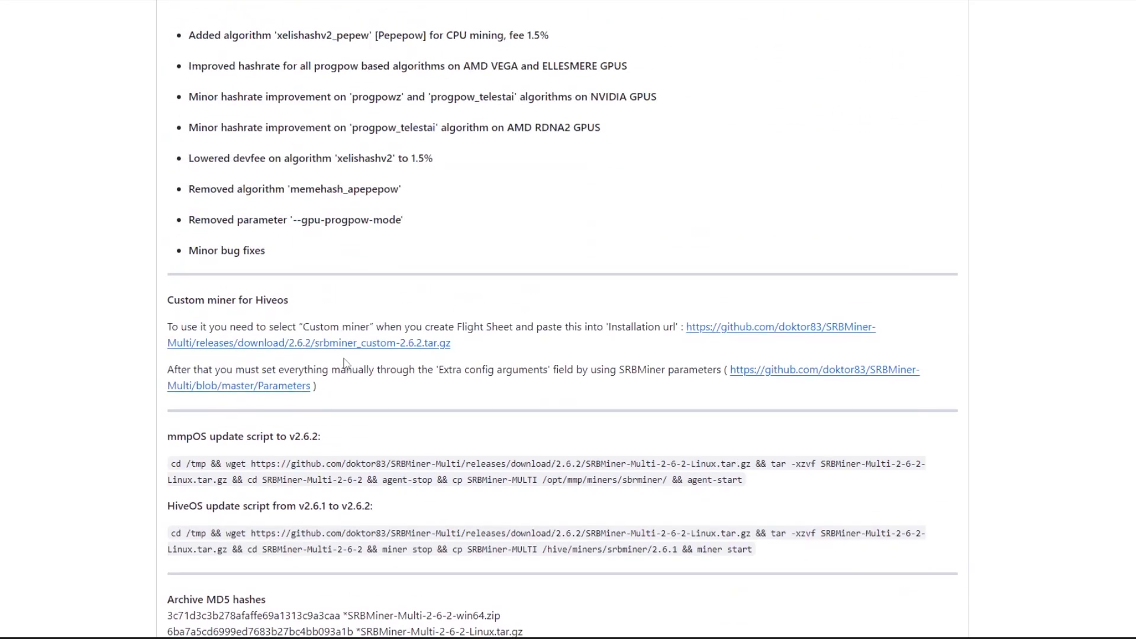
{"action": "scroll", "scroll_direction": "up", "scroll_amount": 3}
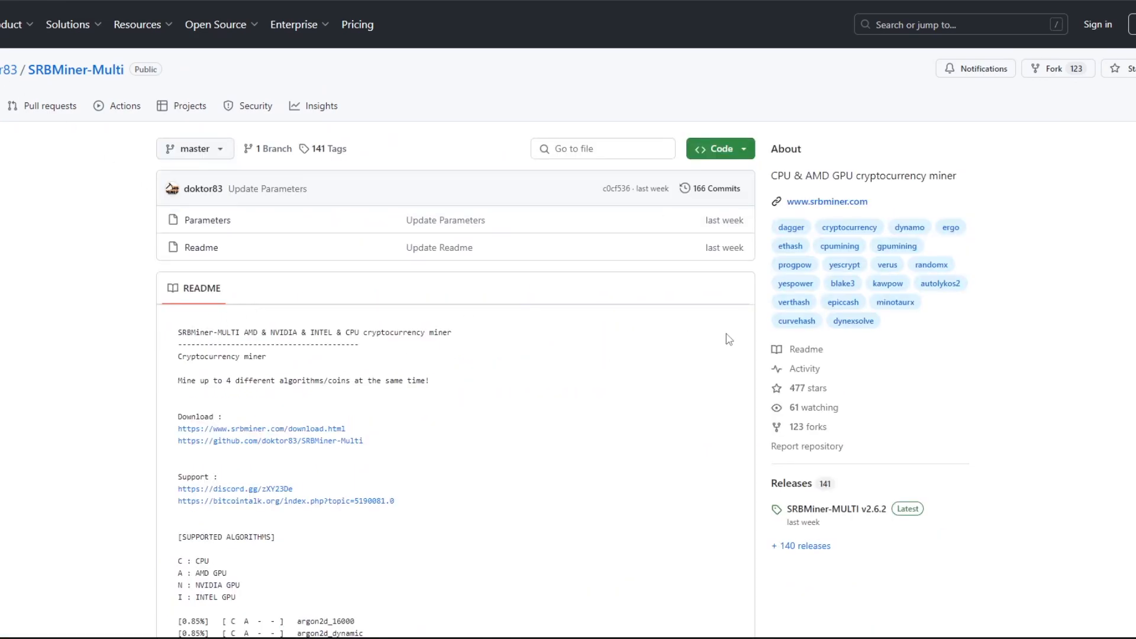
{"action": "mouse_move", "coordinate": [802, 523]}
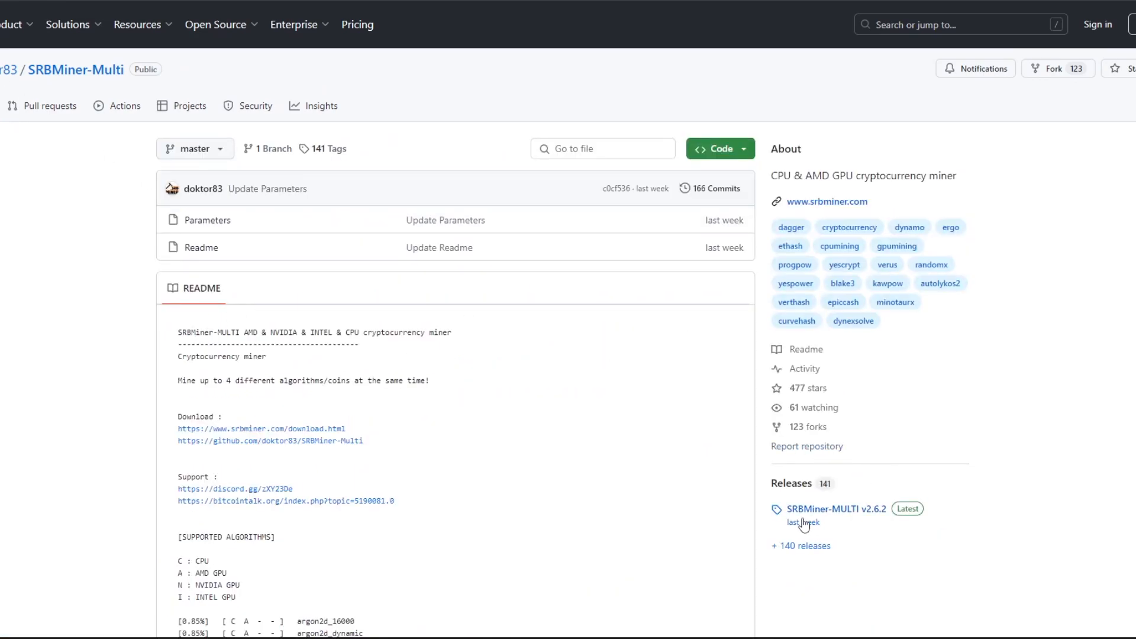
{"action": "left_click", "coordinate": [834, 509]}
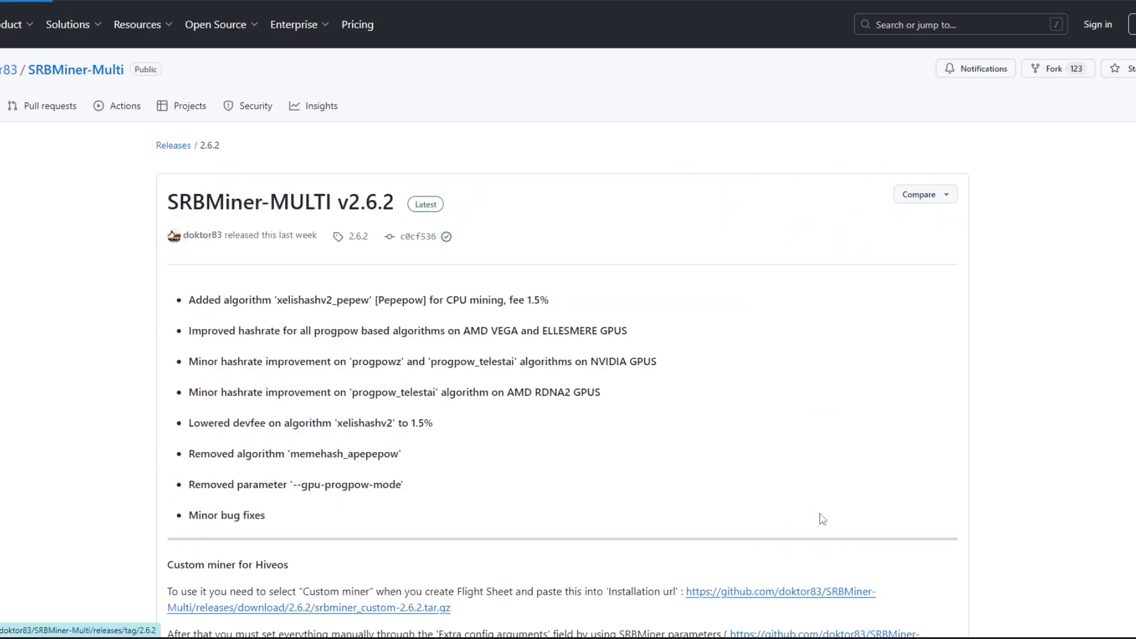
{"action": "scroll", "scroll_direction": "down", "scroll_amount": 3}
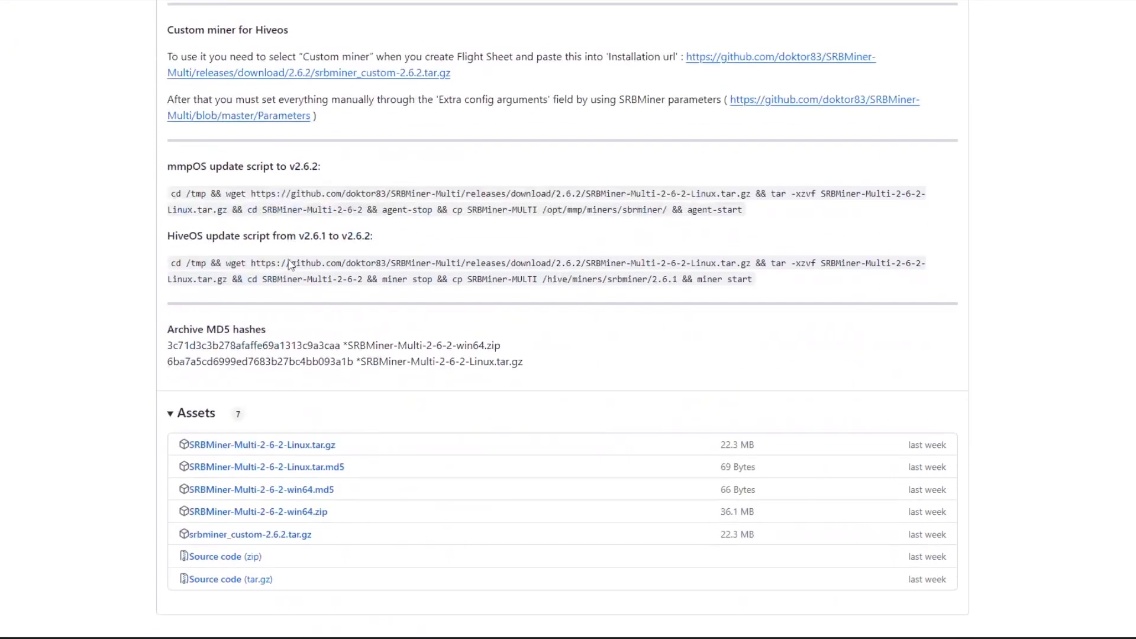
{"action": "scroll", "scroll_direction": "down", "scroll_amount": 3}
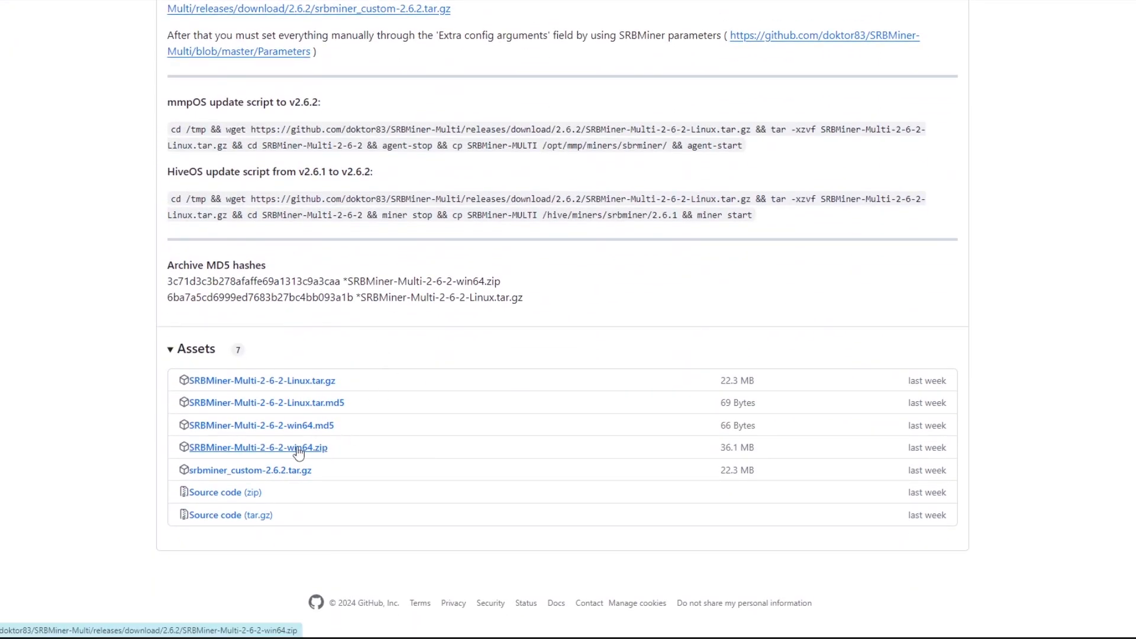
{"action": "mouse_move", "coordinate": [261, 452]}
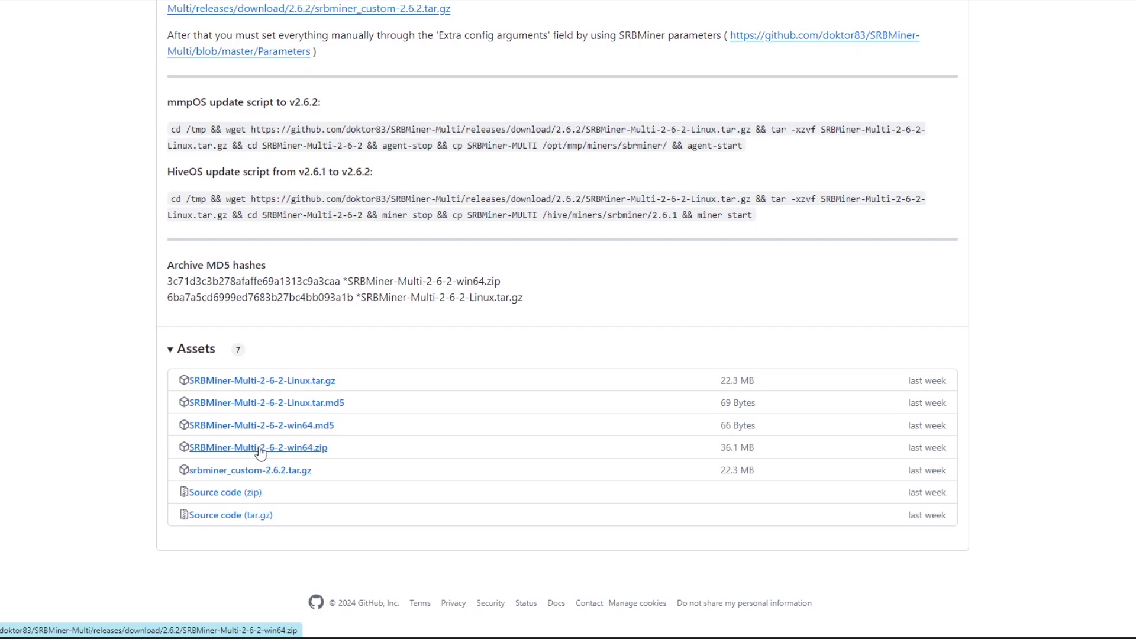
{"action": "mouse_move", "coordinate": [295, 457]}
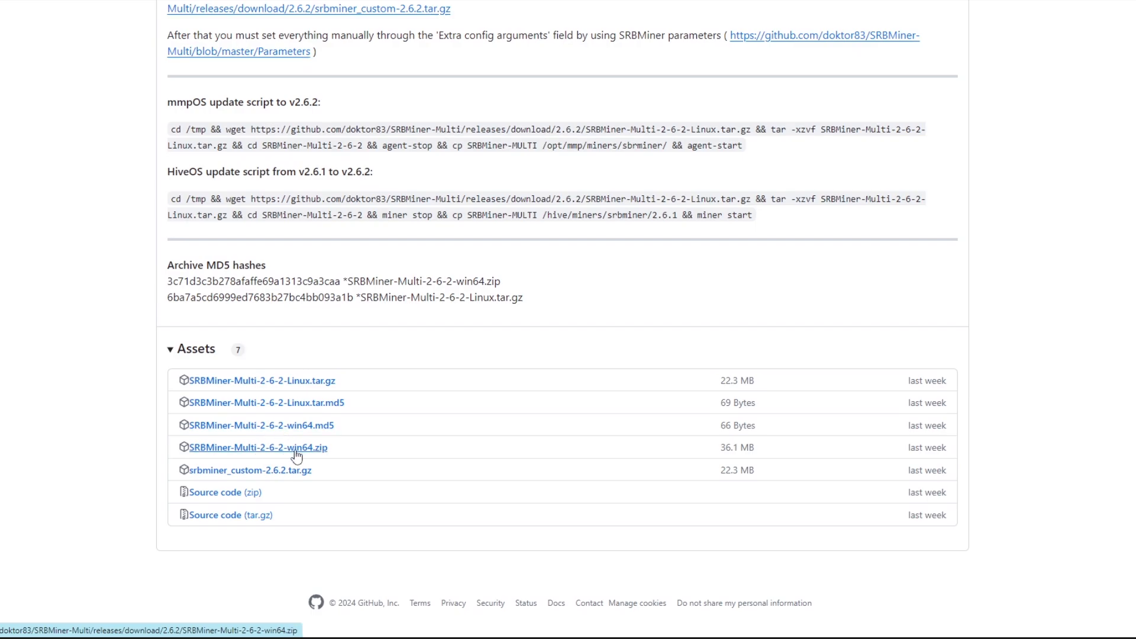
{"action": "mouse_move", "coordinate": [300, 444]}
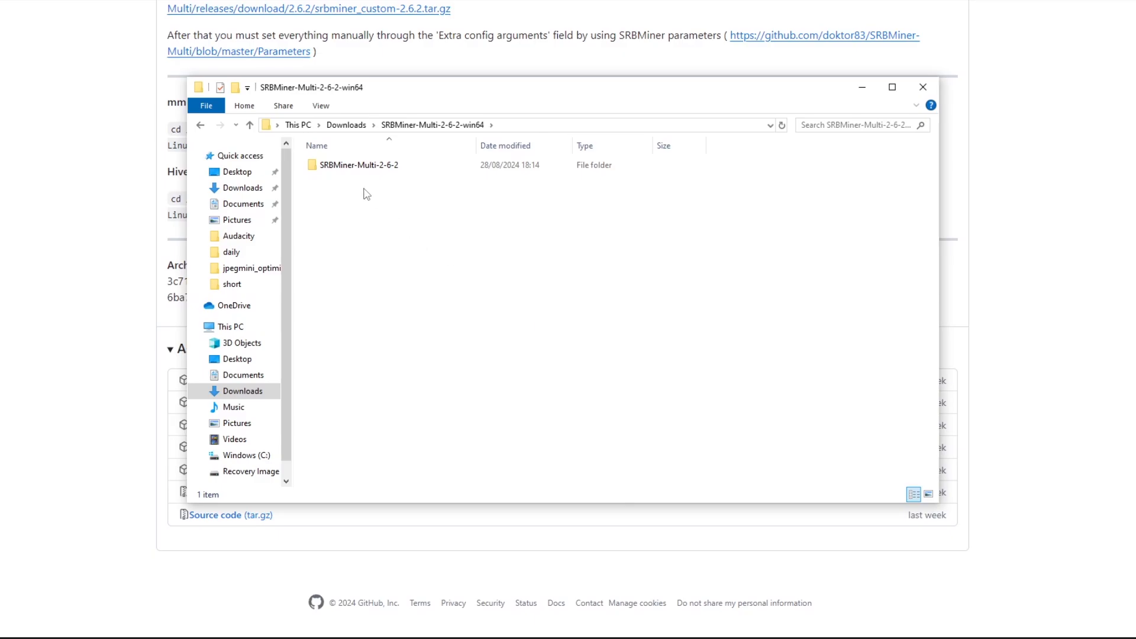
Step: Enter the extracted SRBMiner-Multi-2-6-2 folder and browse its files
{"action": "left_click", "coordinate": [356, 166]}
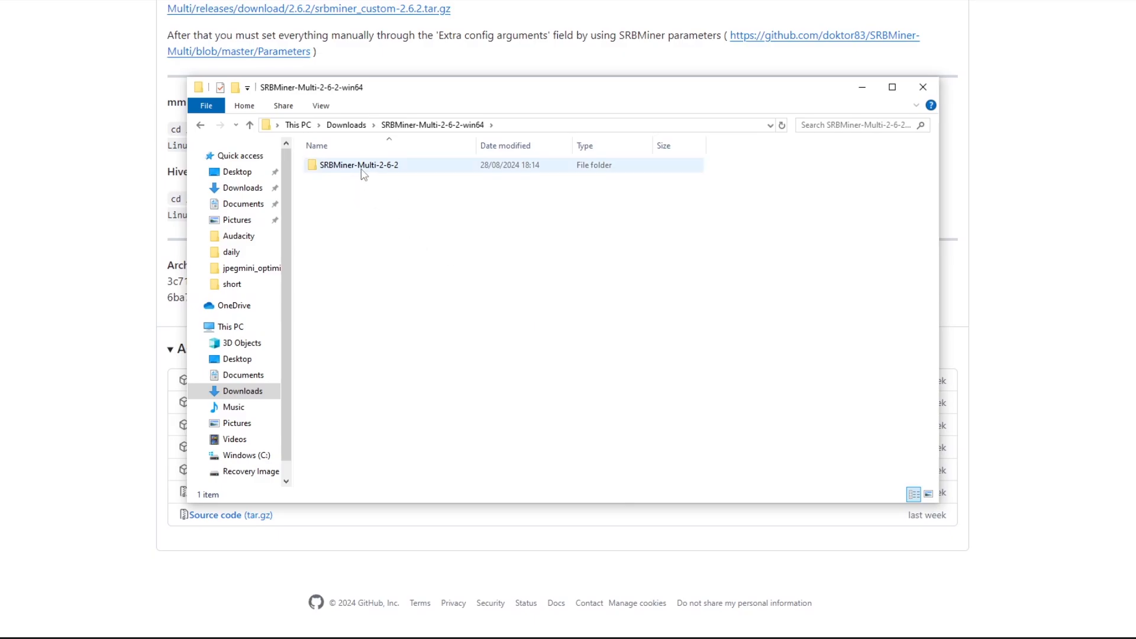
{"action": "left_click", "coordinate": [389, 219]}
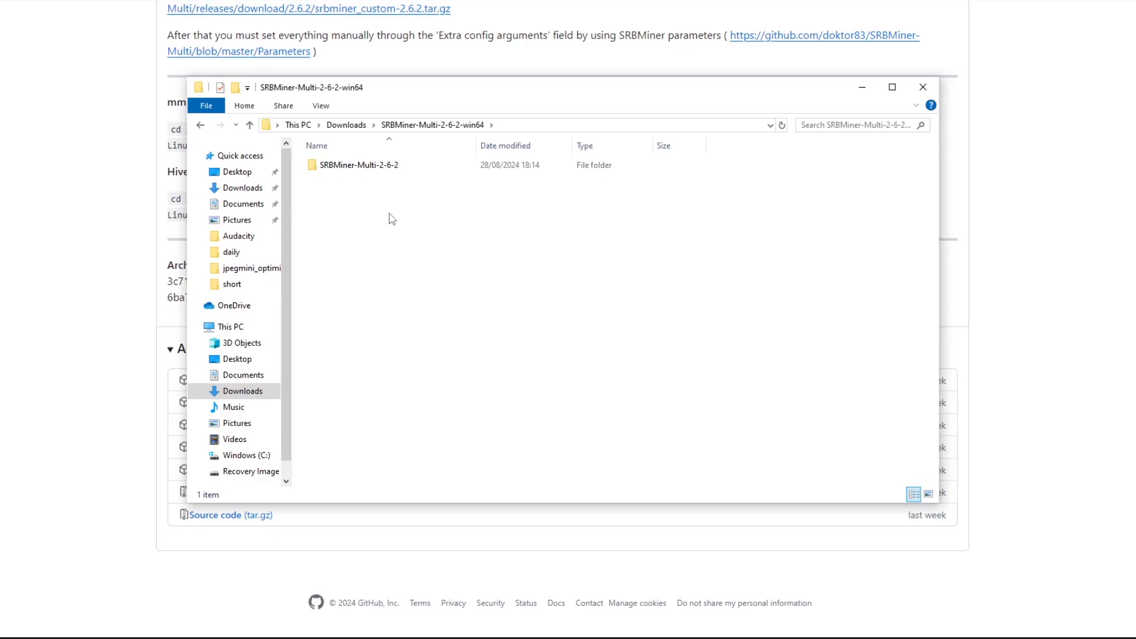
{"action": "left_click", "coordinate": [357, 165]}
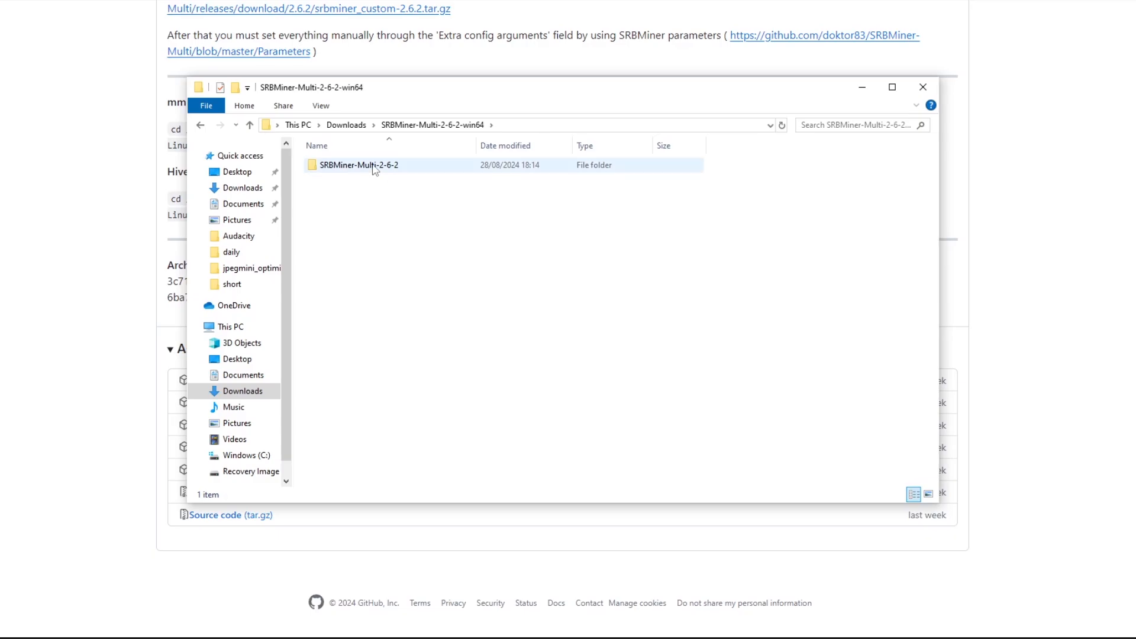
{"action": "double_click", "coordinate": [357, 164]}
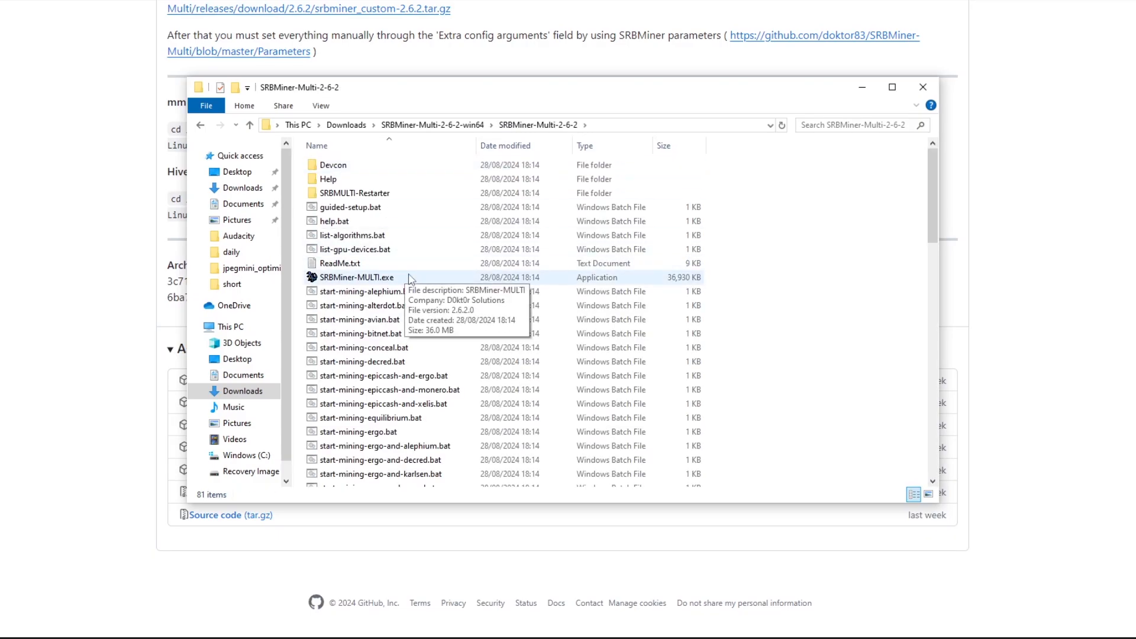
{"action": "scroll", "scroll_direction": "down", "scroll_amount": 3}
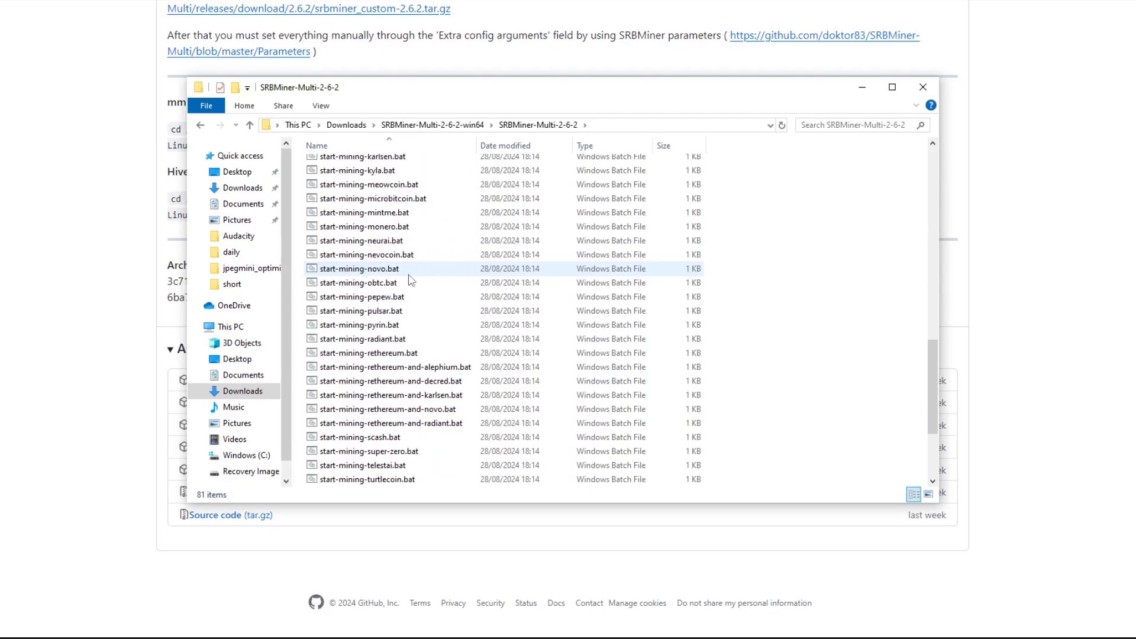
{"action": "scroll", "scroll_direction": "up", "scroll_amount": 3}
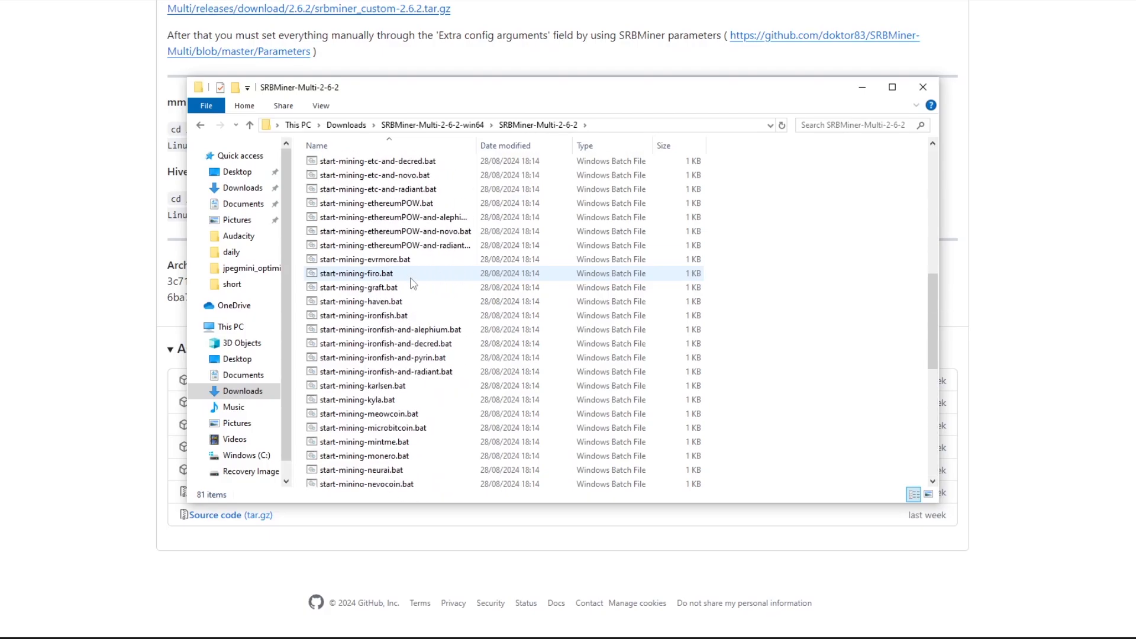
{"action": "scroll", "scroll_direction": "up", "scroll_amount": 3}
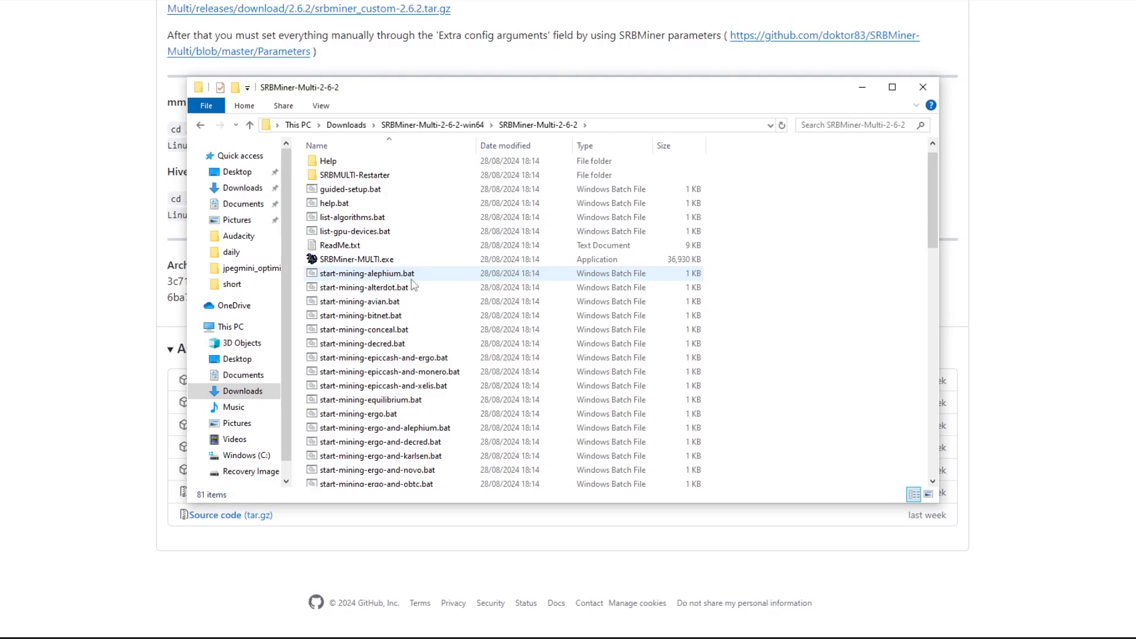
{"action": "scroll", "scroll_direction": "down", "scroll_amount": 3}
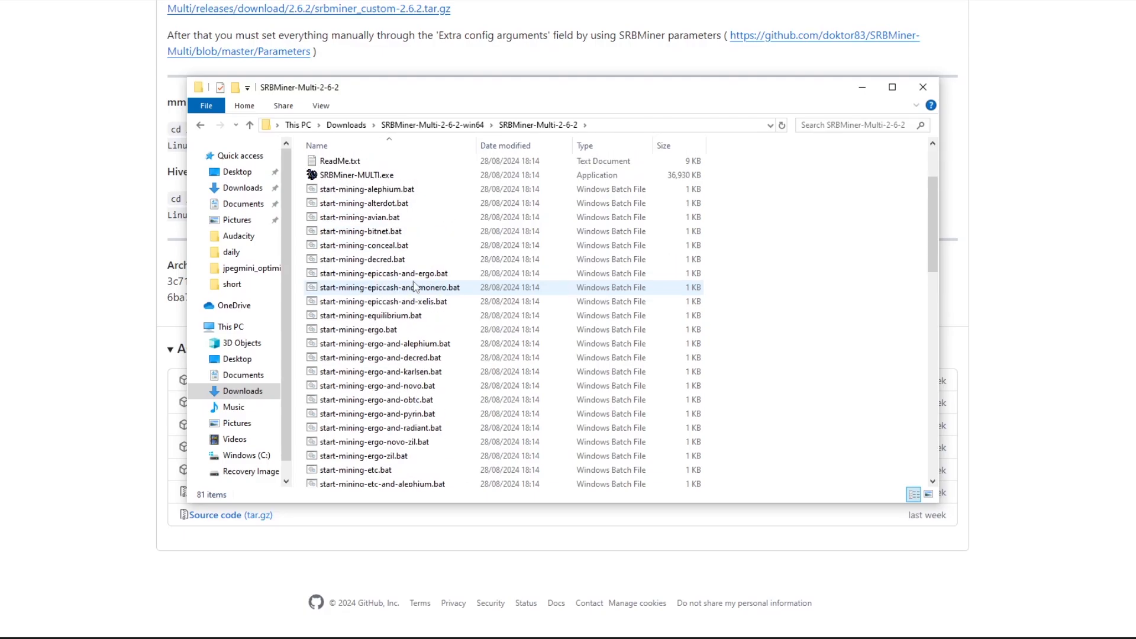
{"action": "mouse_move", "coordinate": [355, 175]}
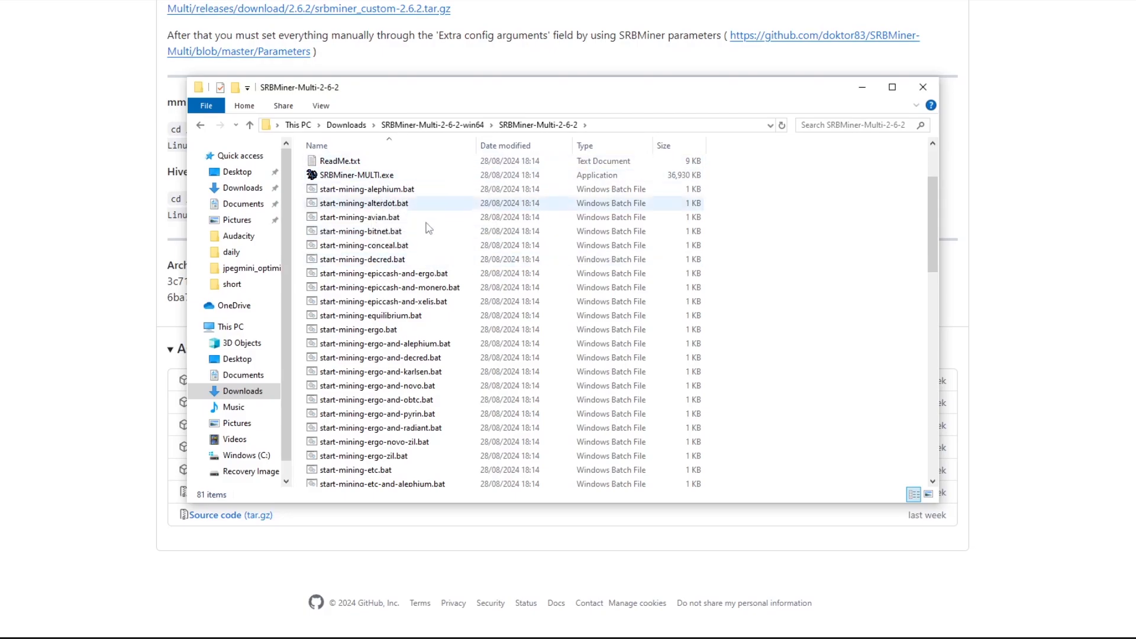
{"action": "scroll", "scroll_direction": "down", "scroll_amount": 3}
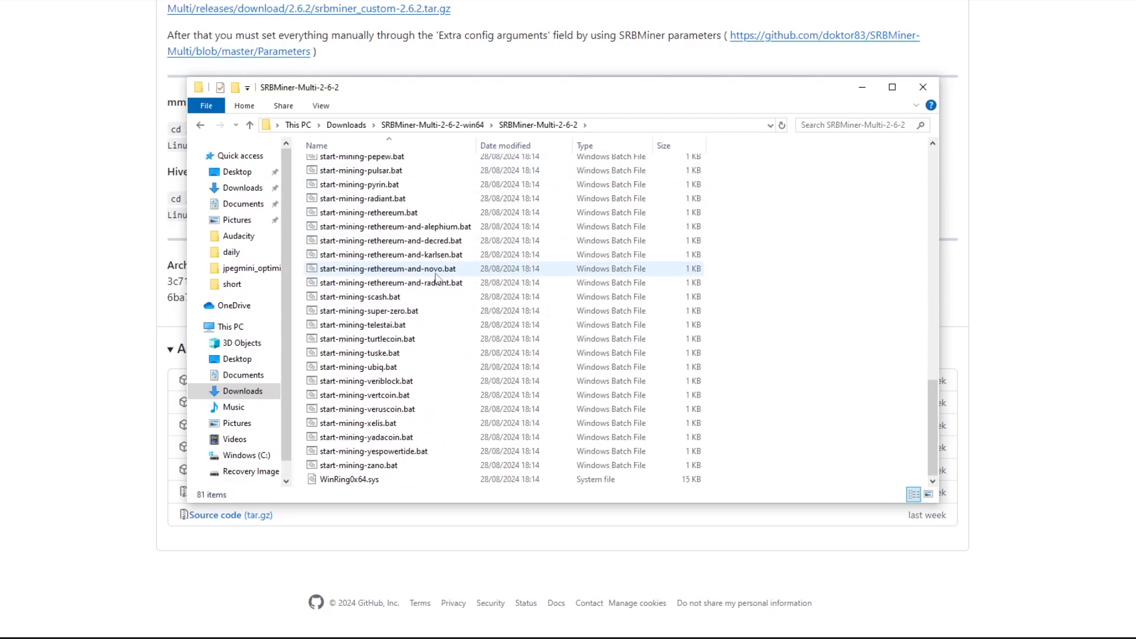
{"action": "mouse_move", "coordinate": [360, 464]}
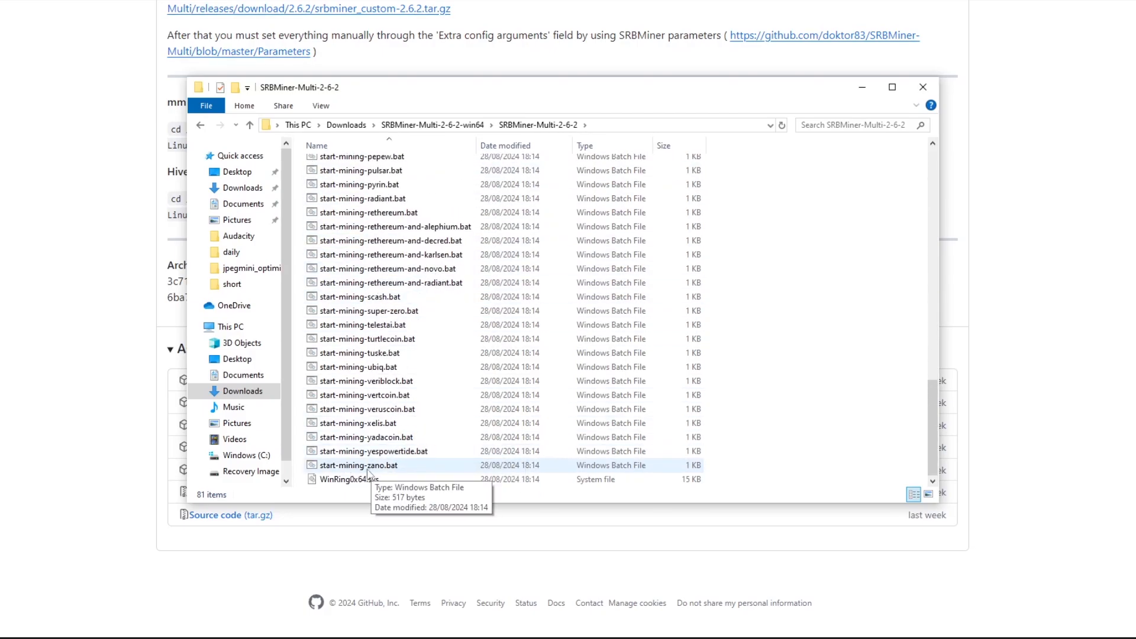
{"action": "mouse_move", "coordinate": [401, 472]}
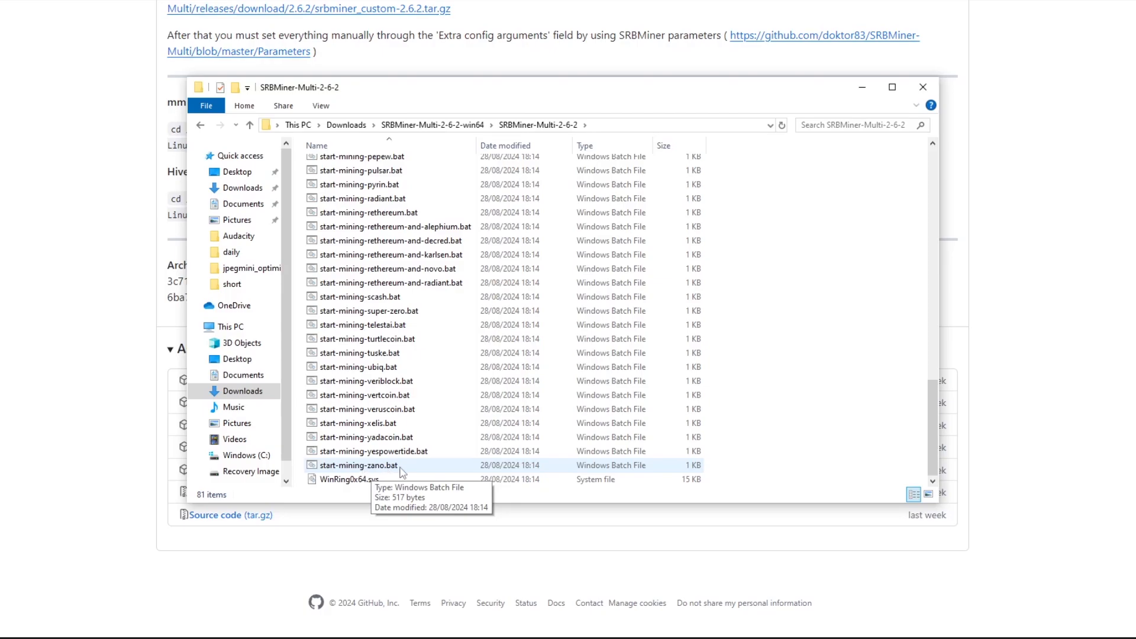
Step: Select start-mining-zano.bat and bring up its context menu
{"action": "left_click", "coordinate": [360, 464]}
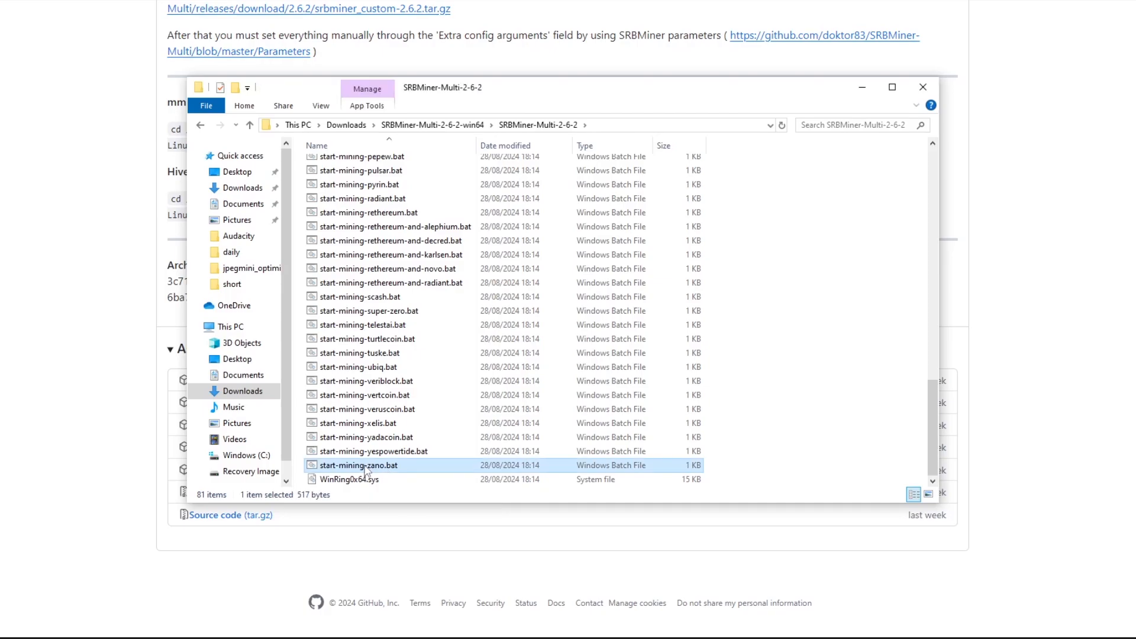
{"action": "right_click", "coordinate": [364, 466]}
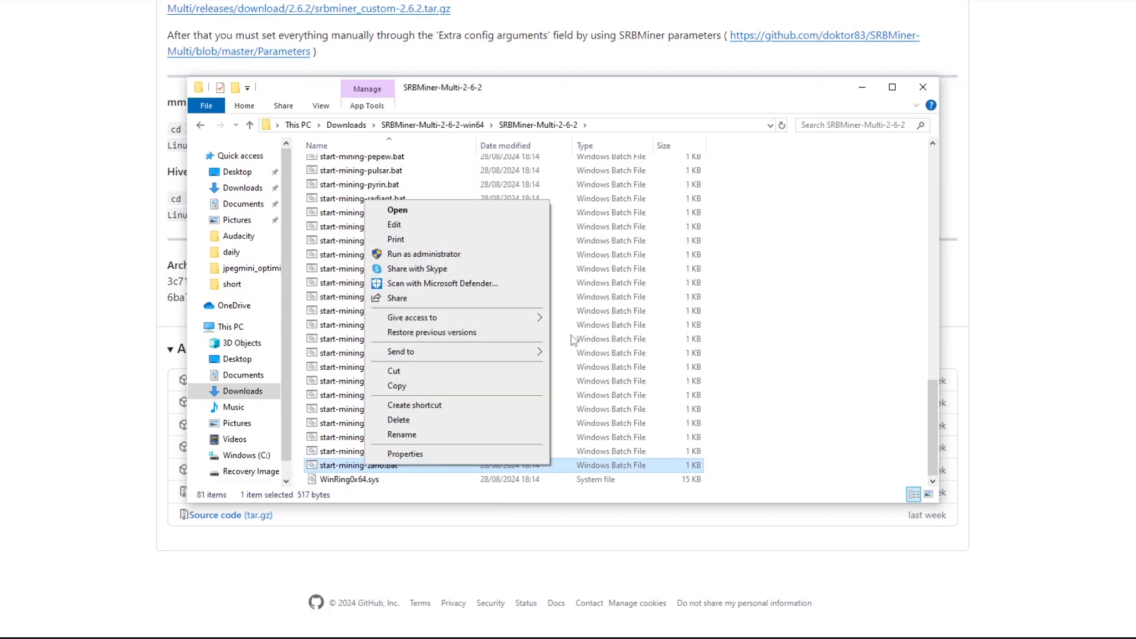
Step: Edit start-mining-zano.bat in Notepad and delete its comment and setx lines
{"action": "left_click", "coordinate": [394, 225]}
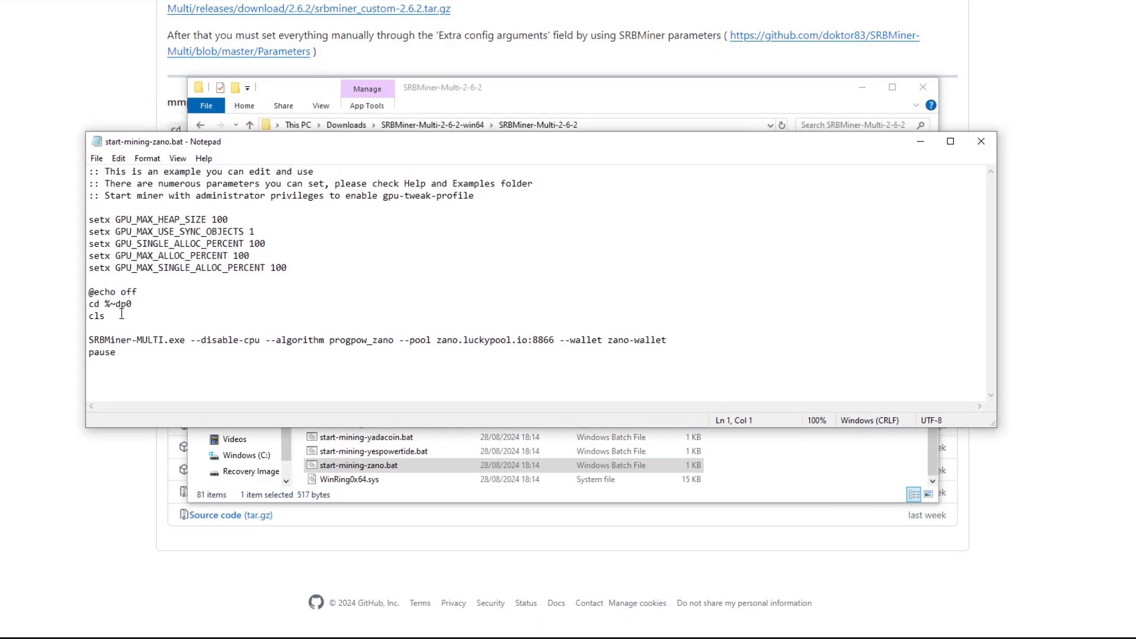
{"action": "mouse_move", "coordinate": [128, 284]}
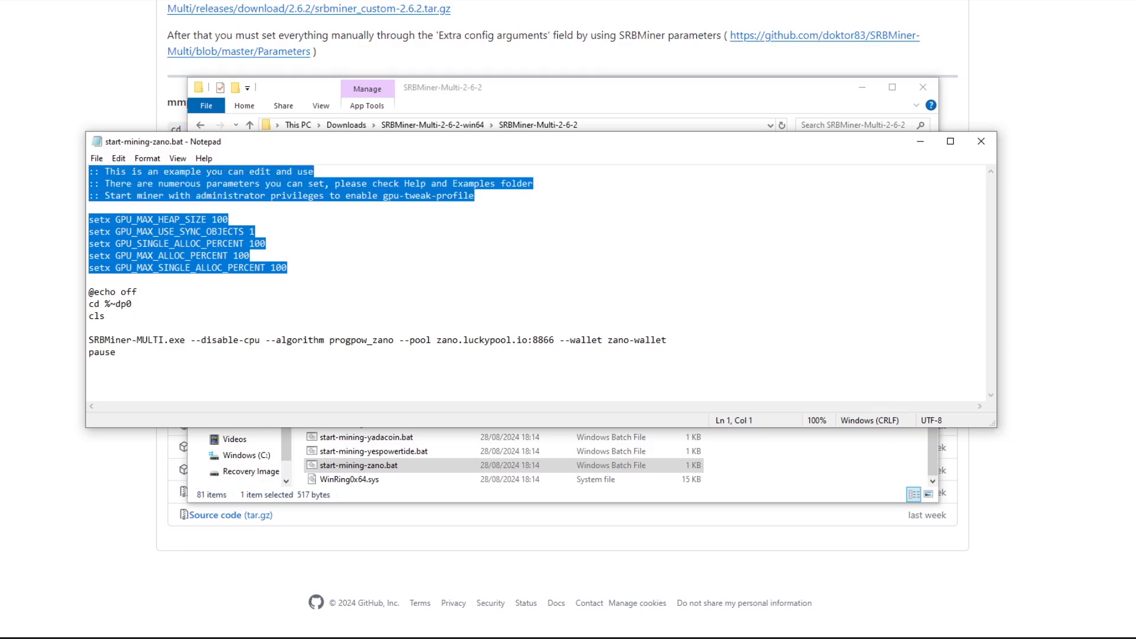
{"action": "mouse_move", "coordinate": [79, 218]}
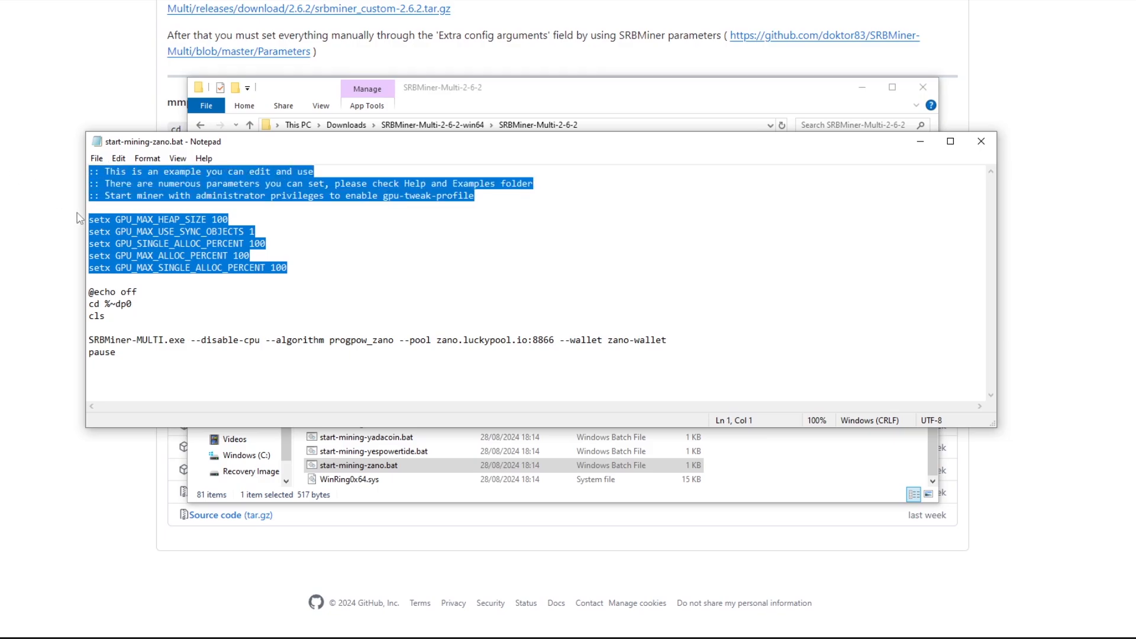
{"action": "key", "text": "Delete"}
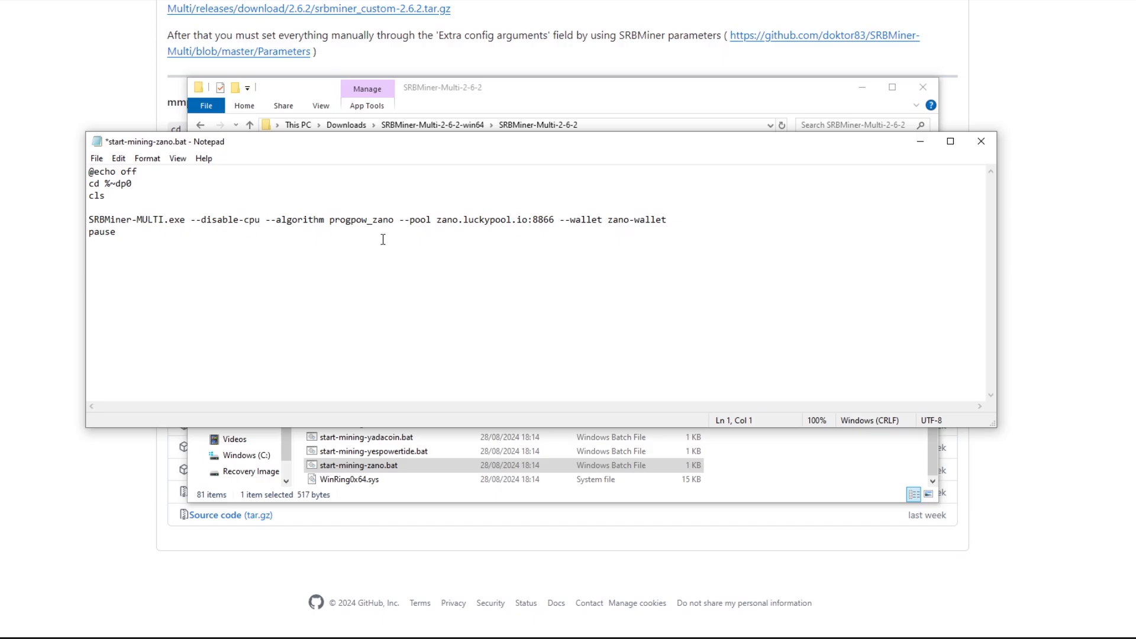
{"action": "mouse_move", "coordinate": [573, 224]}
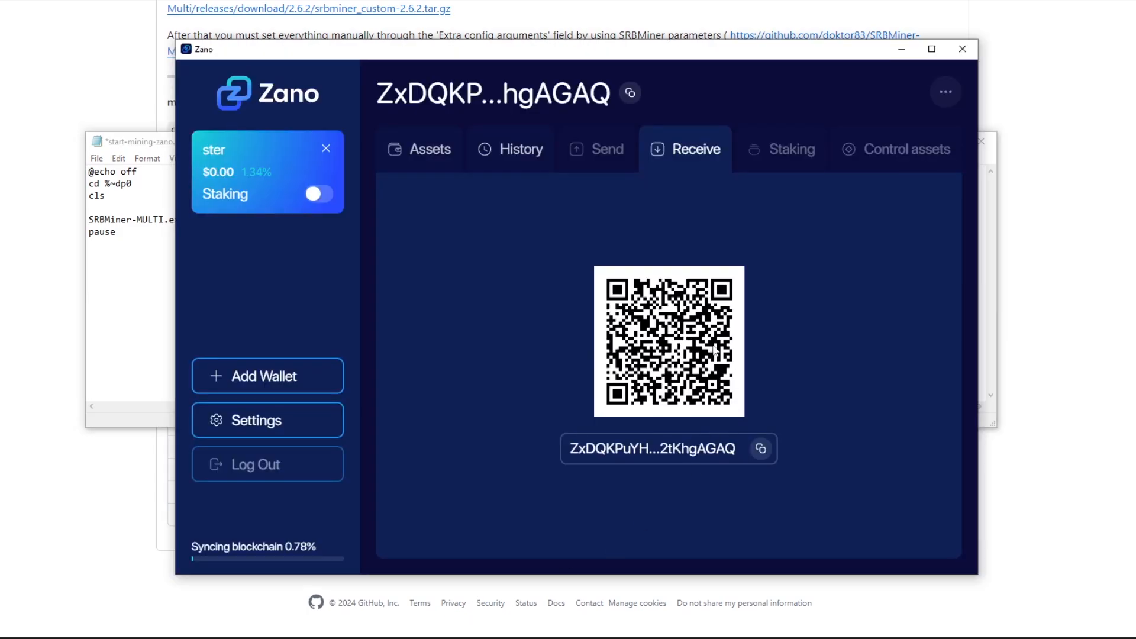
Step: Replace the zano-wallet placeholder in the miner command with the wallet's receiving address
{"action": "left_click", "coordinate": [761, 447]}
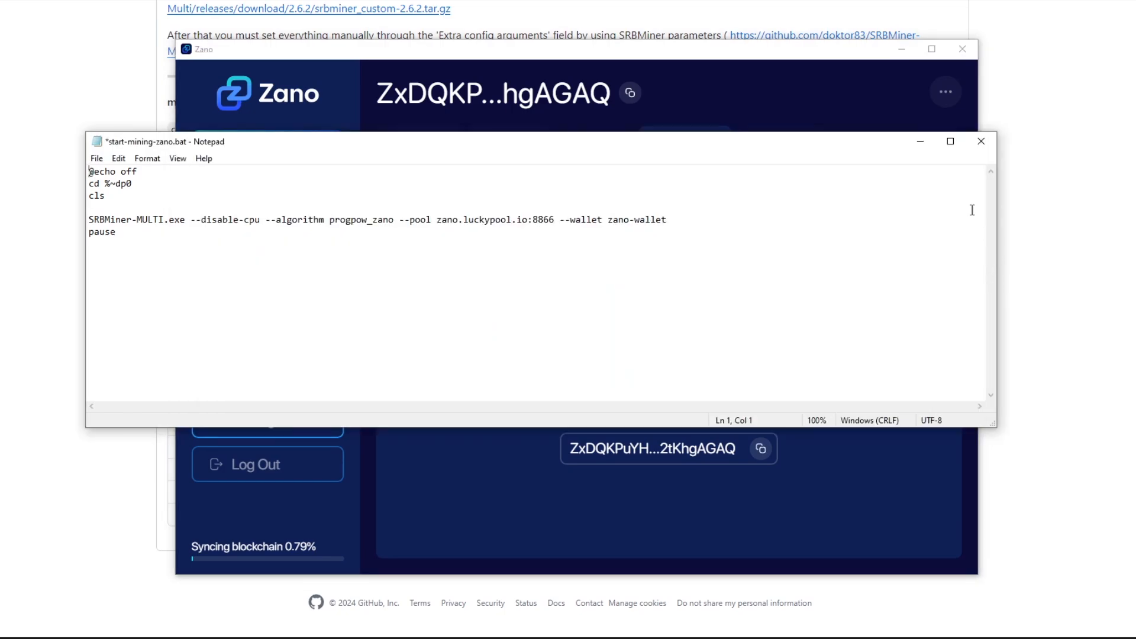
{"action": "double_click", "coordinate": [636, 220]}
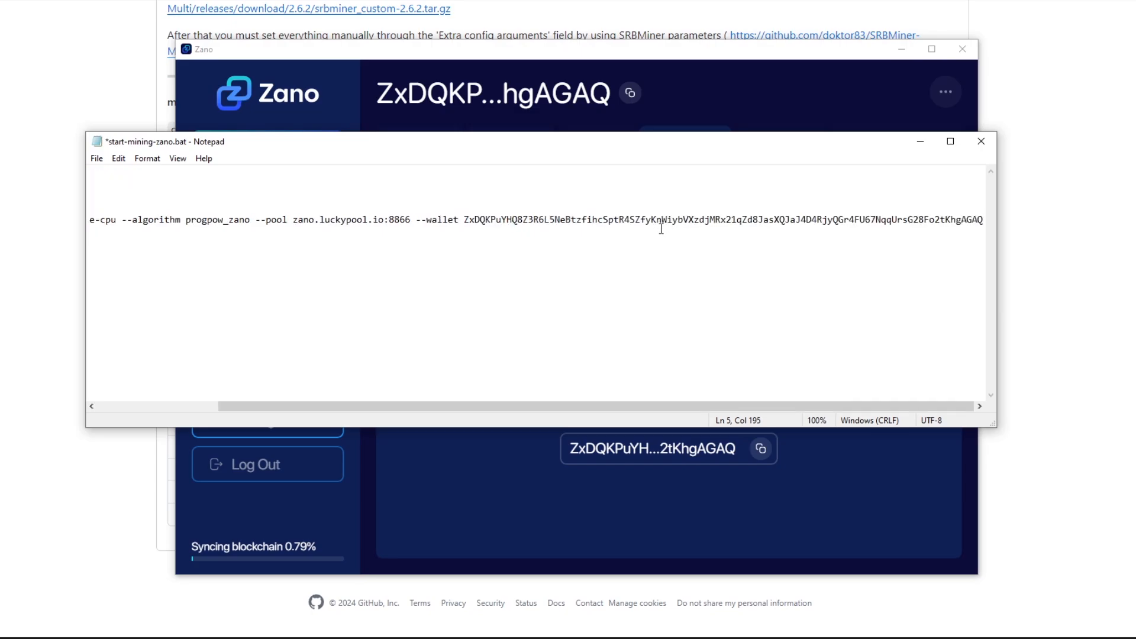
{"action": "mouse_move", "coordinate": [482, 225]}
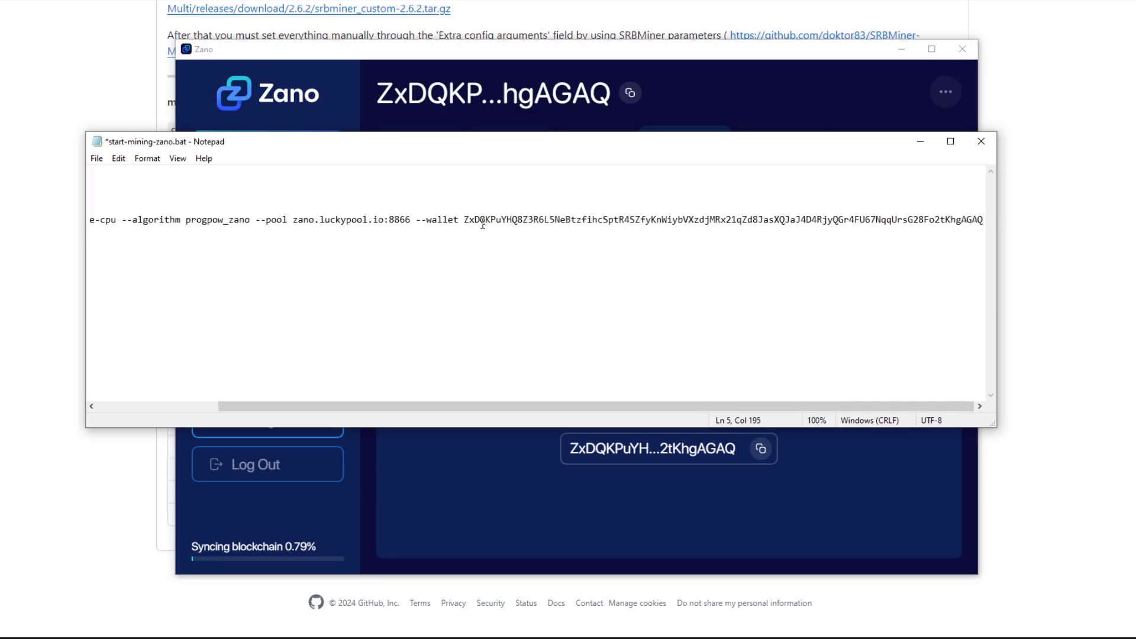
{"action": "scroll", "scroll_direction": "left", "scroll_amount": 3}
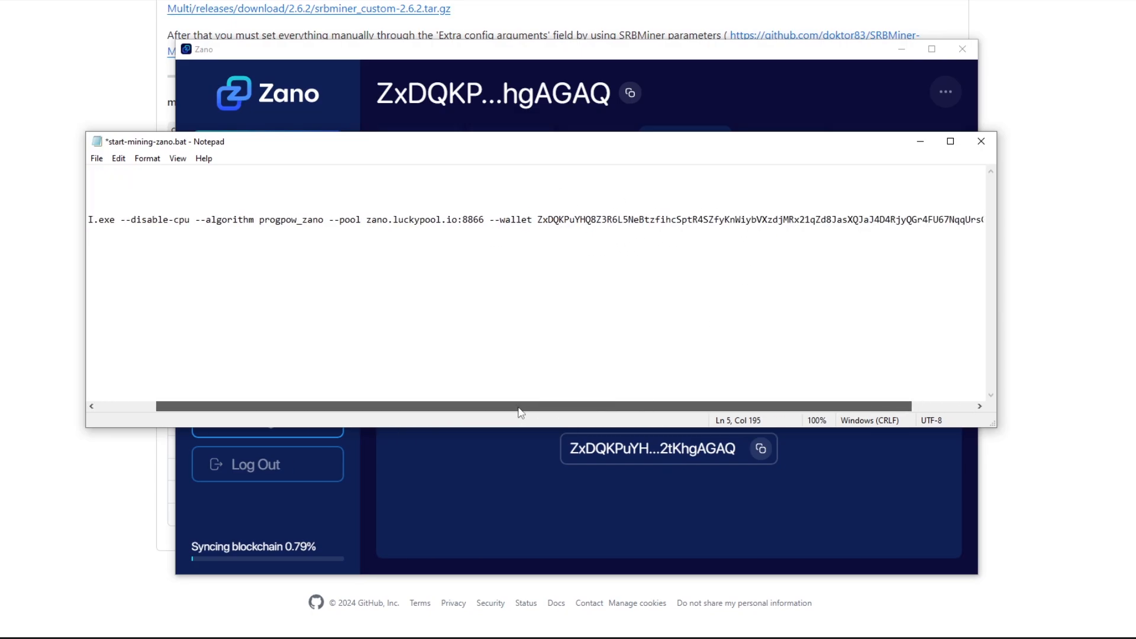
{"action": "scroll", "scroll_direction": "left", "scroll_amount": 3}
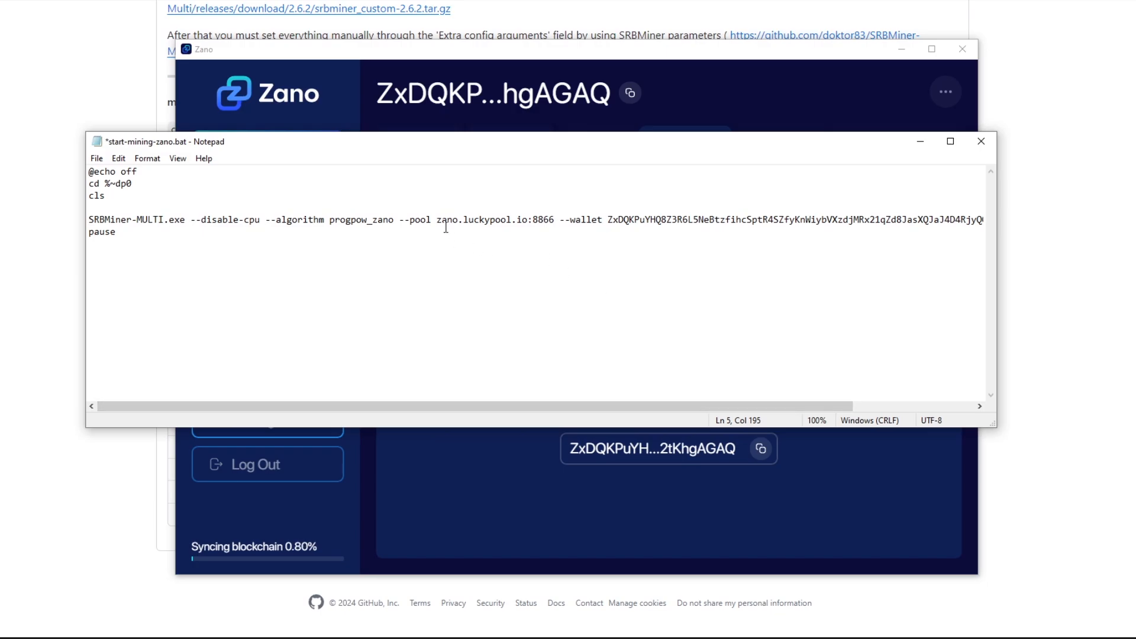
{"action": "mouse_move", "coordinate": [543, 225]}
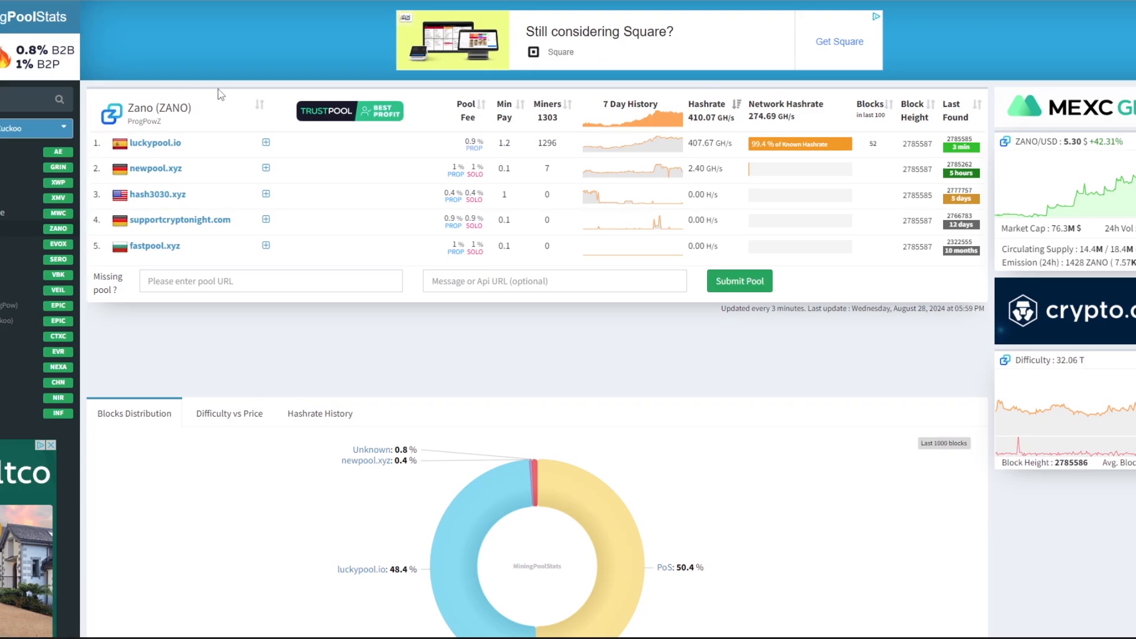
{"action": "mouse_move", "coordinate": [174, 150]}
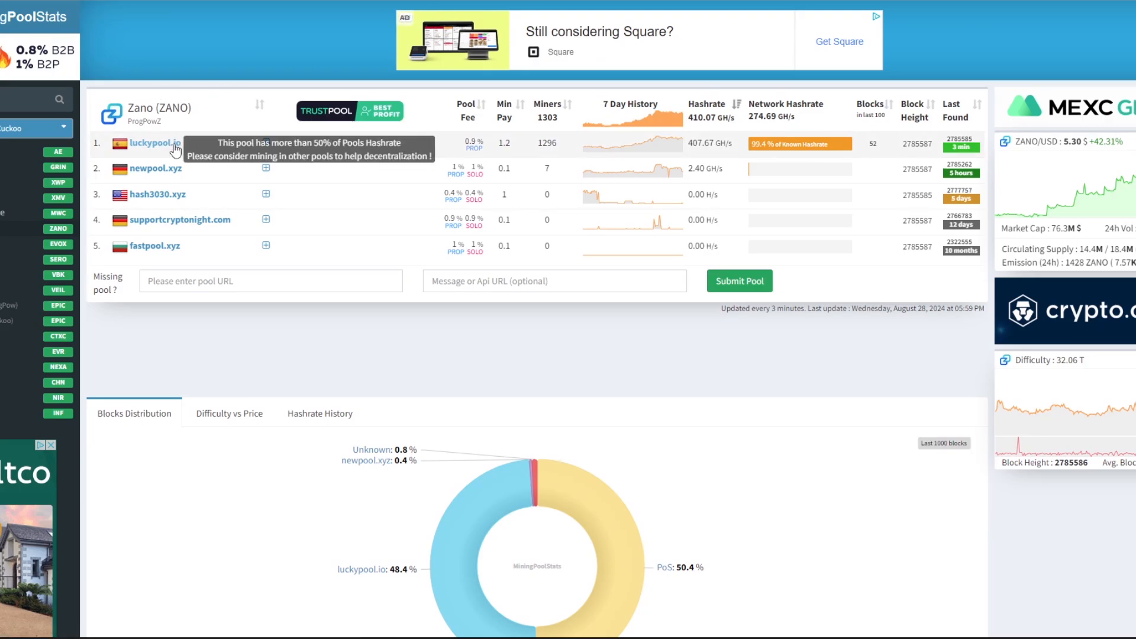
{"action": "mouse_move", "coordinate": [185, 160]}
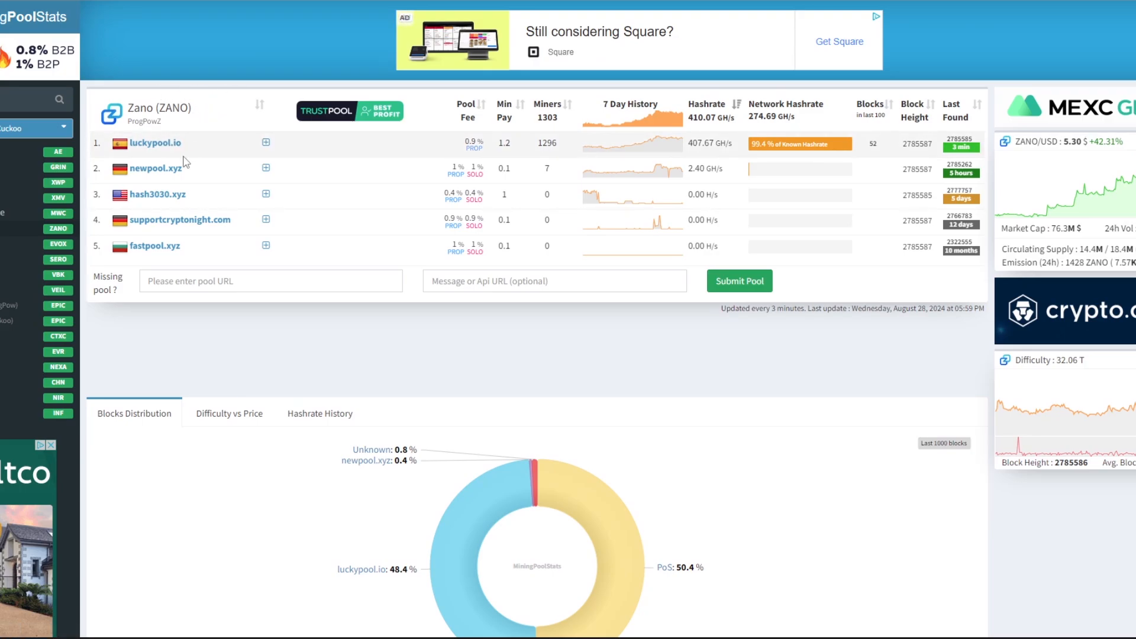
{"action": "mouse_move", "coordinate": [233, 198]}
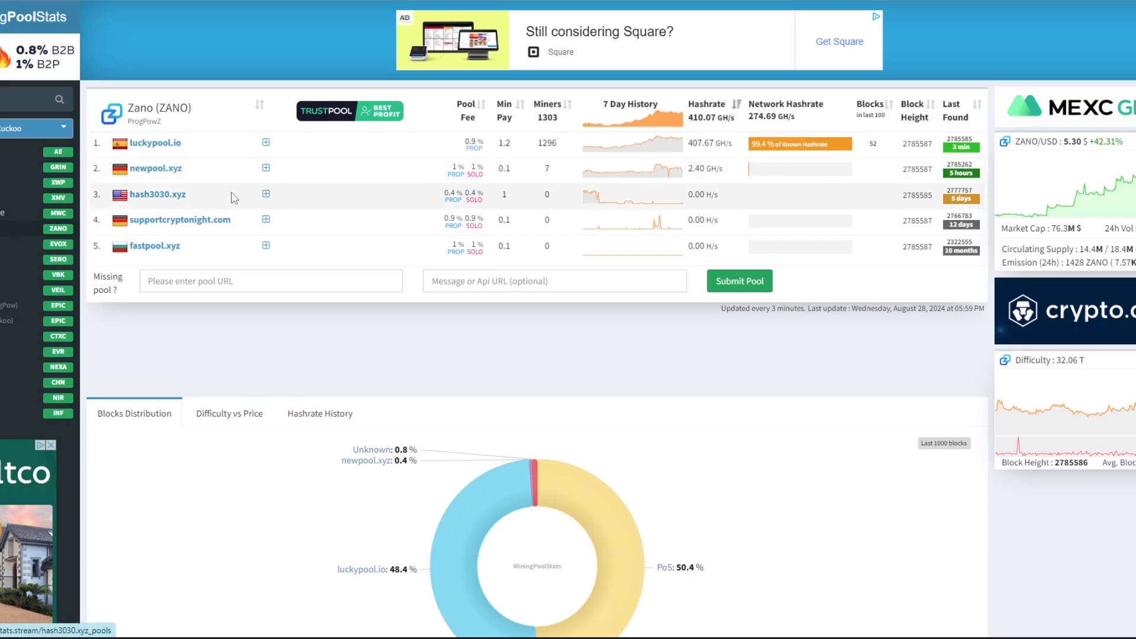
{"action": "mouse_move", "coordinate": [213, 201]}
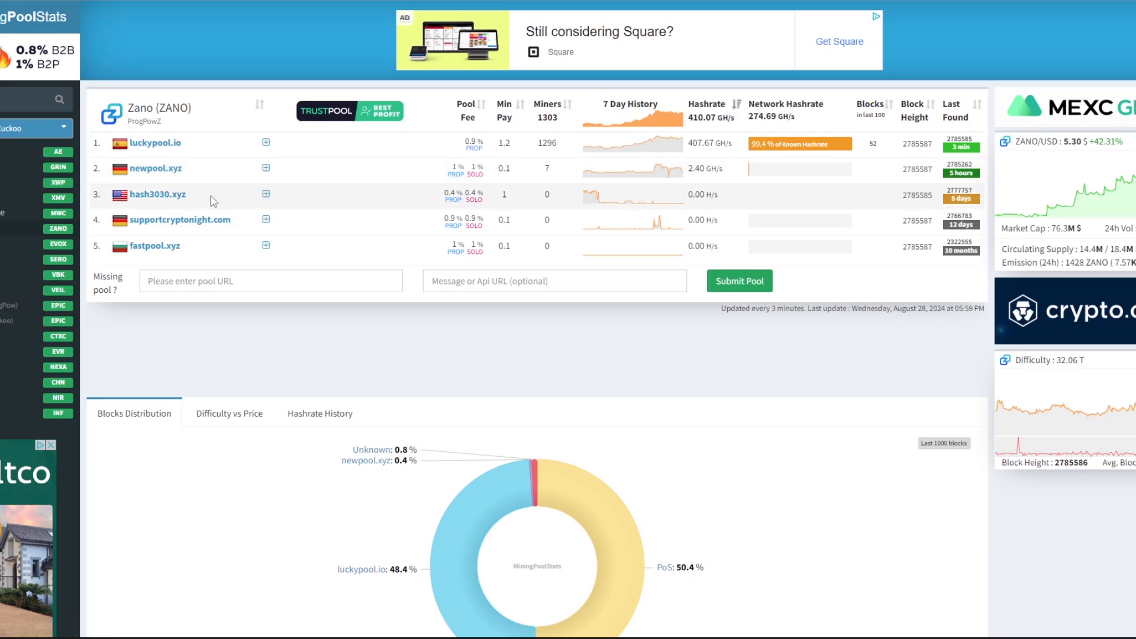
{"action": "mouse_move", "coordinate": [361, 153]}
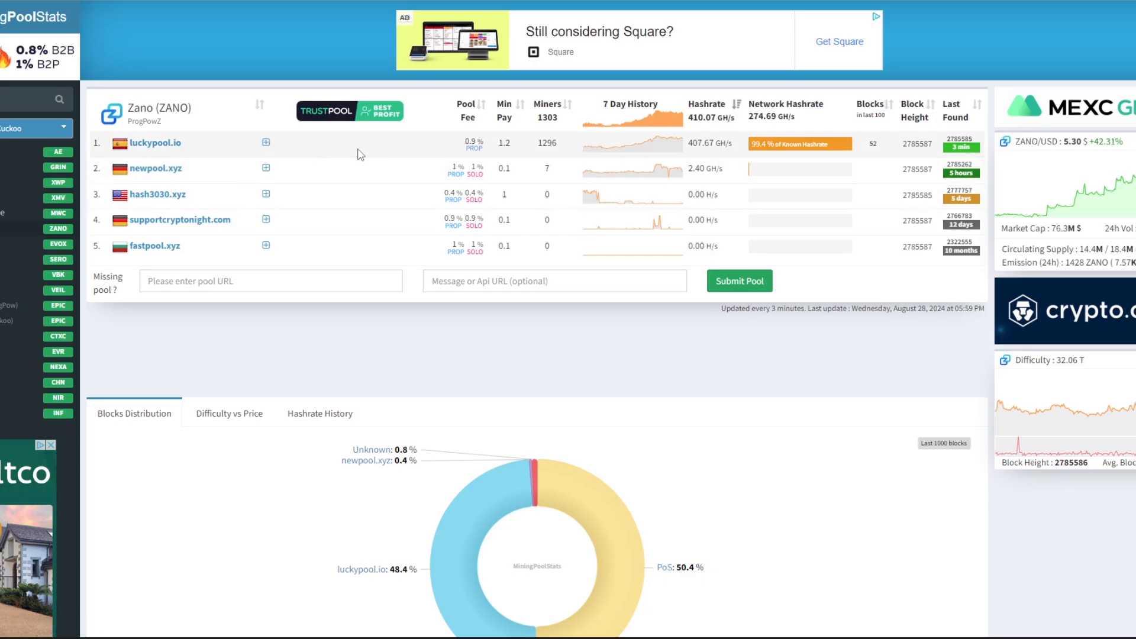
{"action": "mouse_move", "coordinate": [255, 188]}
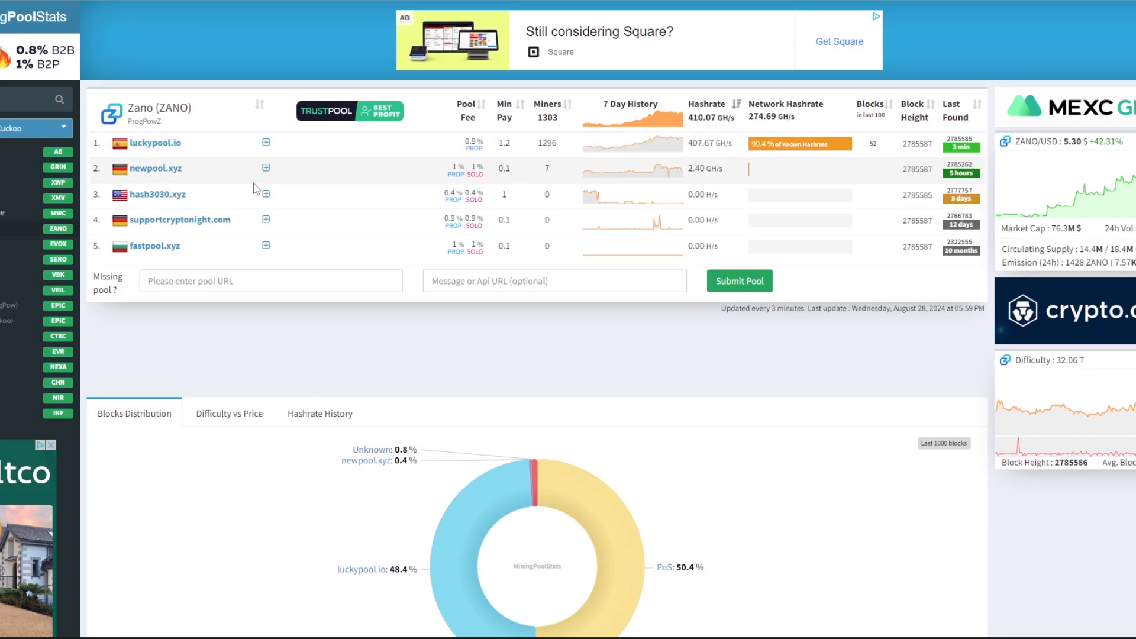
{"action": "mouse_move", "coordinate": [232, 176]}
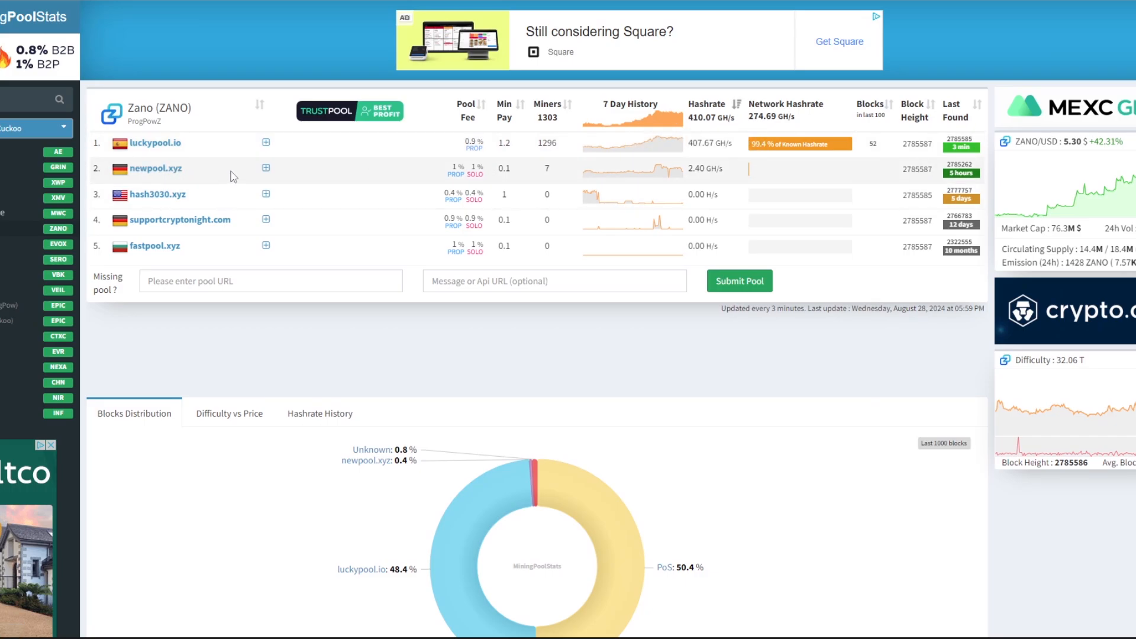
{"action": "mouse_move", "coordinate": [153, 143]}
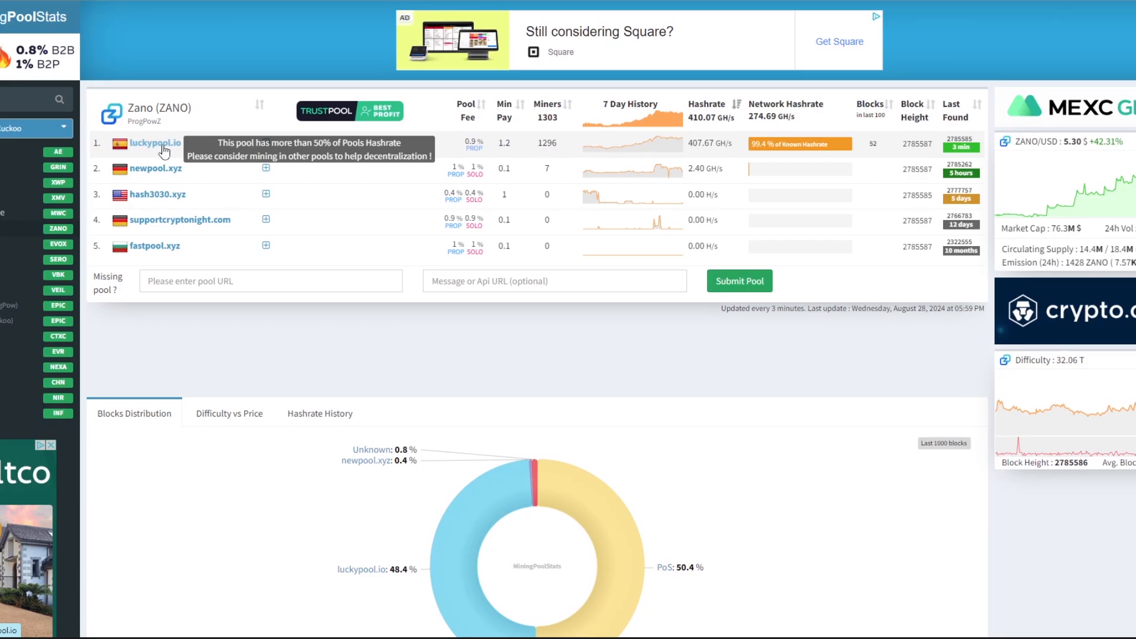
Step: Go from MiningPoolStats' Zano pool ranking to the luckypool.io pool site
{"action": "left_click", "coordinate": [153, 143]}
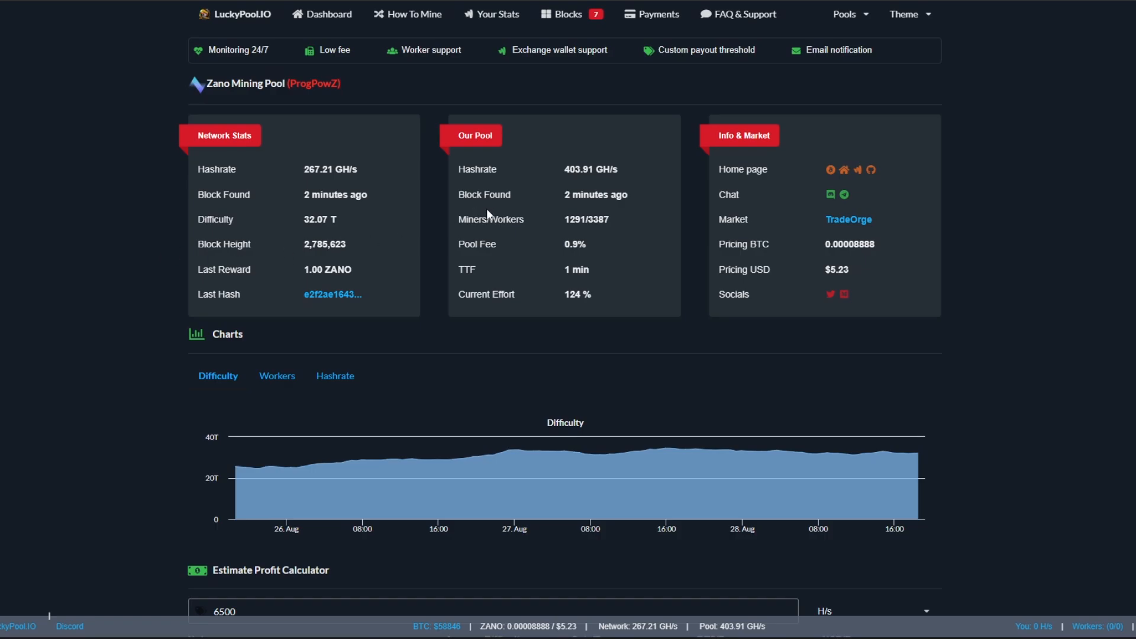
{"action": "mouse_move", "coordinate": [412, 34]}
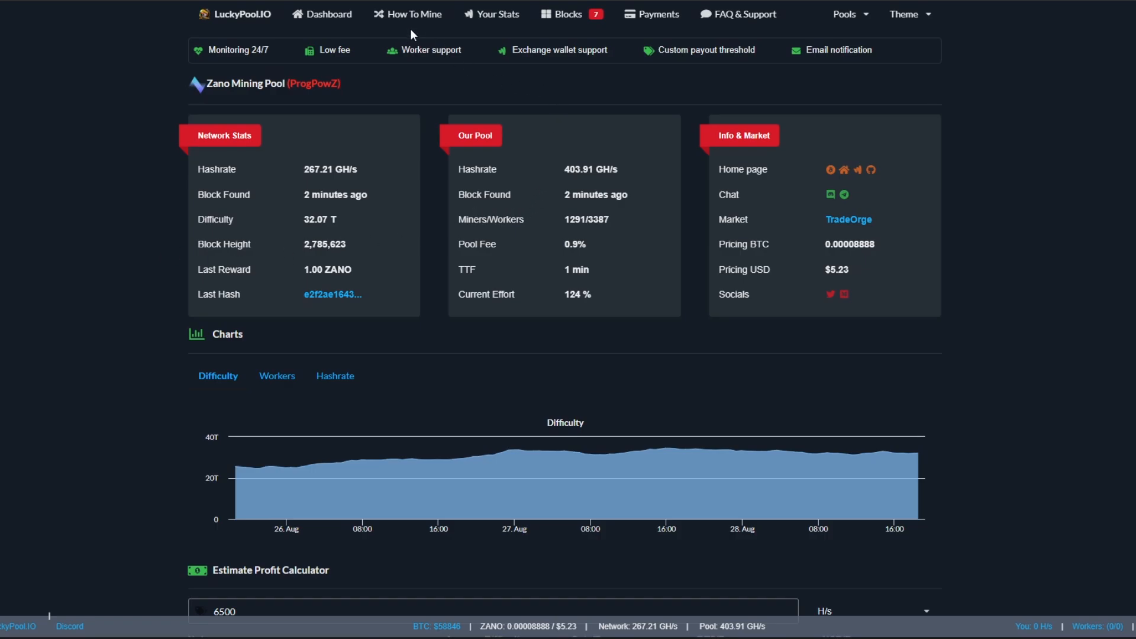
Step: View LuckyPool's How To Mine instructions with the zano.luckypool.io URL and port list
{"action": "left_click", "coordinate": [413, 15]}
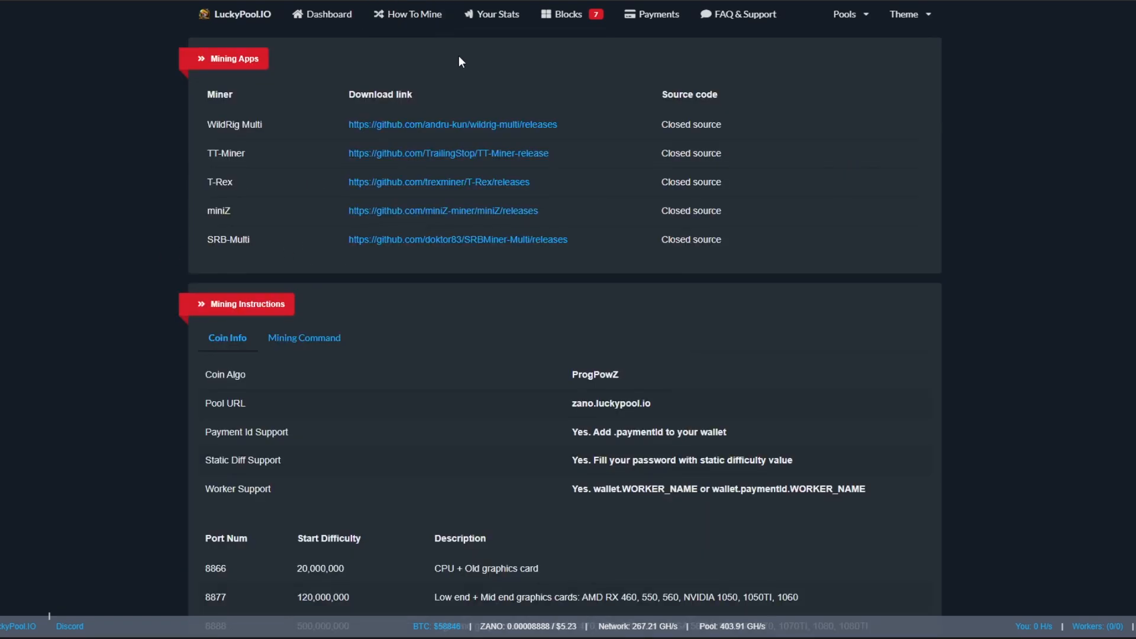
{"action": "scroll", "scroll_direction": "down", "scroll_amount": 3}
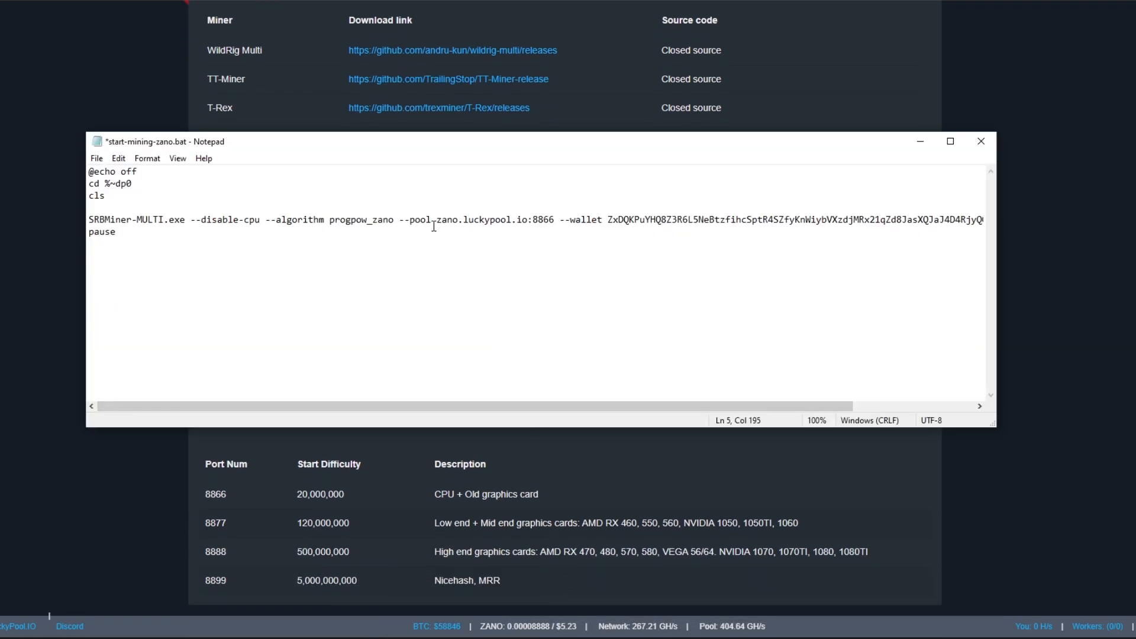
Step: Change the pool port in the miner command from 8866 to 8888 using the port table, then close the script
{"action": "double_click", "coordinate": [474, 220]}
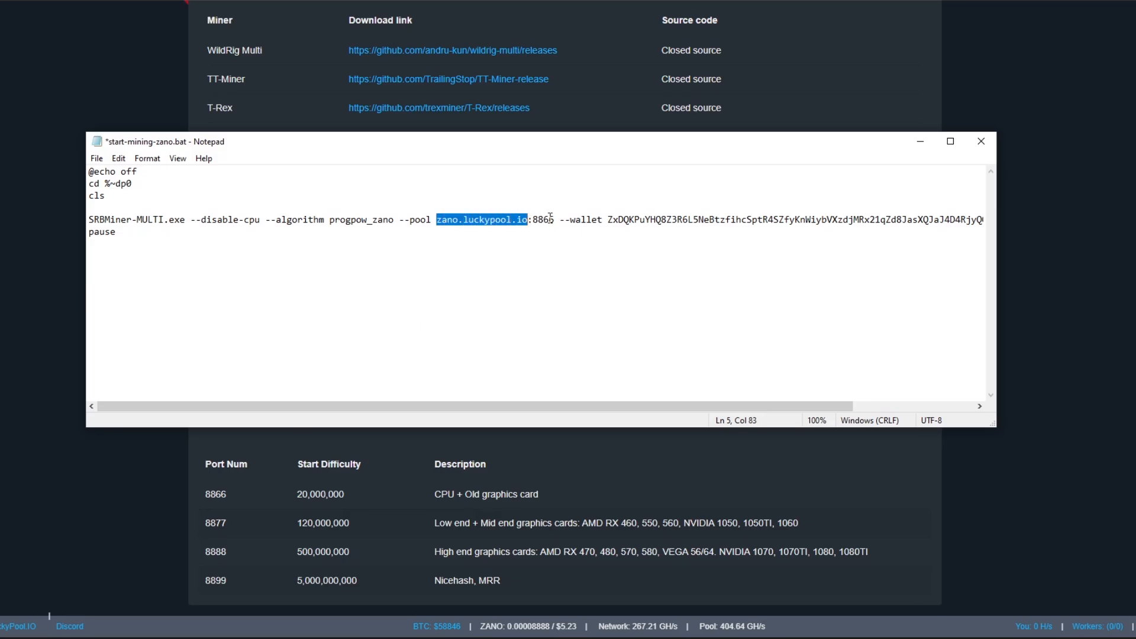
{"action": "double_click", "coordinate": [544, 219]}
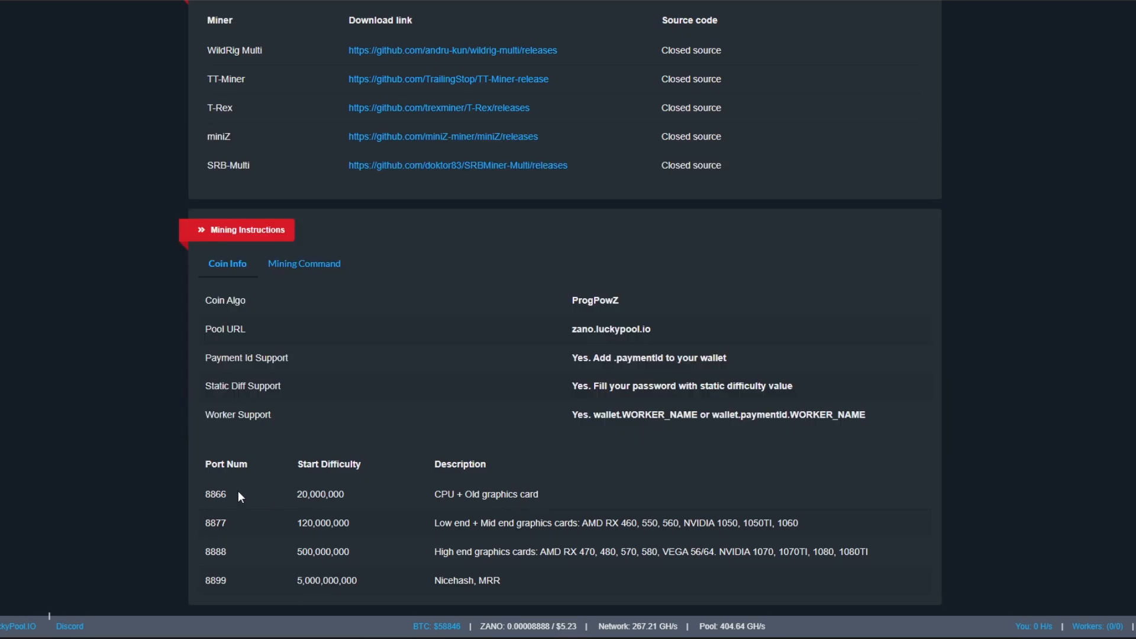
{"action": "mouse_move", "coordinate": [282, 485]}
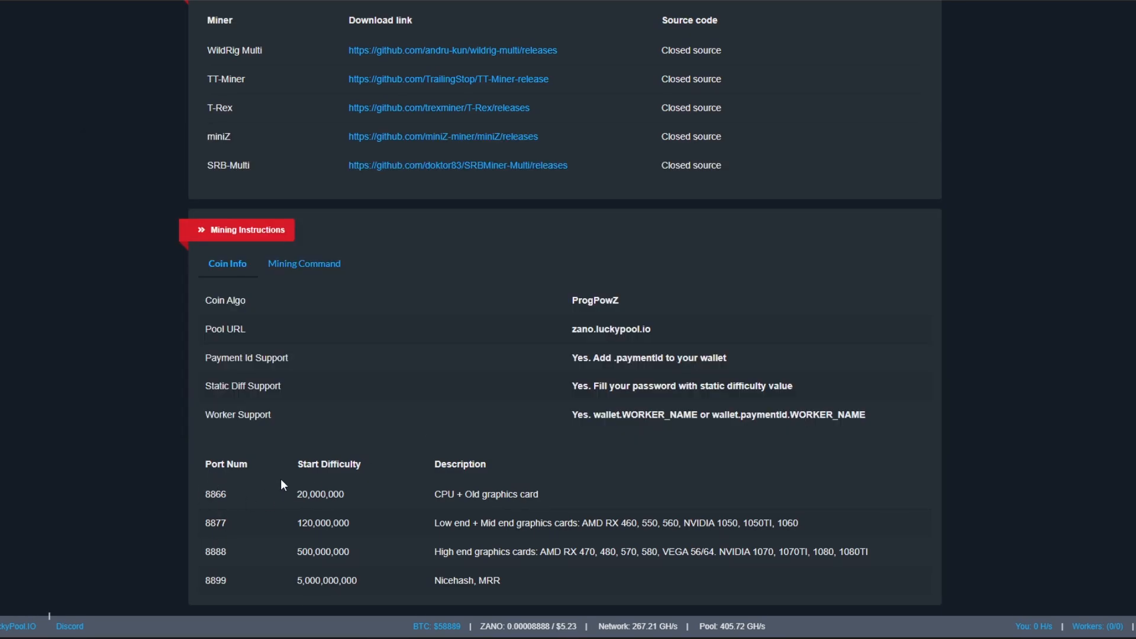
{"action": "mouse_move", "coordinate": [487, 495]}
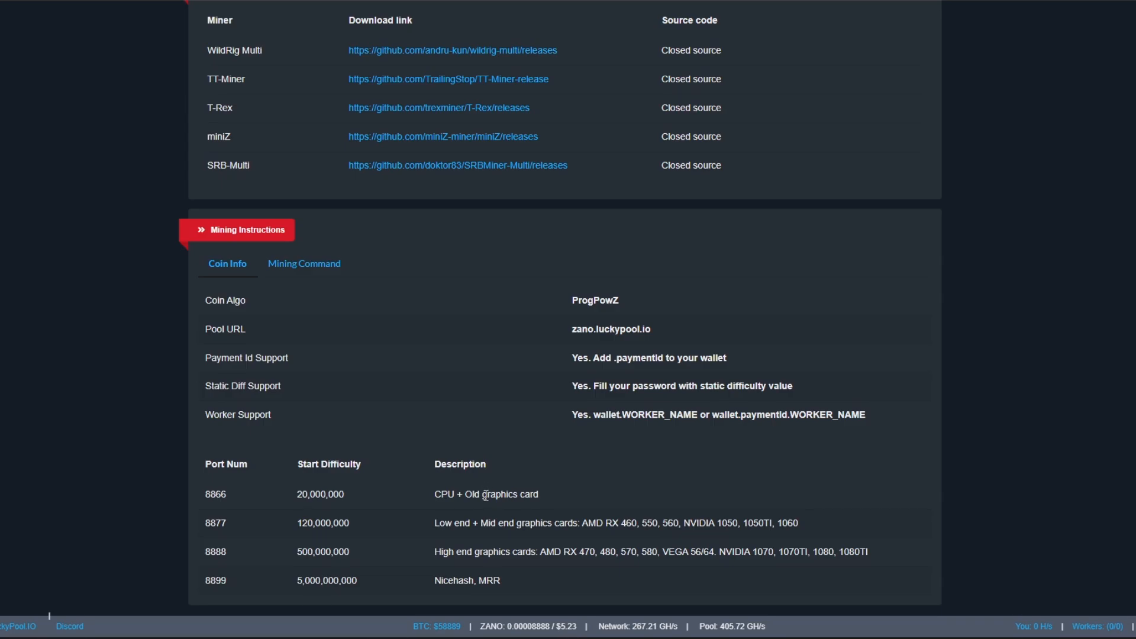
{"action": "mouse_move", "coordinate": [343, 499]}
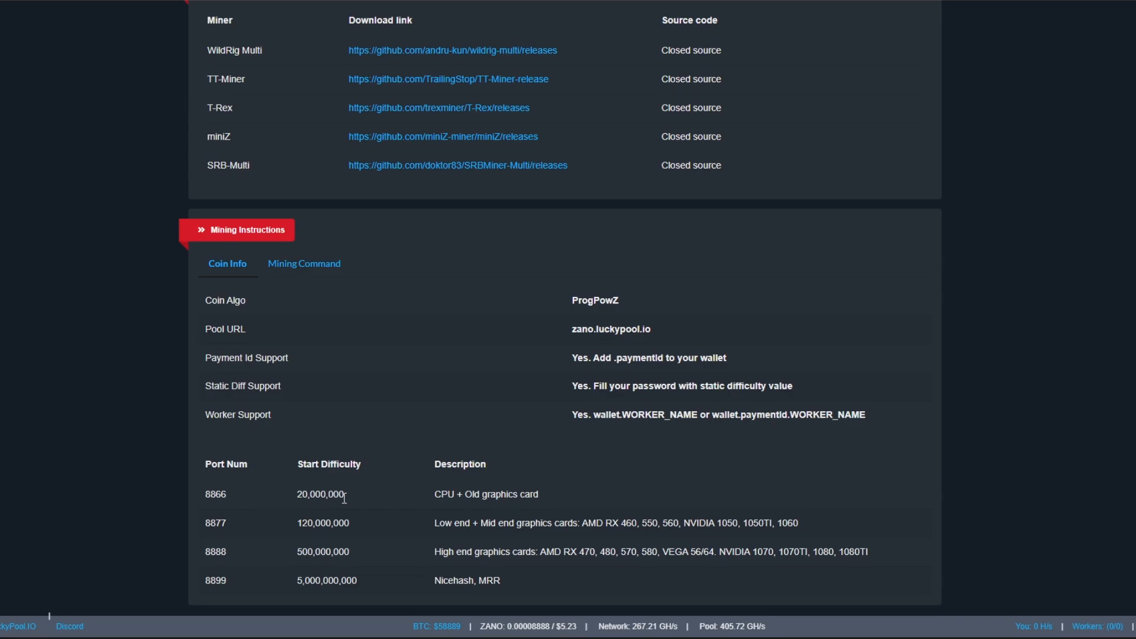
{"action": "mouse_move", "coordinate": [395, 558]}
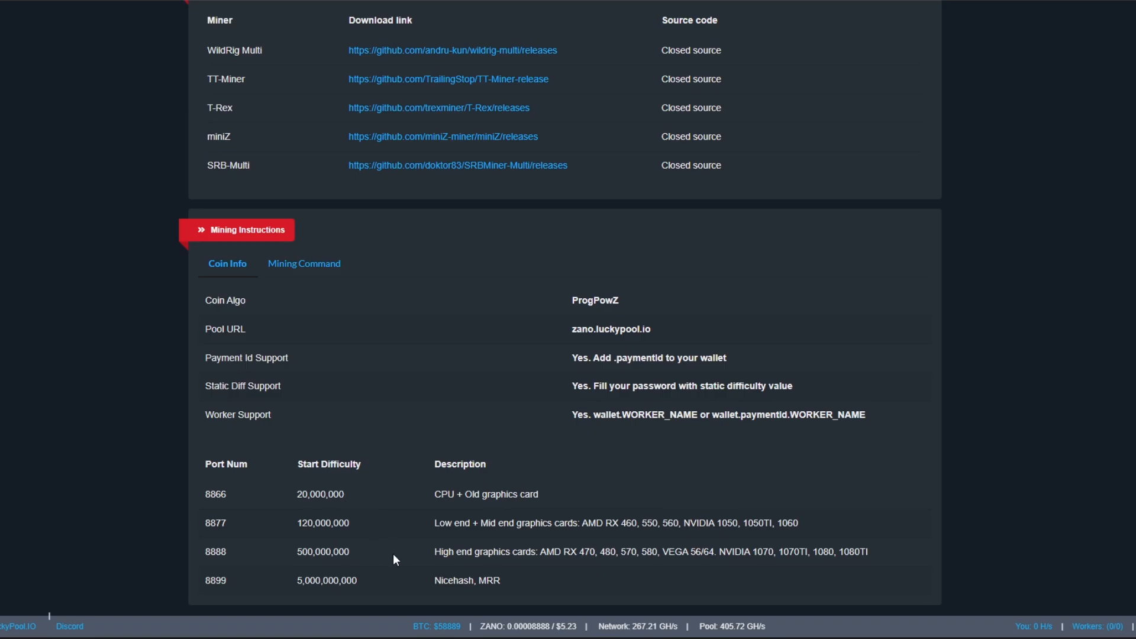
{"action": "mouse_move", "coordinate": [509, 509]}
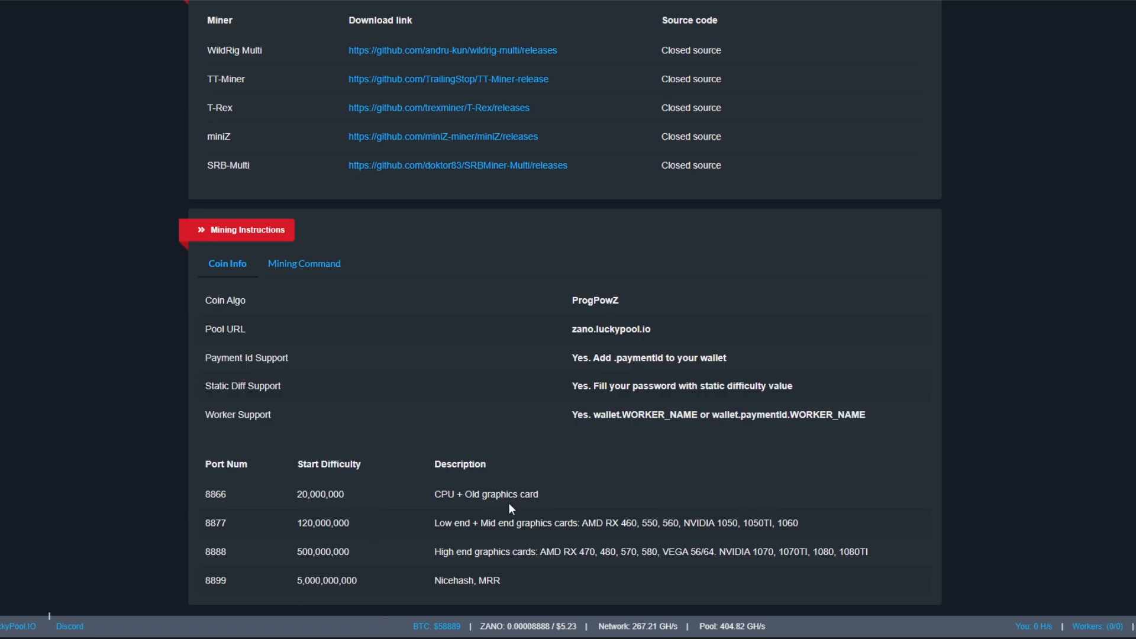
{"action": "mouse_move", "coordinate": [464, 522]}
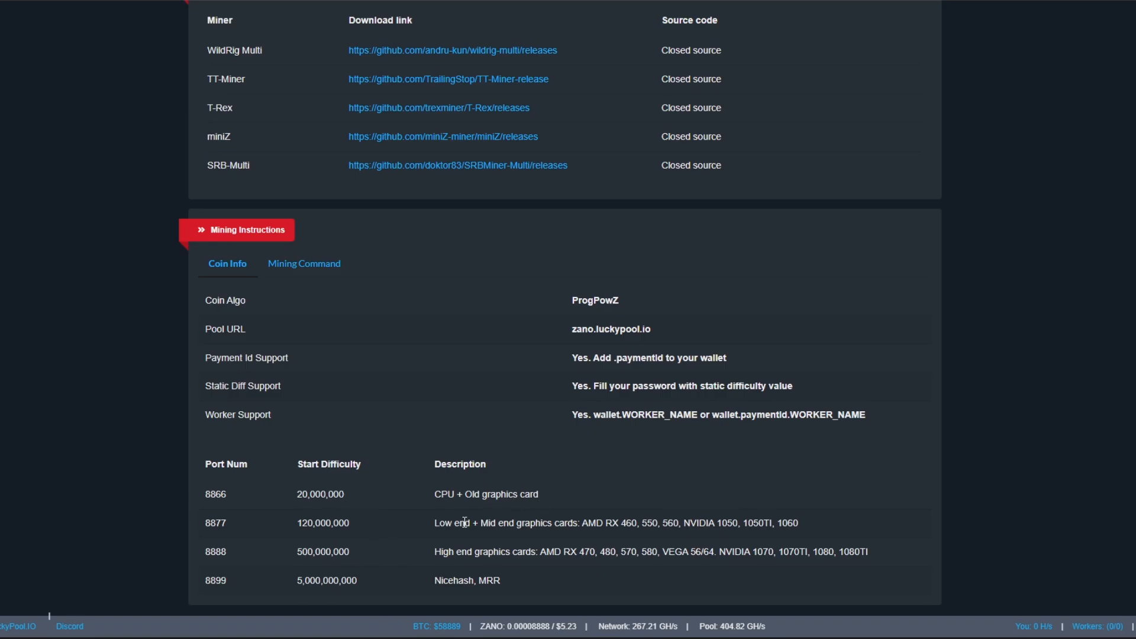
{"action": "mouse_move", "coordinate": [225, 494]}
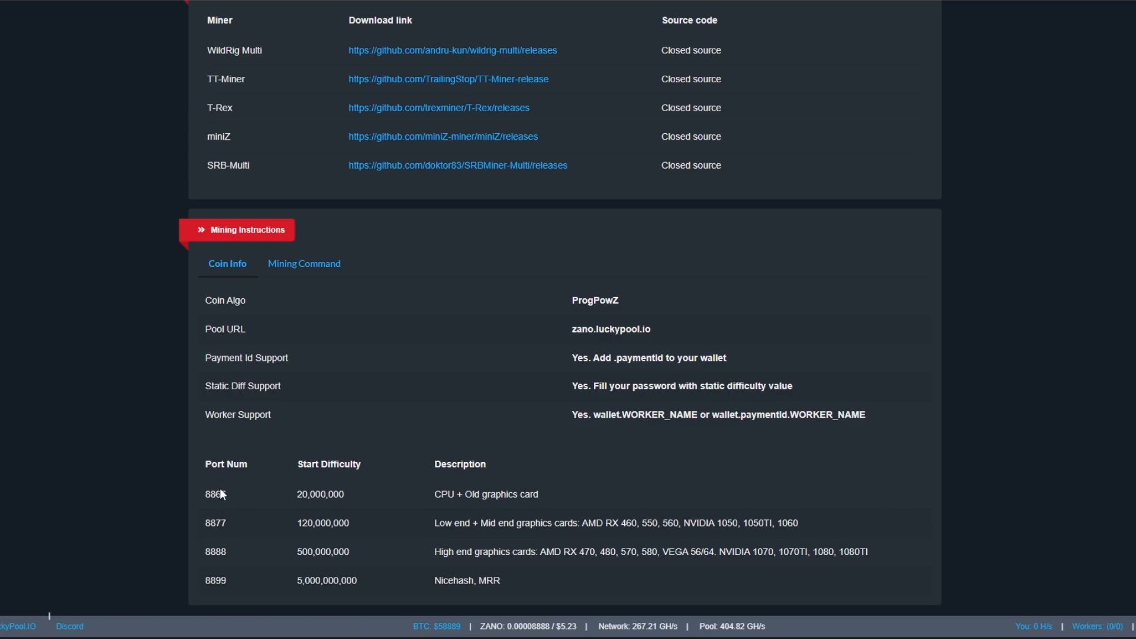
{"action": "mouse_move", "coordinate": [537, 550]}
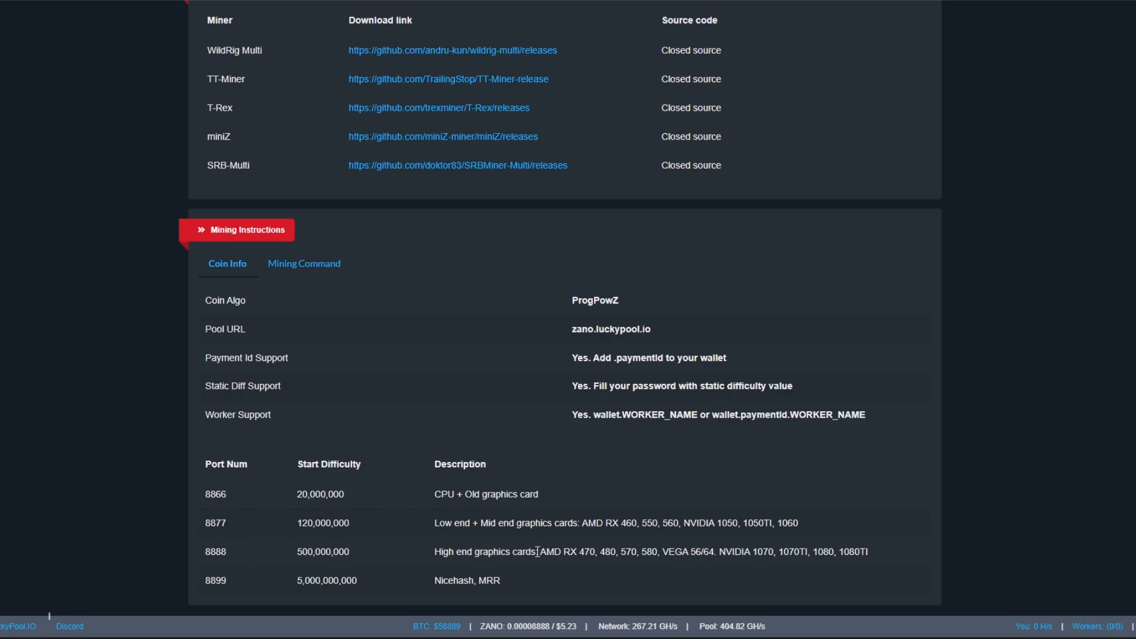
{"action": "mouse_move", "coordinate": [455, 553]}
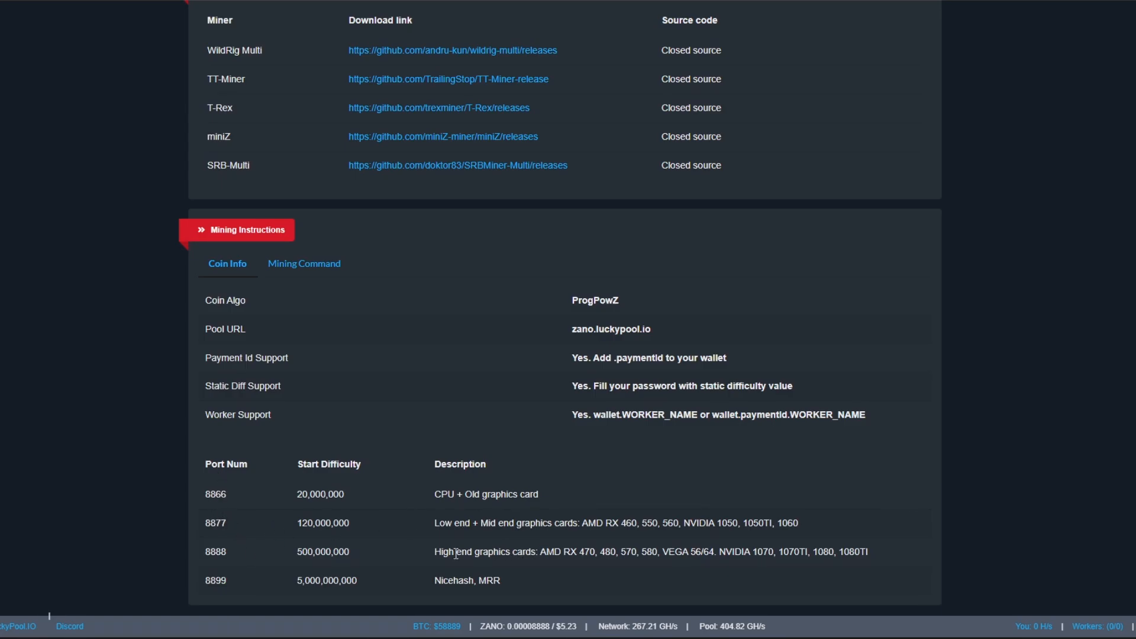
{"action": "double_click", "coordinate": [215, 552]}
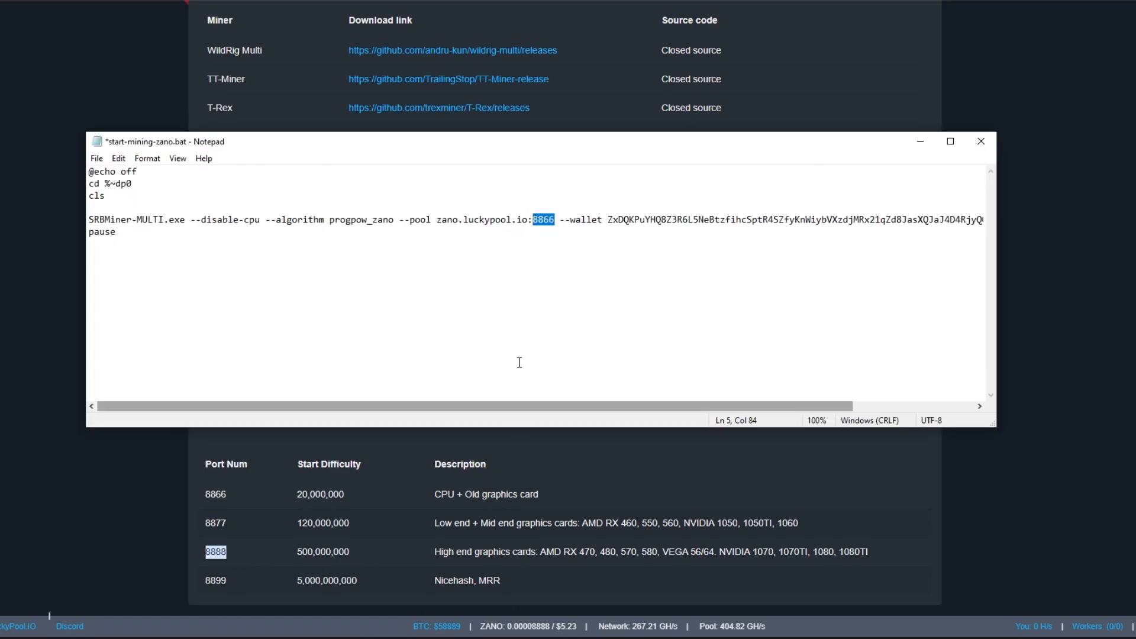
{"action": "right_click", "coordinate": [542, 219]}
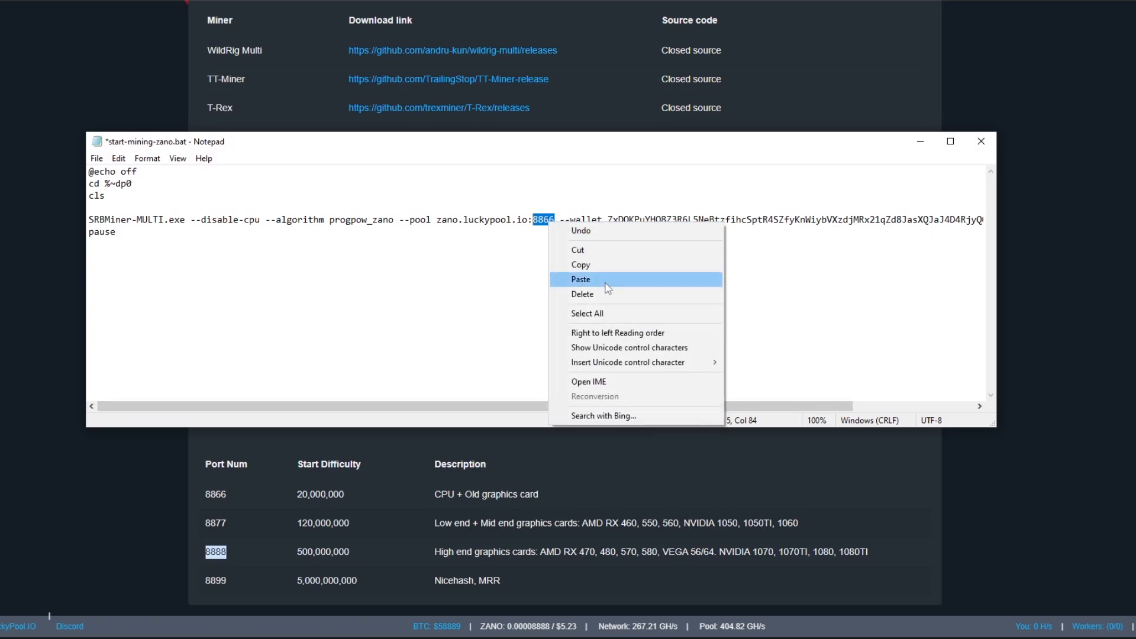
{"action": "left_click", "coordinate": [580, 279]}
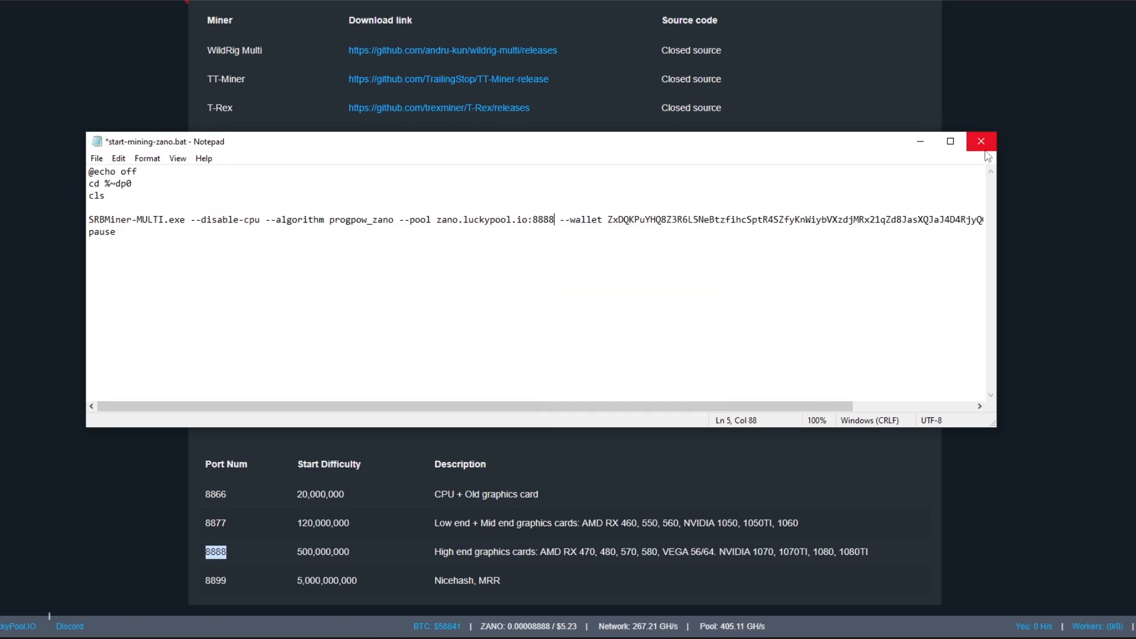
{"action": "left_click", "coordinate": [981, 141]}
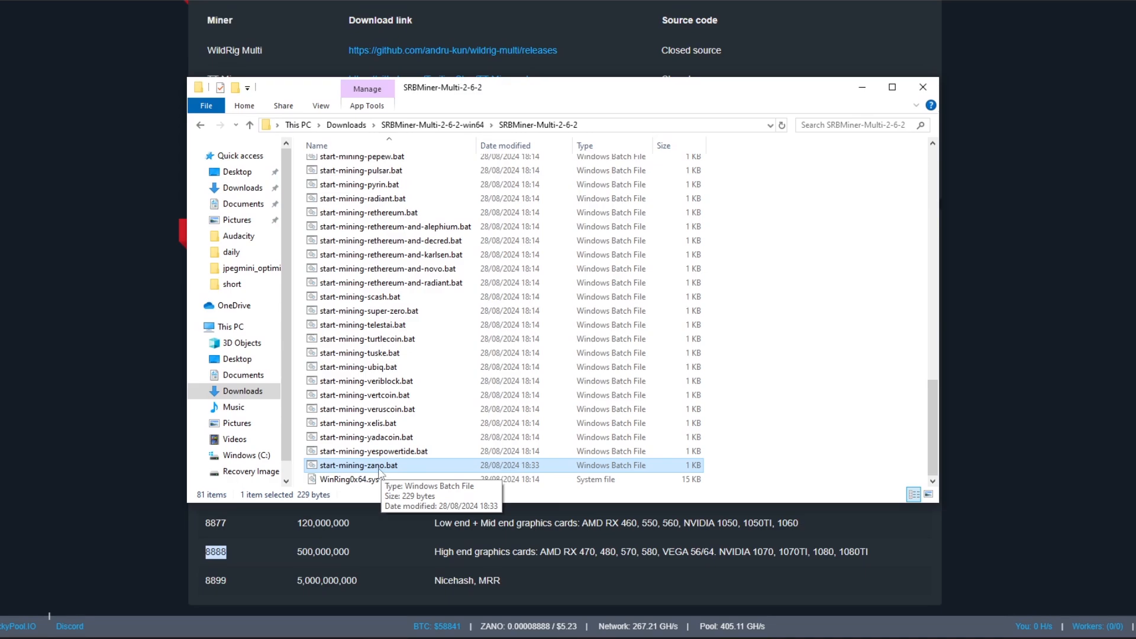
Step: Launch start-mining-zano.bat so SRBMiner begins mining progpow_zano on GPU0
{"action": "double_click", "coordinate": [360, 464]}
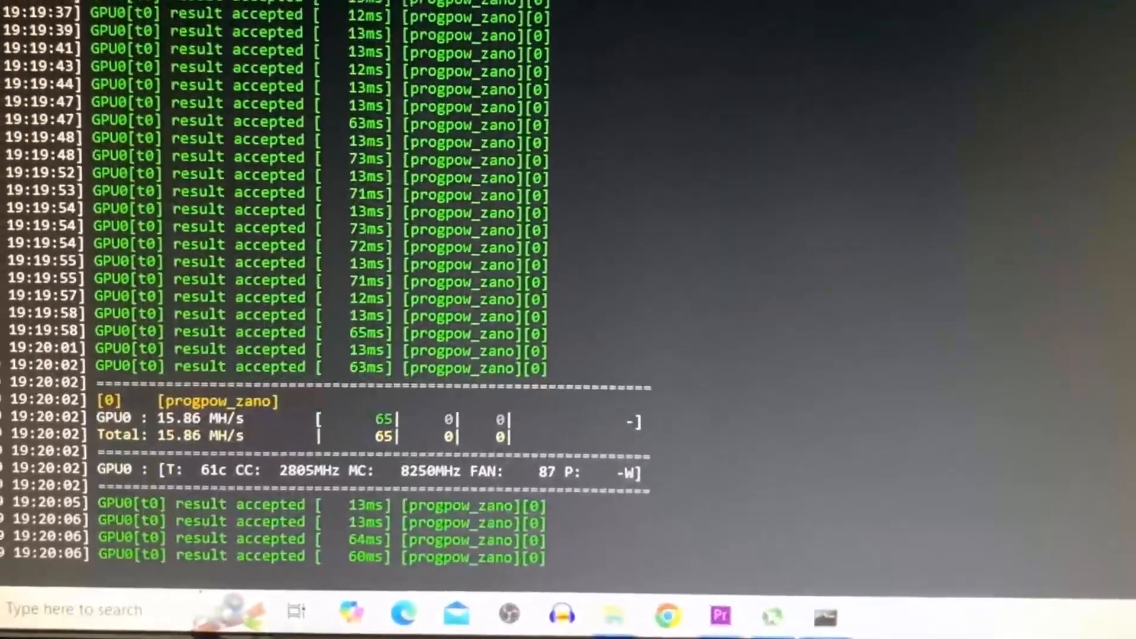
{"action": "scroll", "scroll_direction": "down", "scroll_amount": 3}
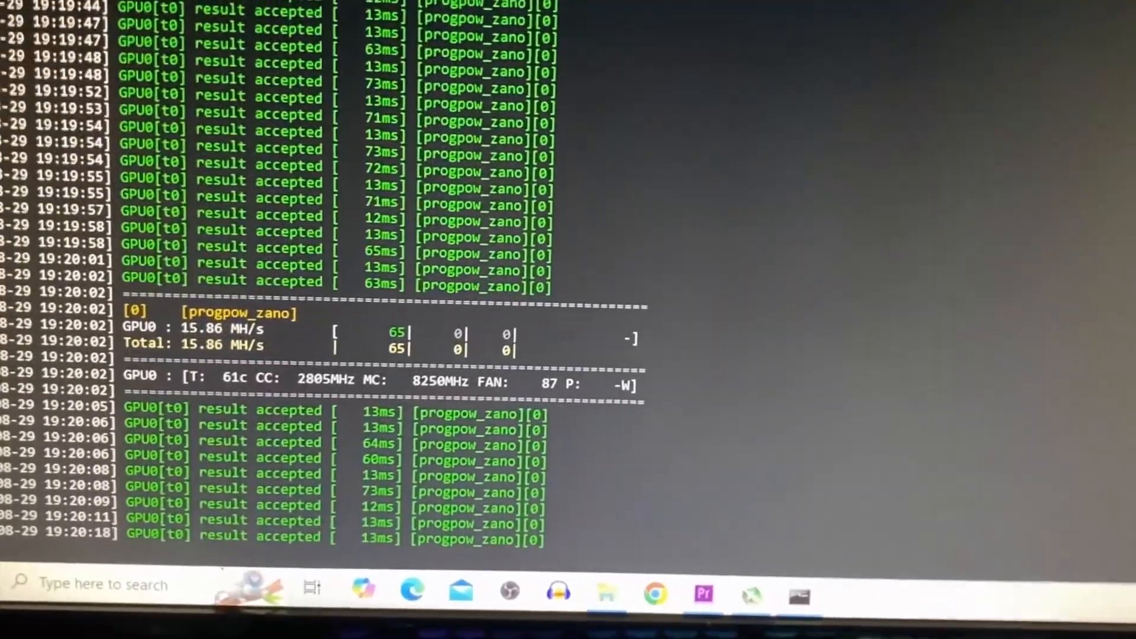
{"action": "scroll", "scroll_direction": "down", "scroll_amount": 3}
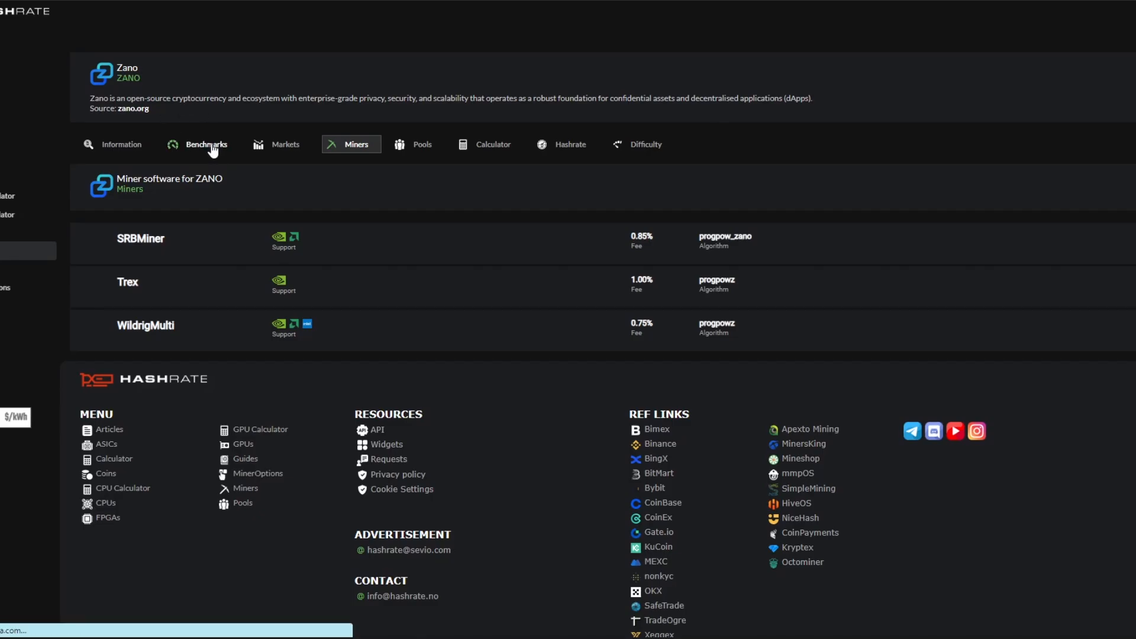
Step: Show the Zano GPU benchmarks and the RTX 4080 details at 46.87 Mh/s
{"action": "left_click", "coordinate": [203, 145]}
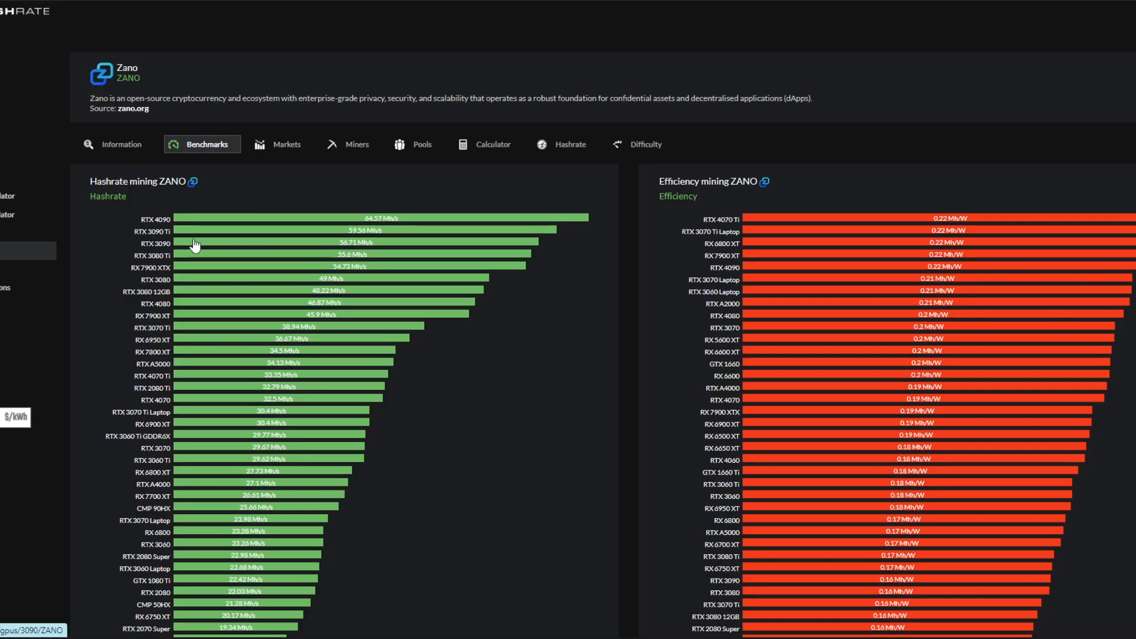
{"action": "mouse_move", "coordinate": [181, 335]}
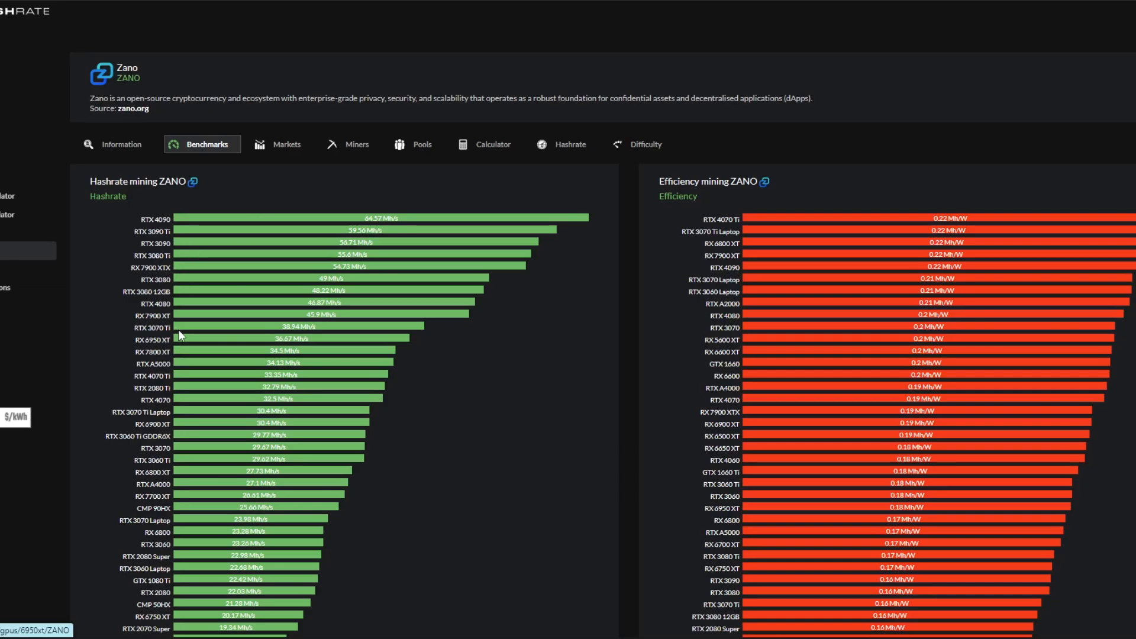
{"action": "mouse_move", "coordinate": [260, 312]}
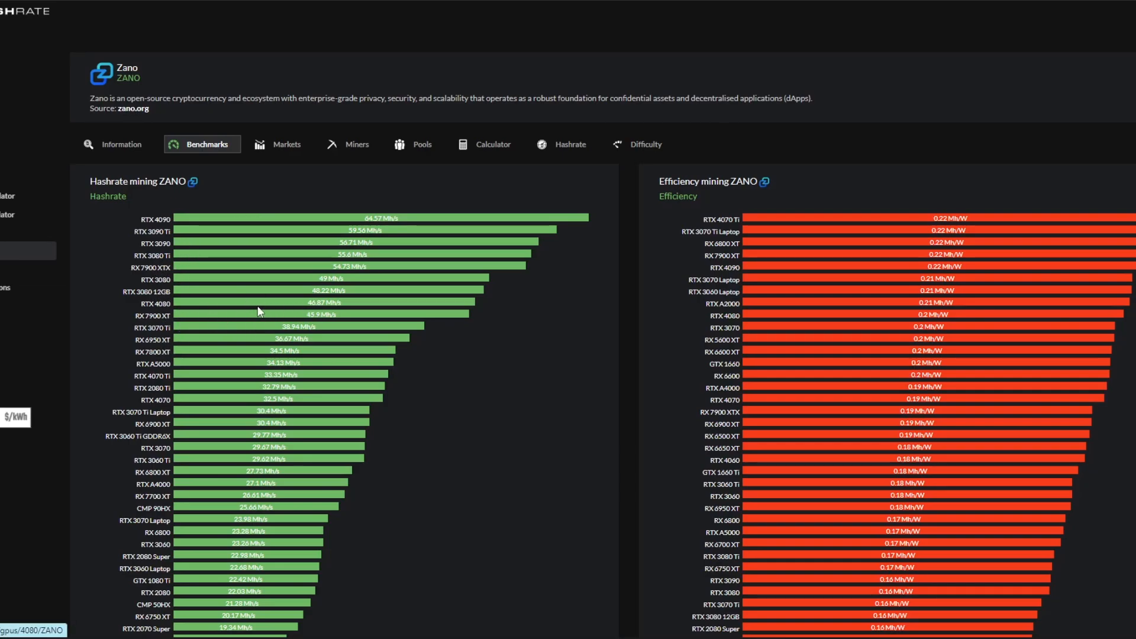
{"action": "left_click", "coordinate": [327, 303]}
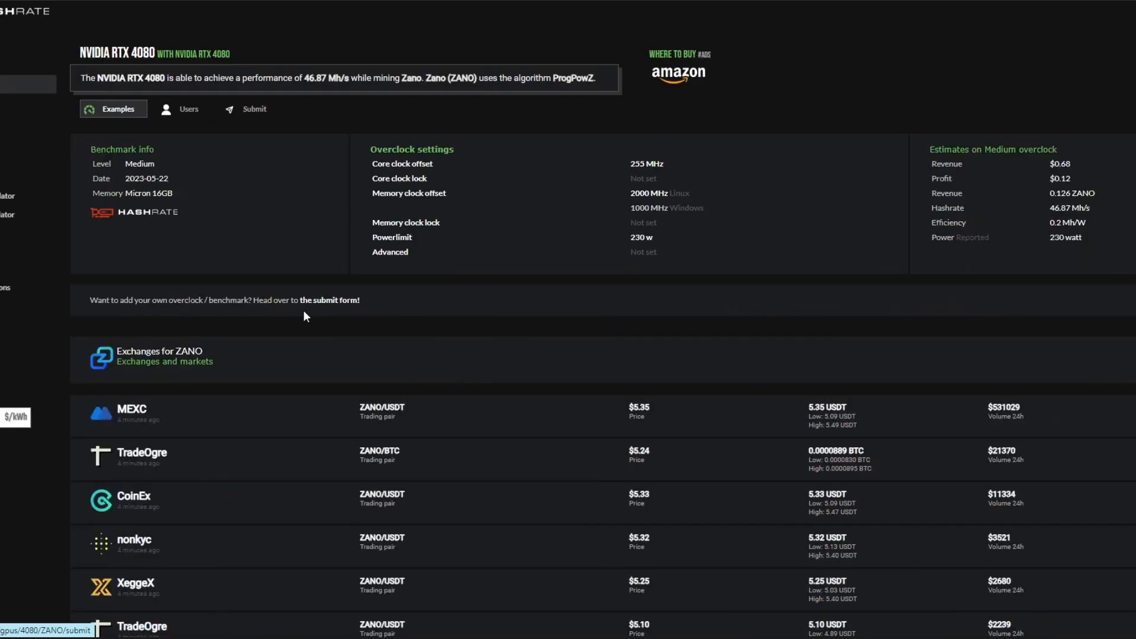
{"action": "mouse_move", "coordinate": [390, 152]}
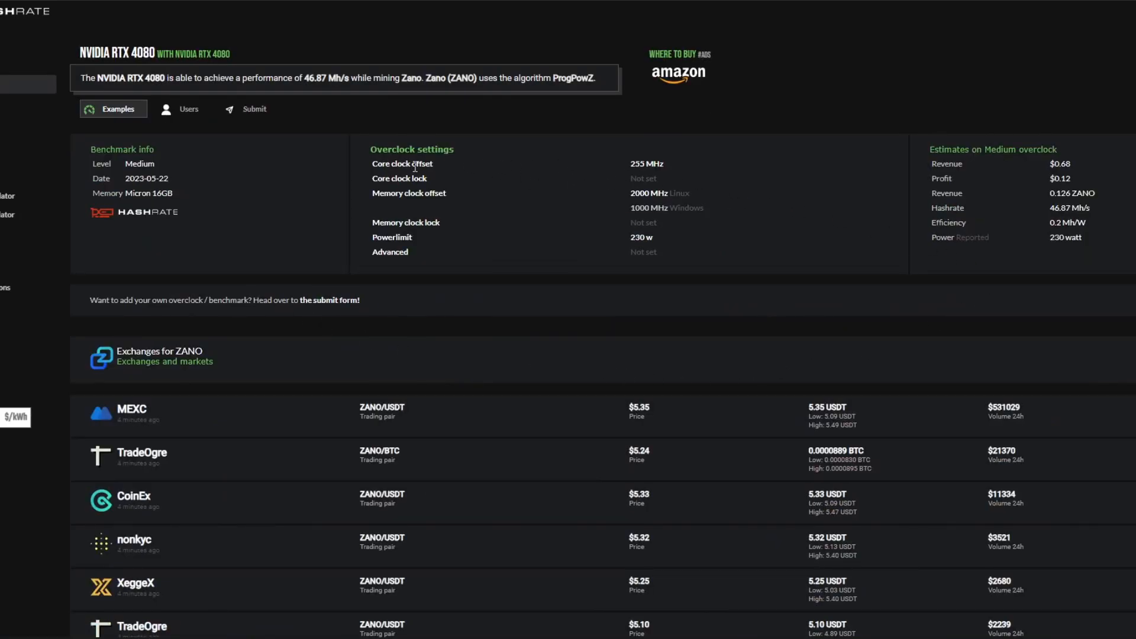
{"action": "mouse_move", "coordinate": [158, 102]}
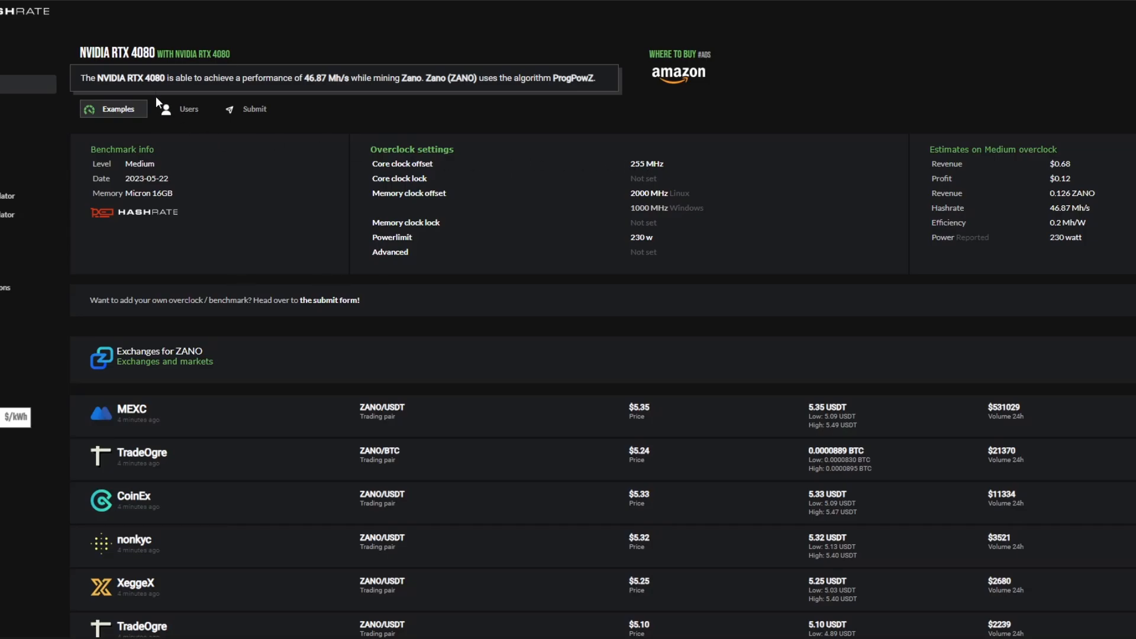
{"action": "mouse_move", "coordinate": [647, 167]}
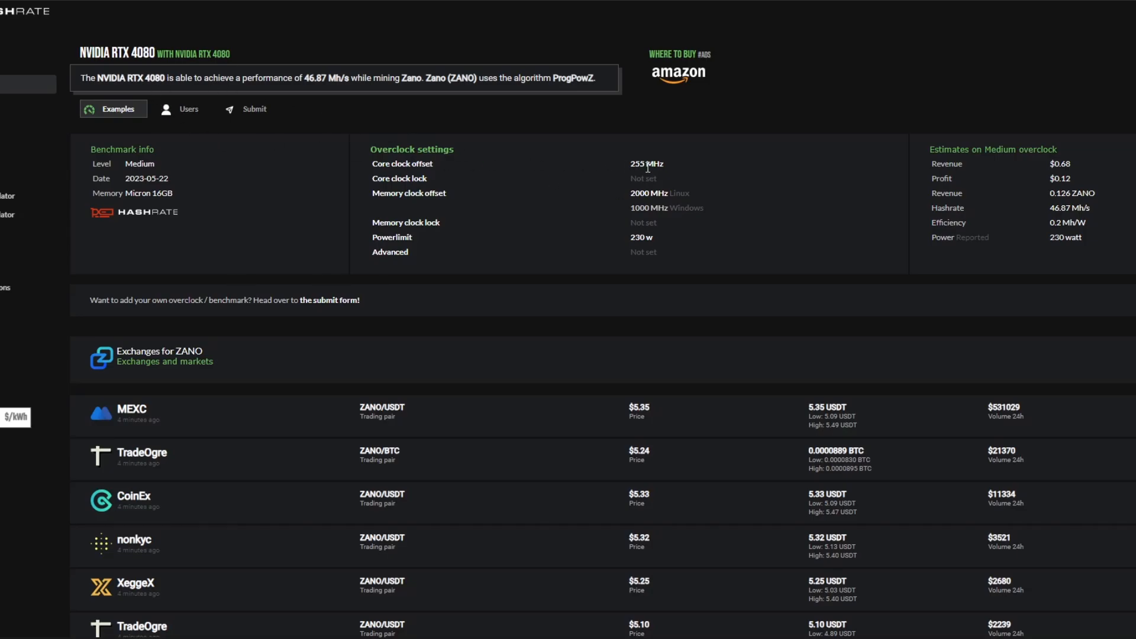
{"action": "mouse_move", "coordinate": [438, 197]}
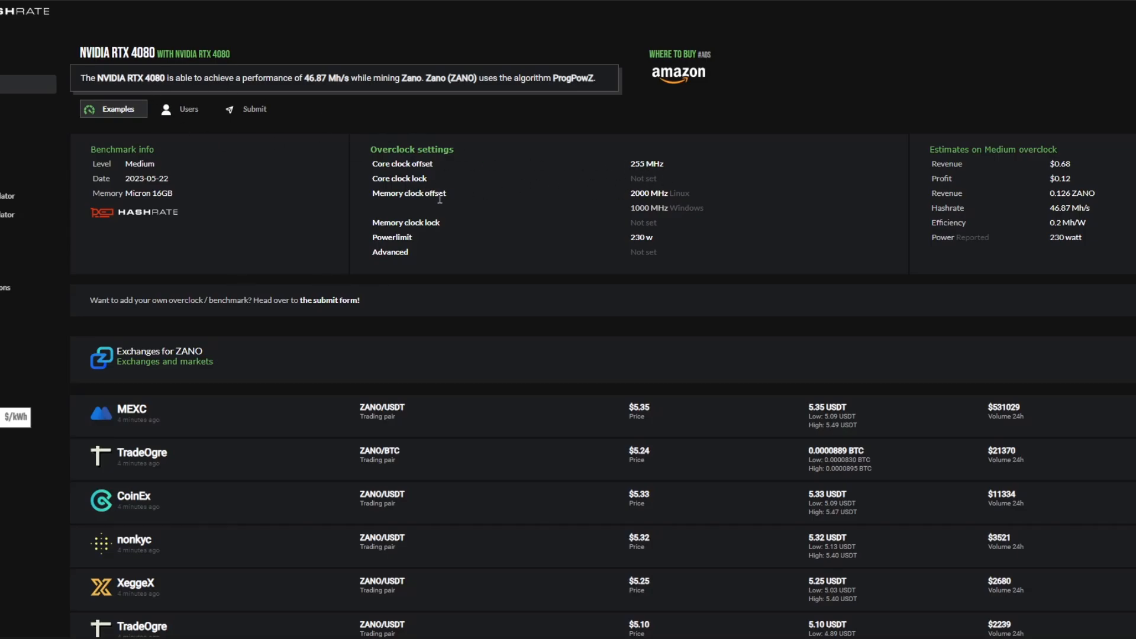
{"action": "mouse_move", "coordinate": [684, 196]}
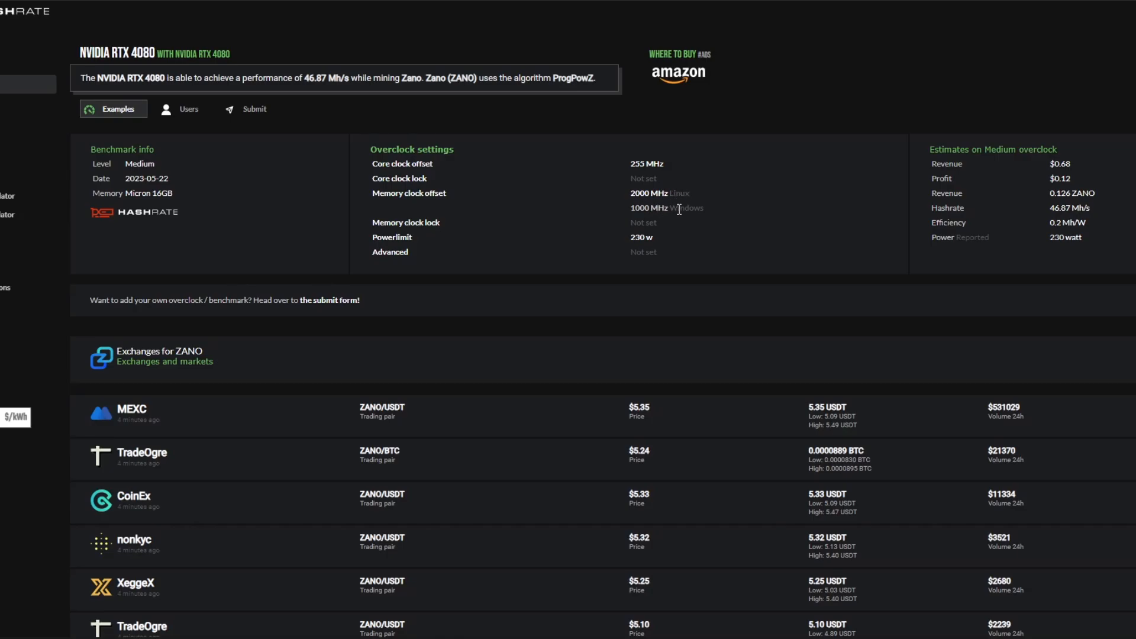
{"action": "mouse_move", "coordinate": [392, 239]}
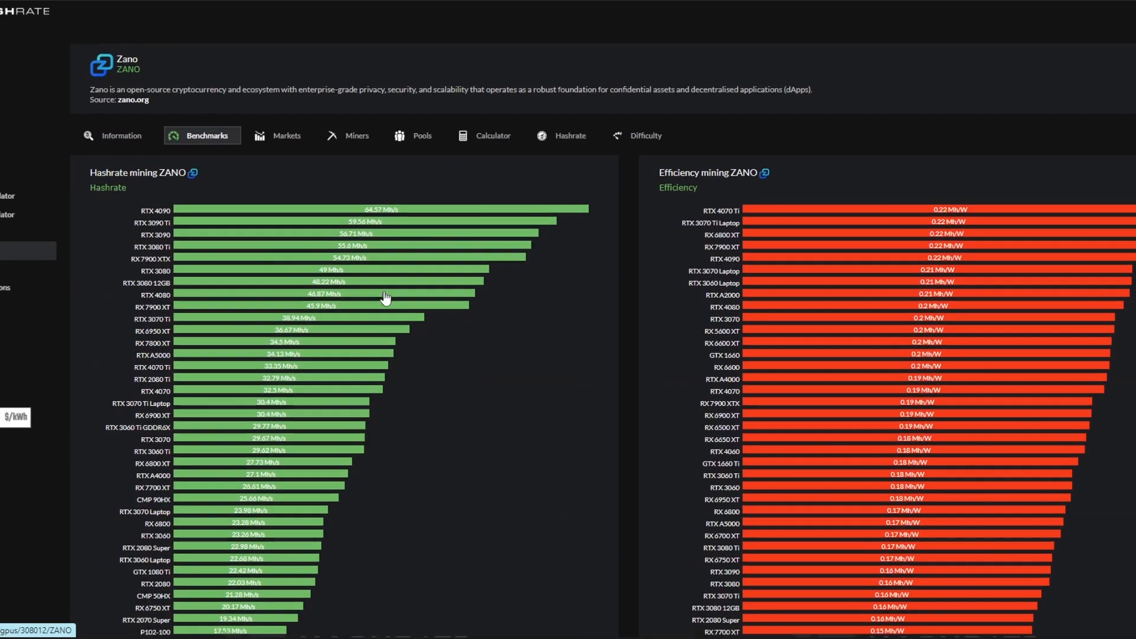
Step: Scroll through the GPU rankings: RTX 4090 tops hashrate at 64.57 Mh/s, RTX 4070 Ti tops efficiency
{"action": "scroll", "scroll_direction": "down", "scroll_amount": 3}
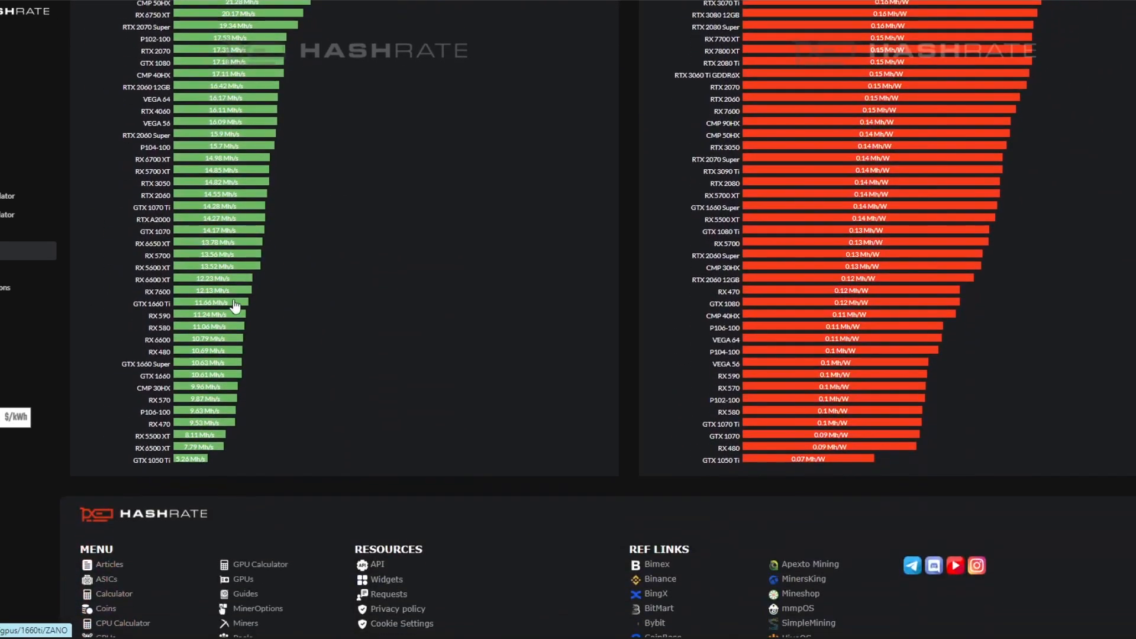
{"action": "scroll", "scroll_direction": "up", "scroll_amount": 3}
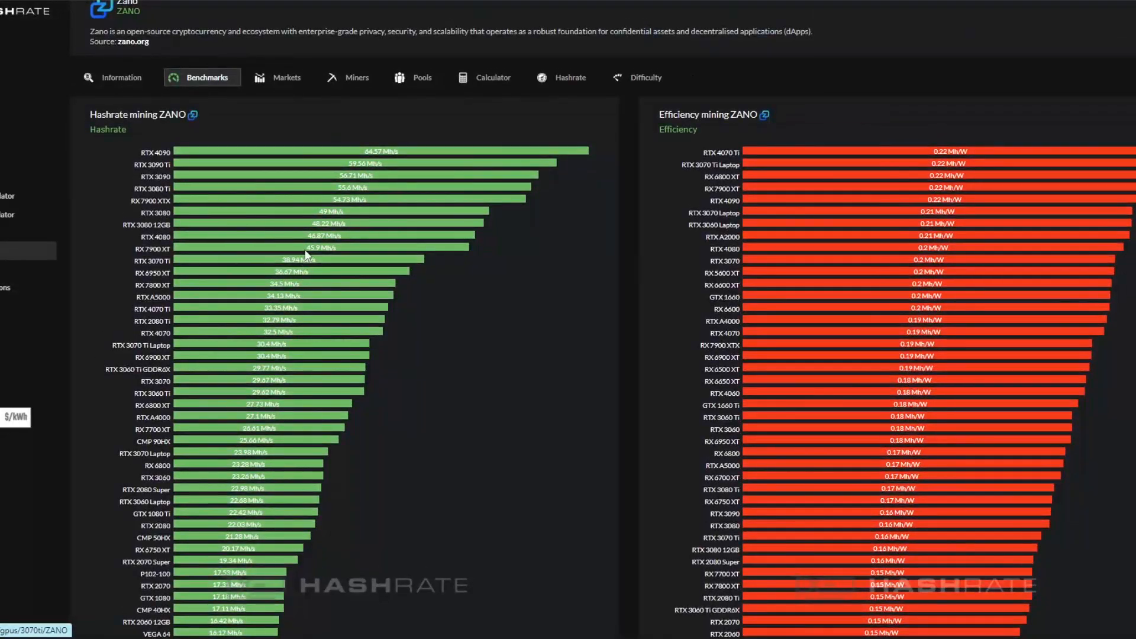
{"action": "mouse_move", "coordinate": [310, 249]}
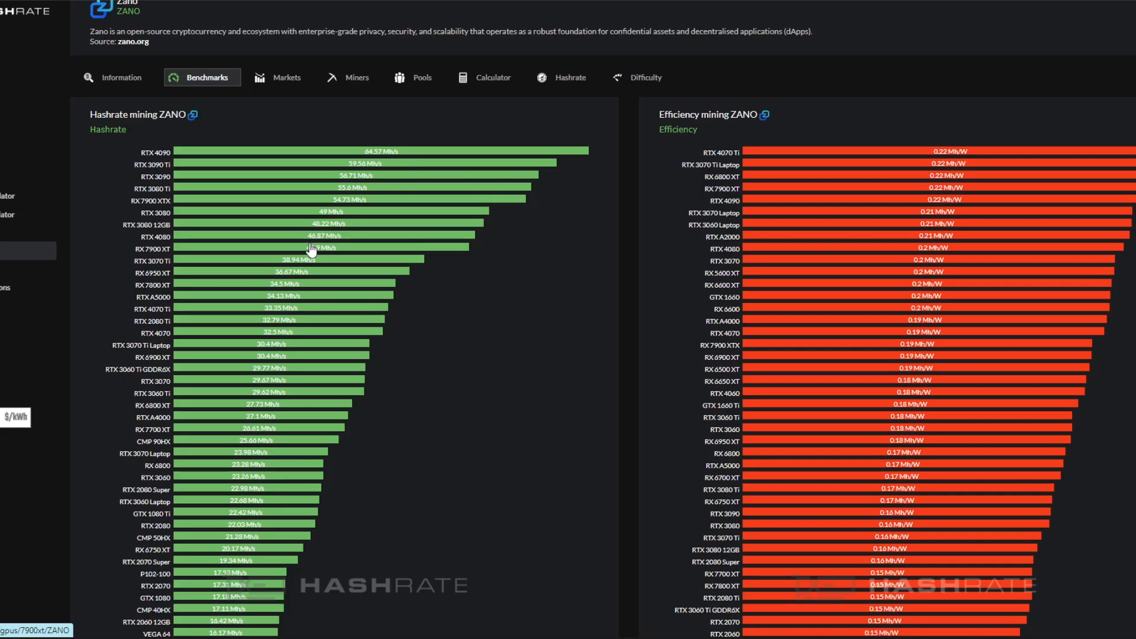
{"action": "scroll", "scroll_direction": "down", "scroll_amount": 3}
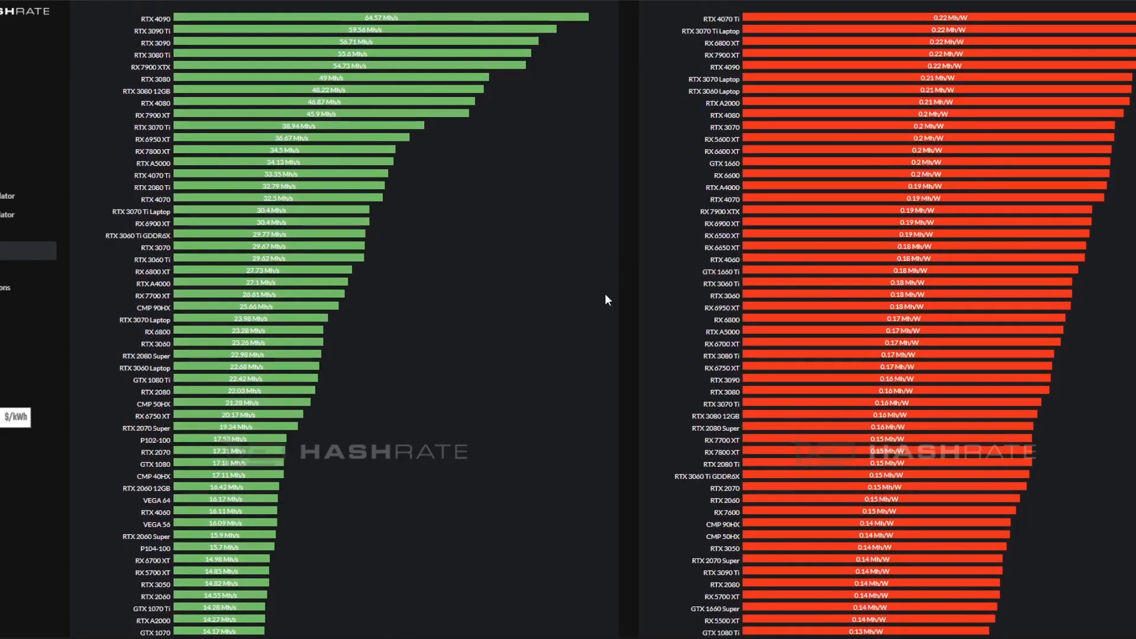
{"action": "mouse_move", "coordinate": [434, 215]}
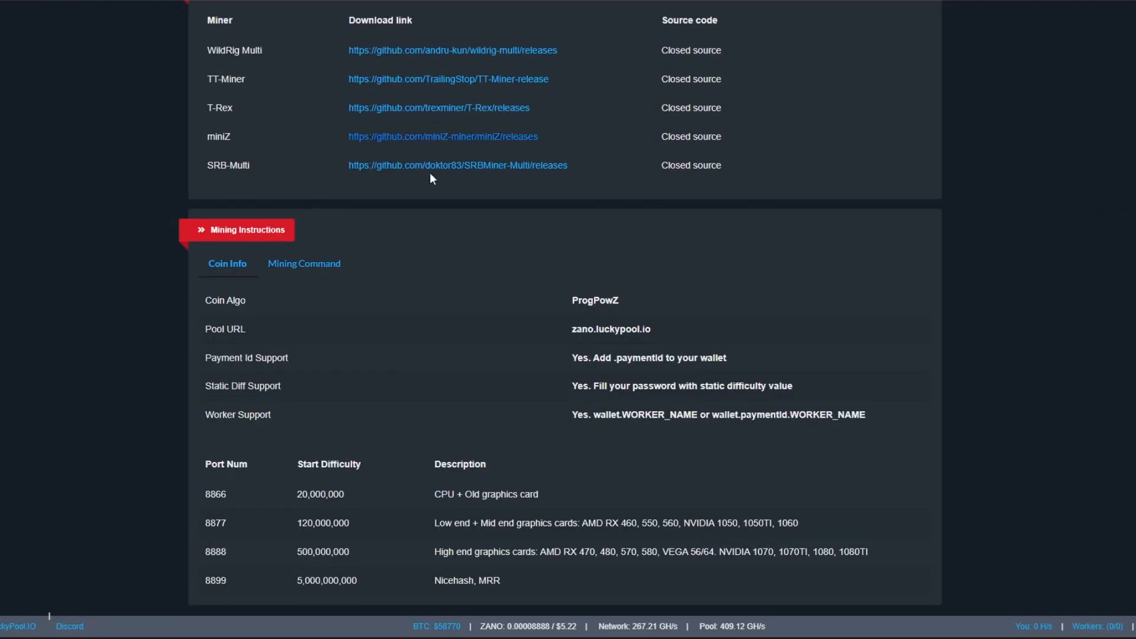
Step: Copy the receiving address from the Zano wallet's Receive view for the pool lookup
{"action": "scroll", "scroll_direction": "up", "scroll_amount": 3}
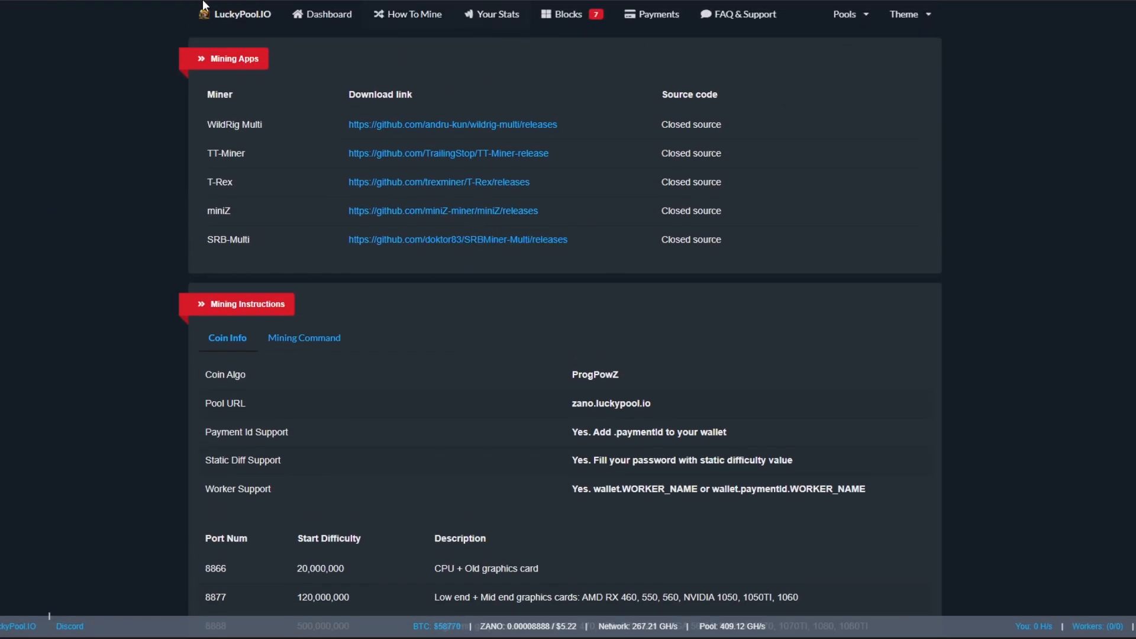
{"action": "left_click", "coordinate": [494, 14]}
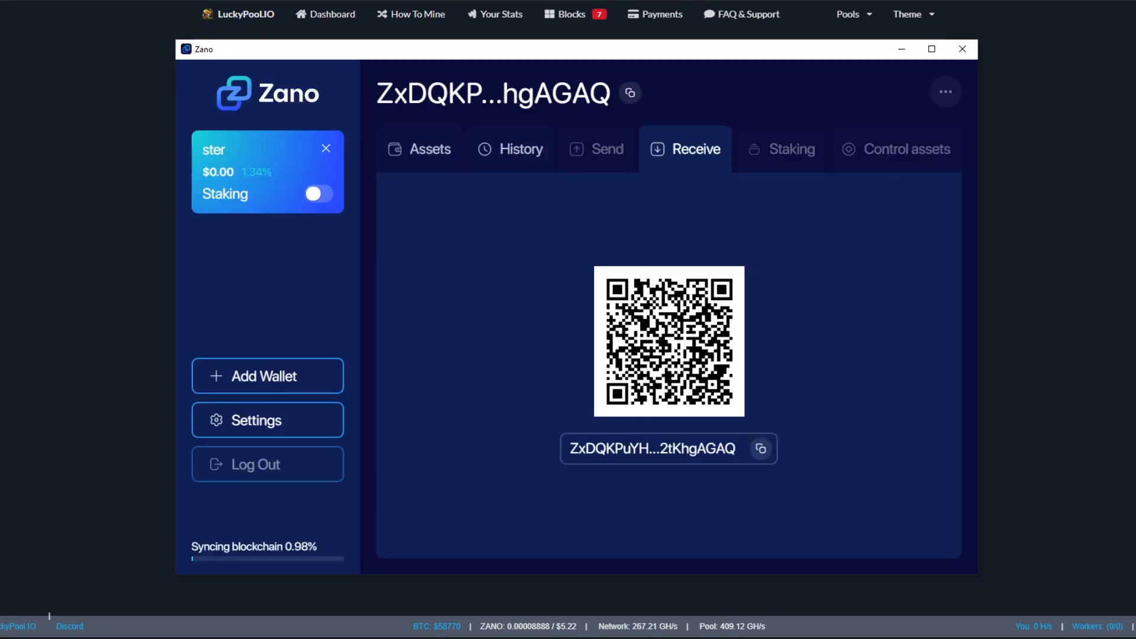
{"action": "left_click", "coordinate": [761, 448]}
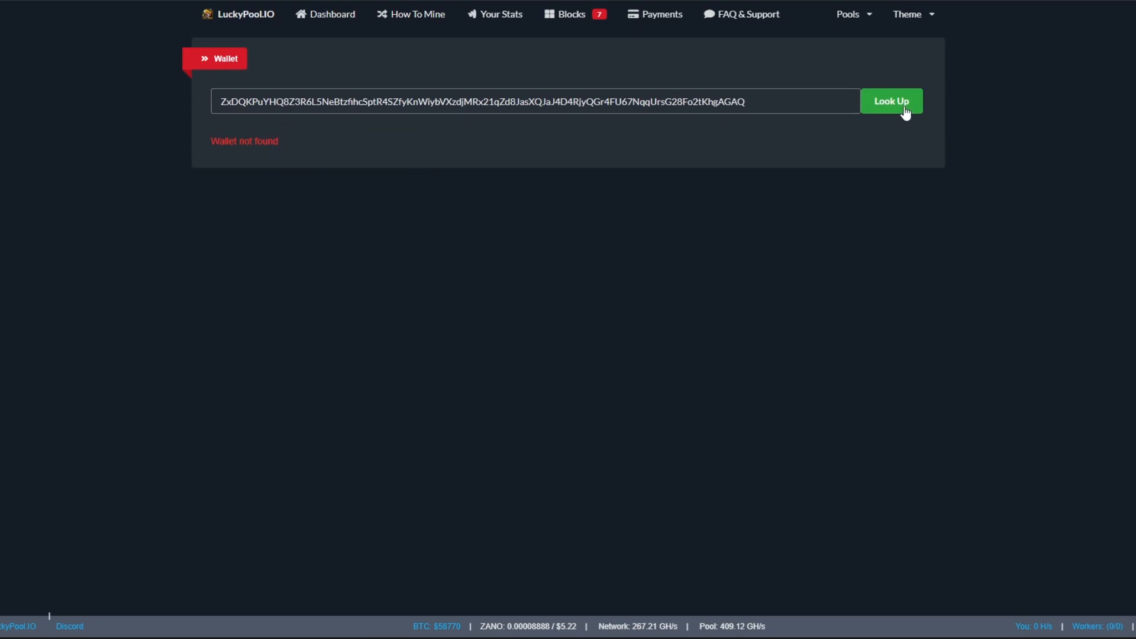
{"action": "mouse_move", "coordinate": [434, 141]}
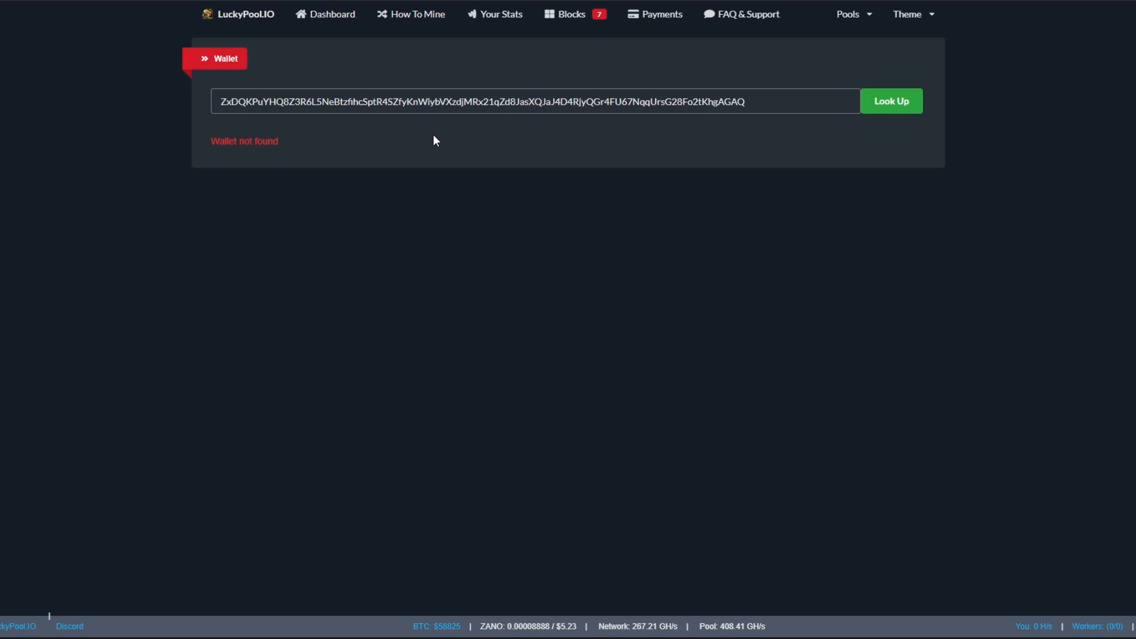
{"action": "mouse_move", "coordinate": [464, 282]}
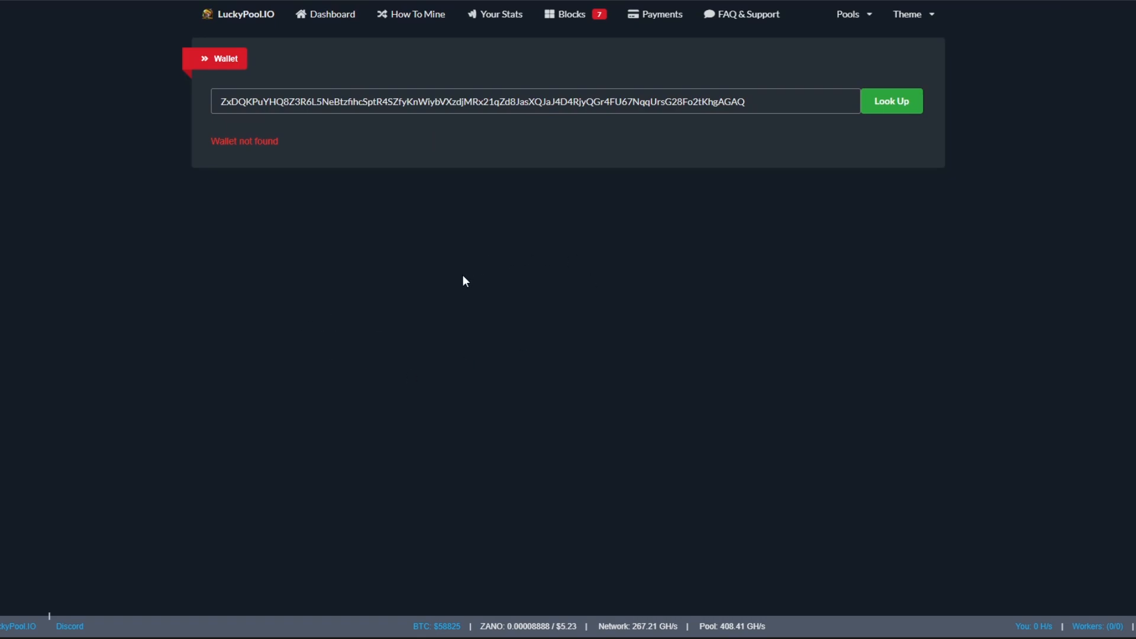
{"action": "mouse_move", "coordinate": [525, 289]}
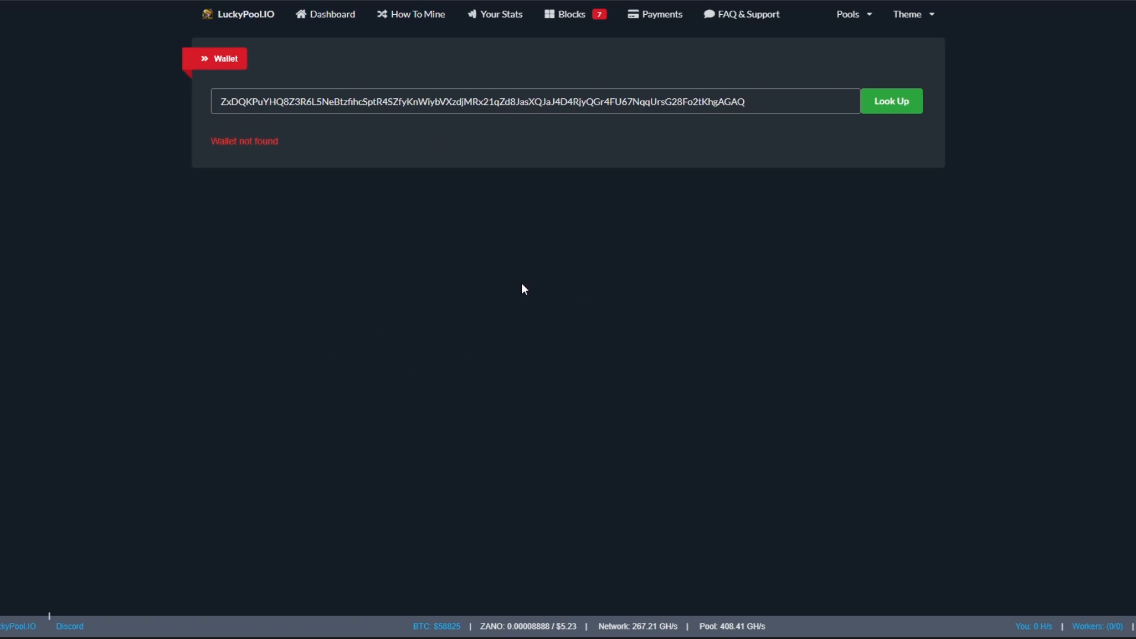
{"action": "mouse_move", "coordinate": [692, 296]}
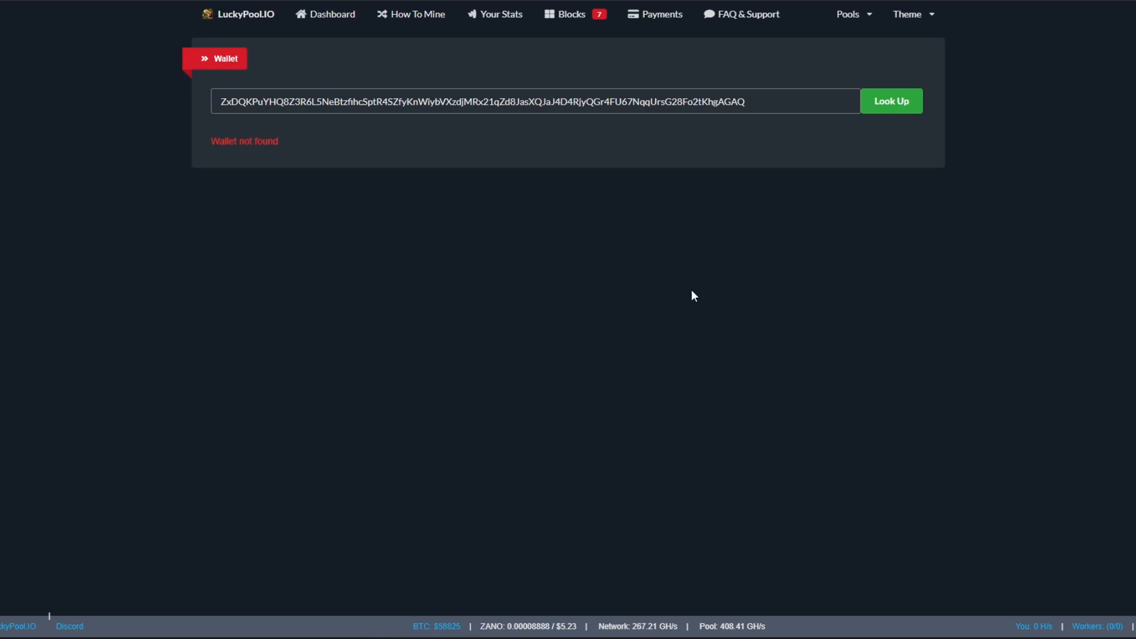
{"action": "mouse_move", "coordinate": [660, 14]}
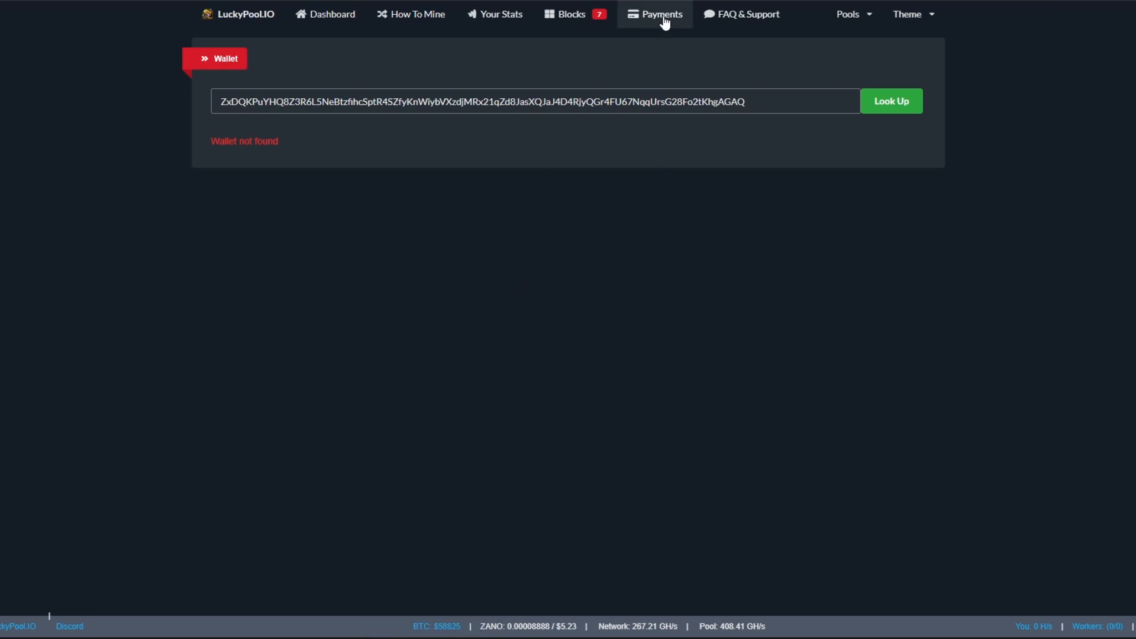
Step: Review LuckyPool's Last Payments list after the wallet lookup reports not found
{"action": "left_click", "coordinate": [660, 14]}
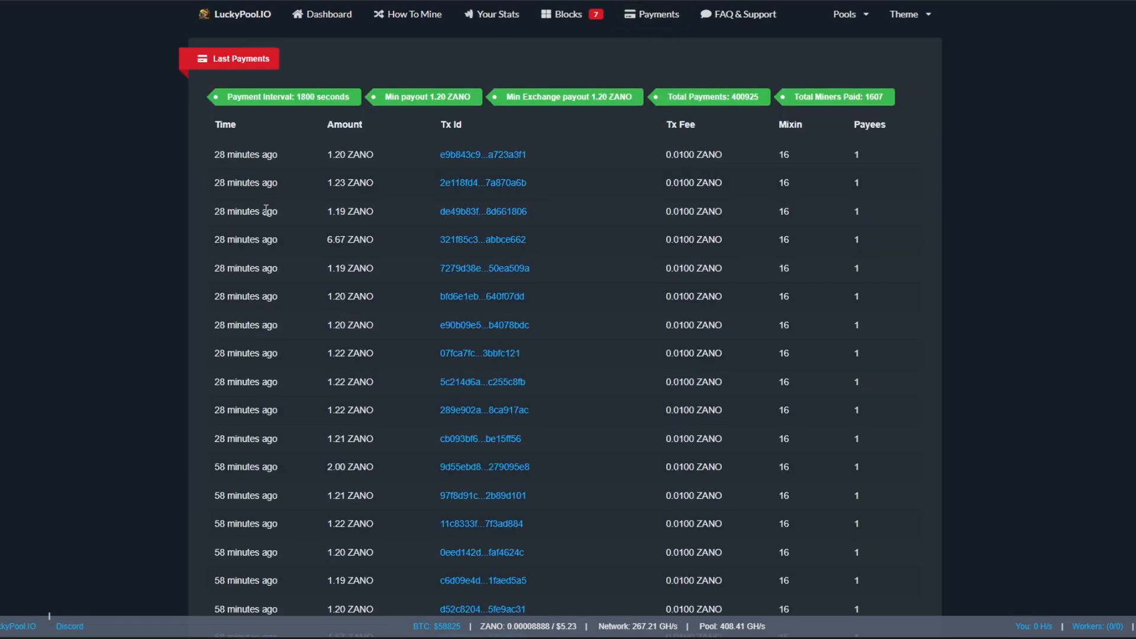
{"action": "scroll", "scroll_direction": "down", "scroll_amount": 3}
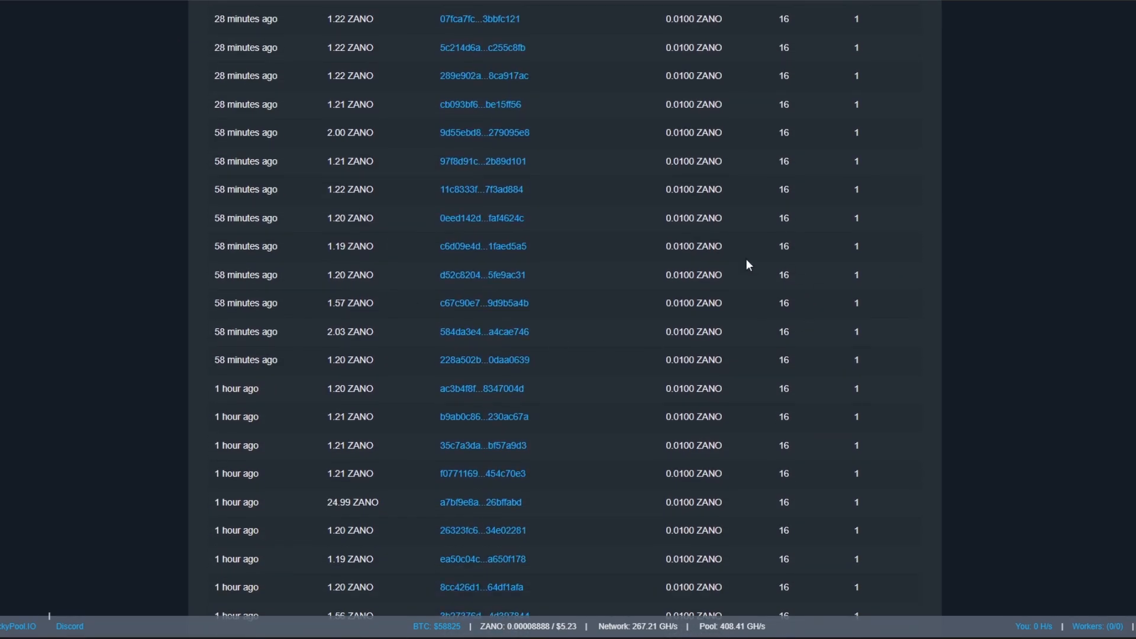
{"action": "scroll", "scroll_direction": "up", "scroll_amount": 3}
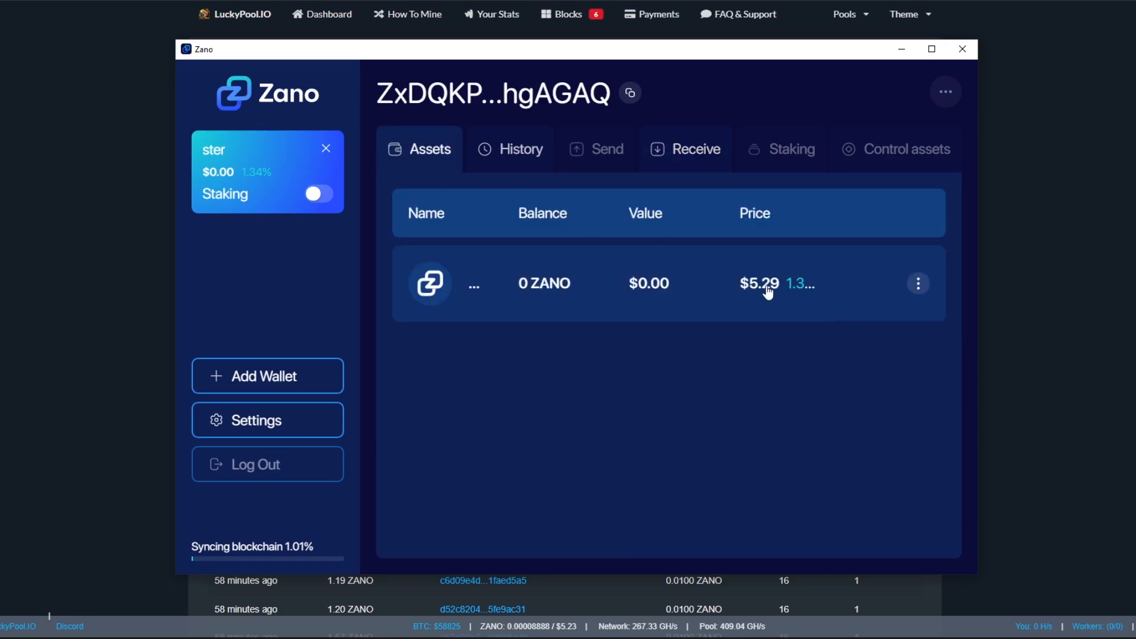
{"action": "mouse_move", "coordinate": [554, 297]}
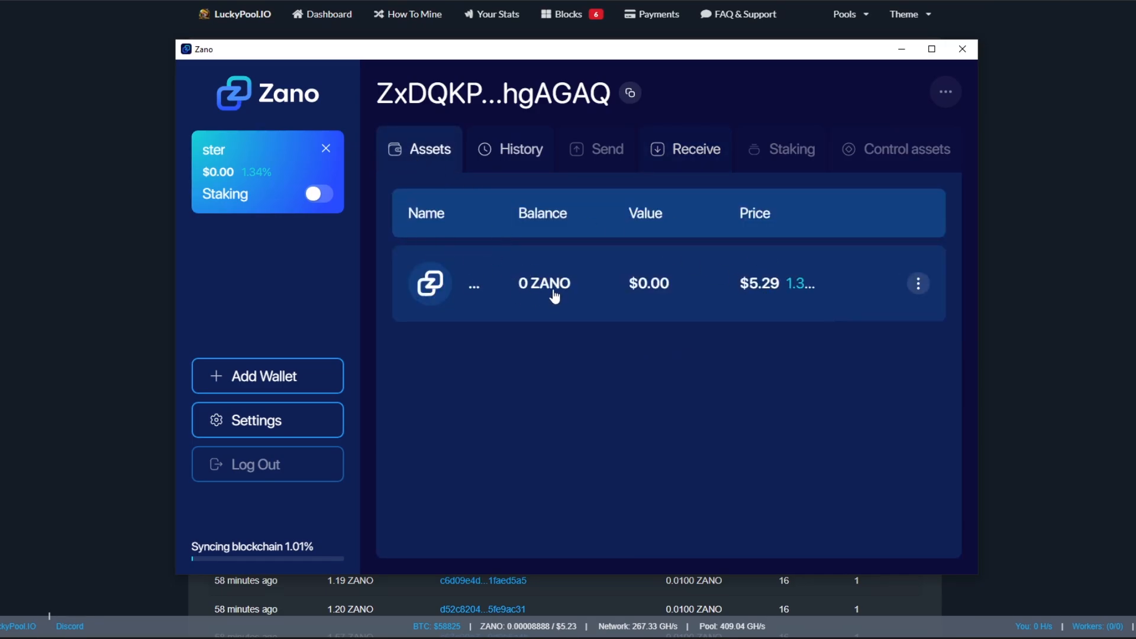
{"action": "mouse_move", "coordinate": [537, 410]}
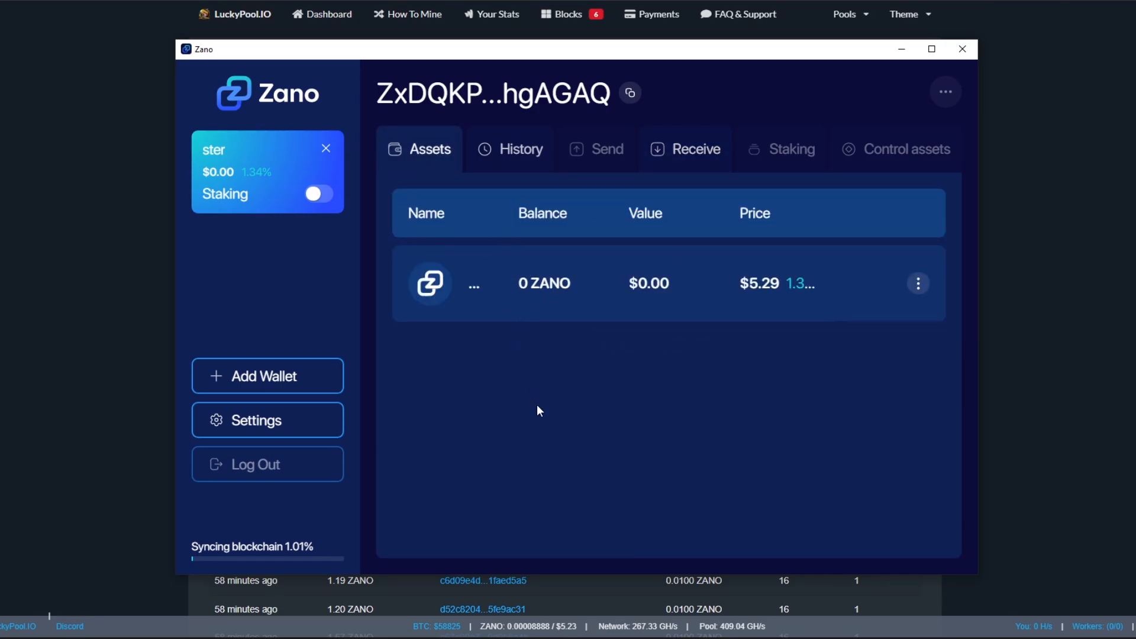
{"action": "mouse_move", "coordinate": [658, 270]}
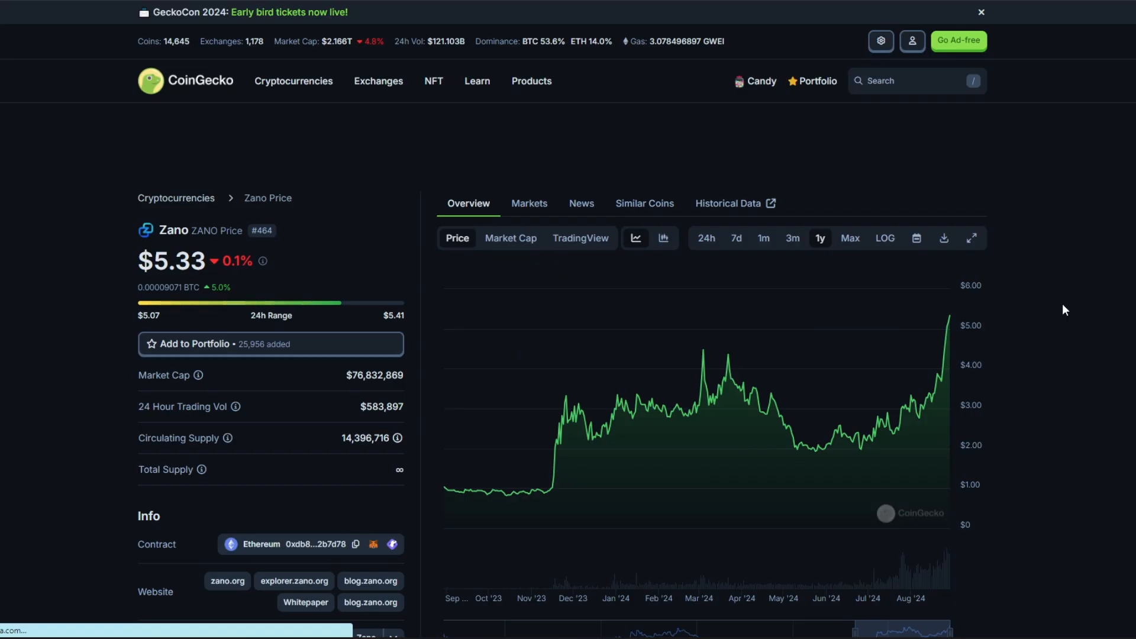
{"action": "mouse_move", "coordinate": [525, 404]}
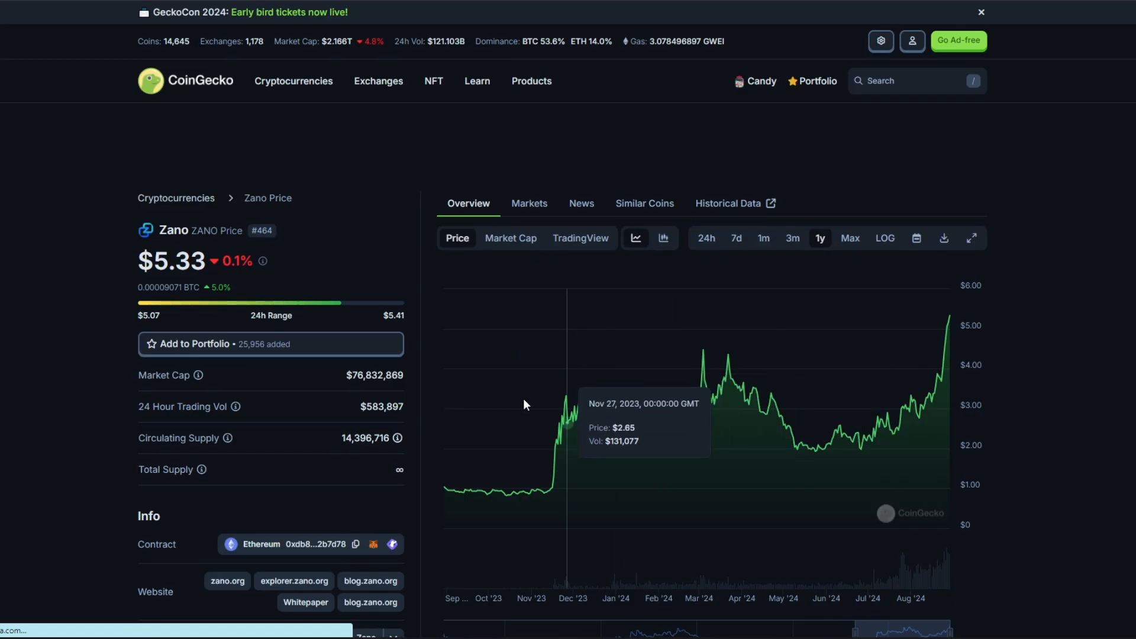
{"action": "mouse_move", "coordinate": [499, 412]}
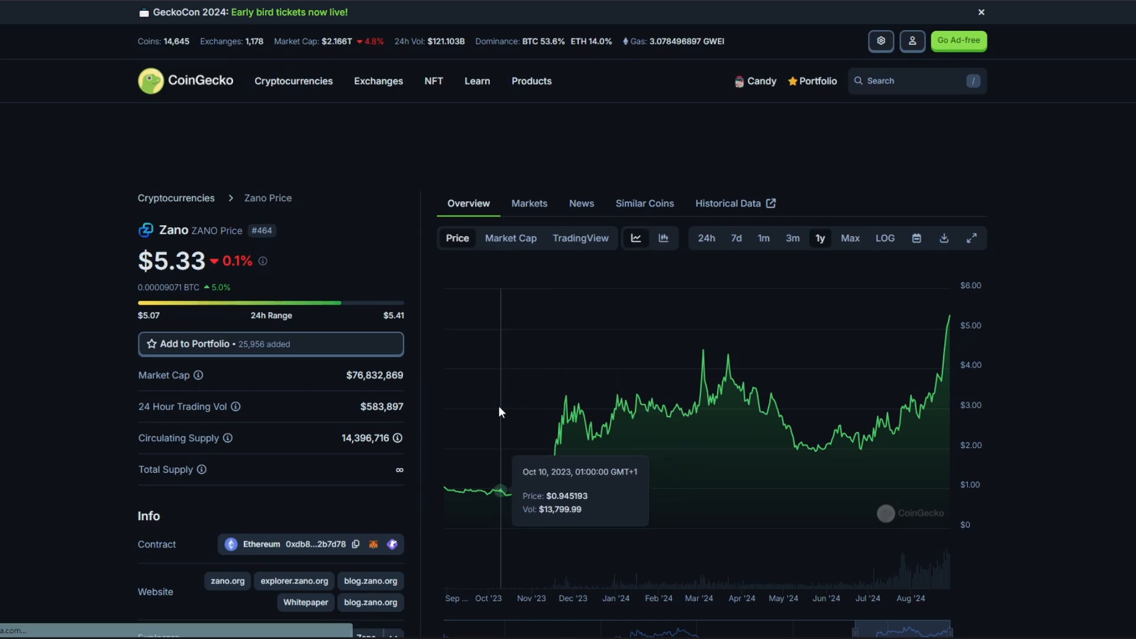
{"action": "mouse_move", "coordinate": [484, 415]}
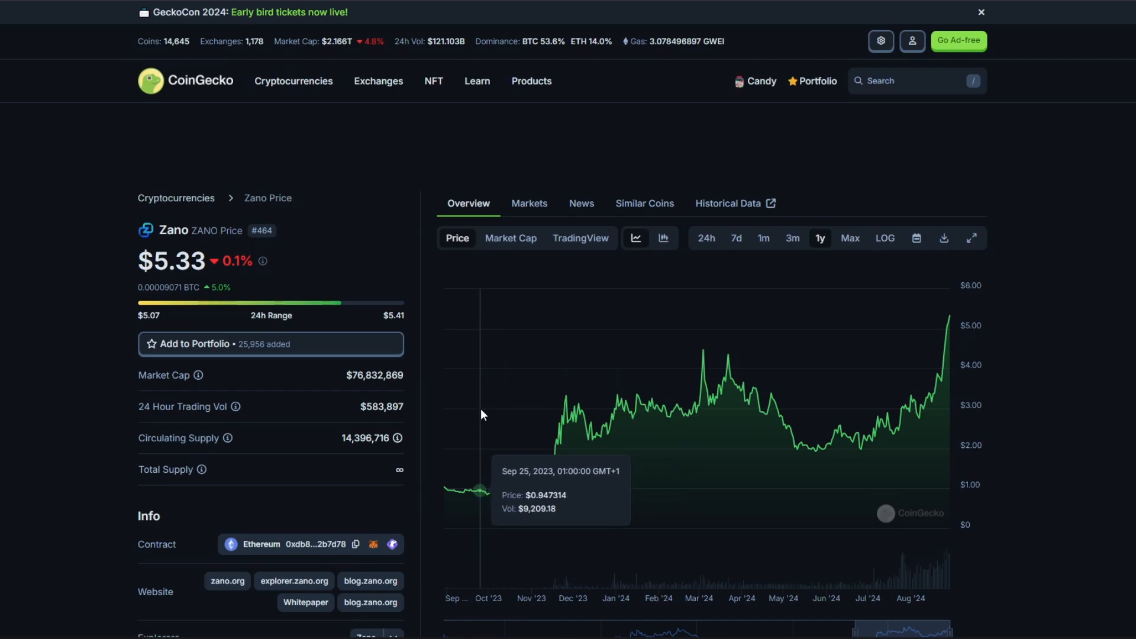
{"action": "mouse_move", "coordinate": [505, 419]}
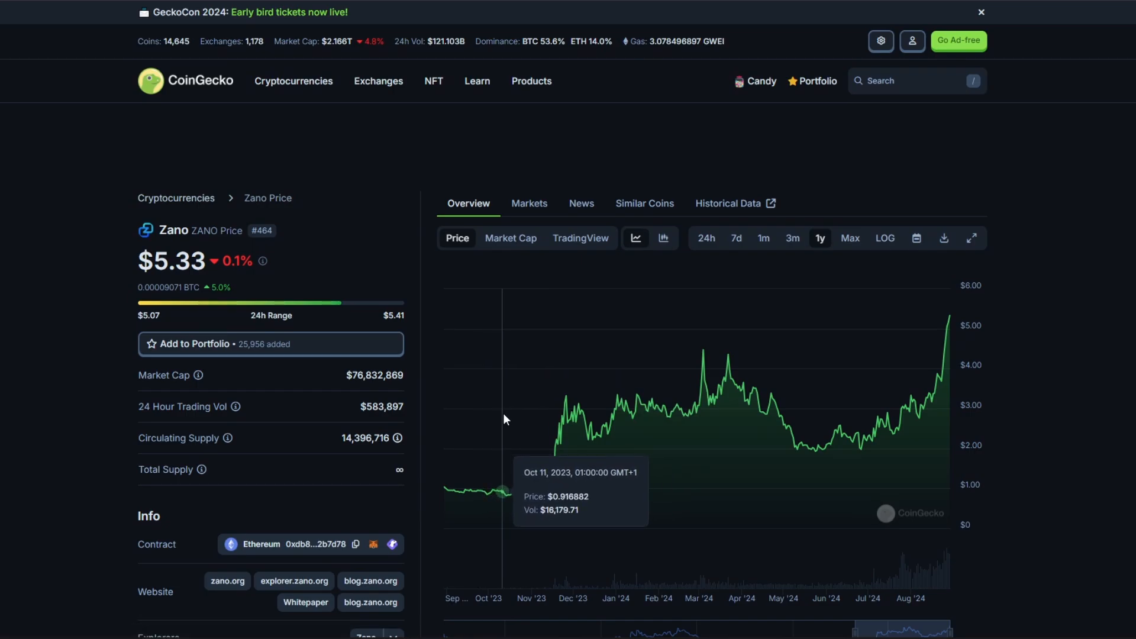
{"action": "mouse_move", "coordinate": [949, 383]}
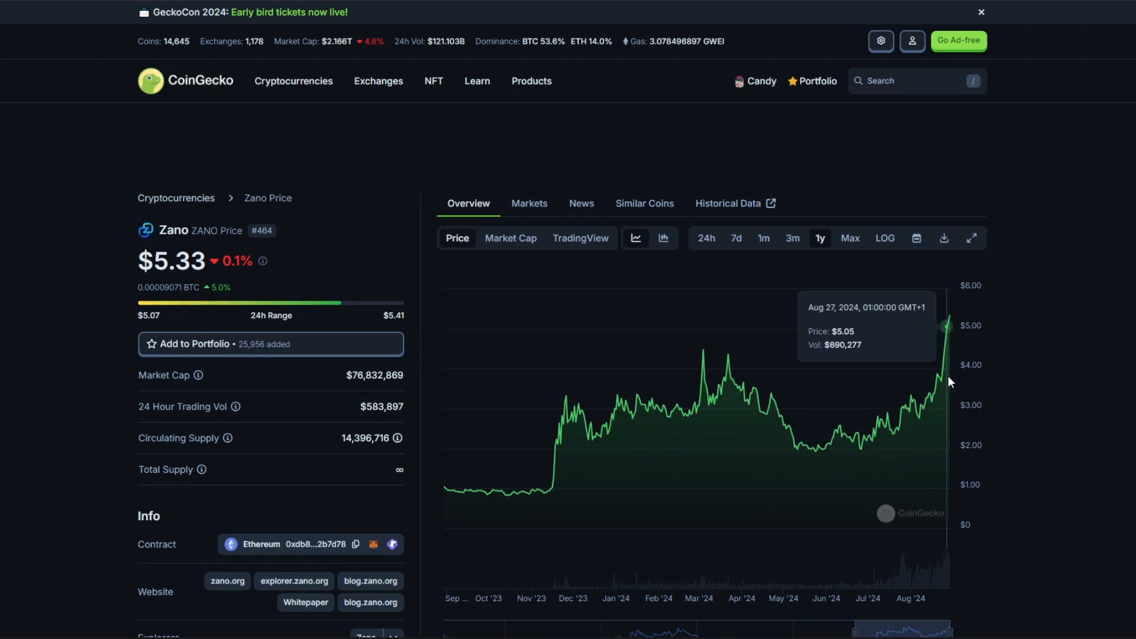
{"action": "mouse_move", "coordinate": [950, 380]}
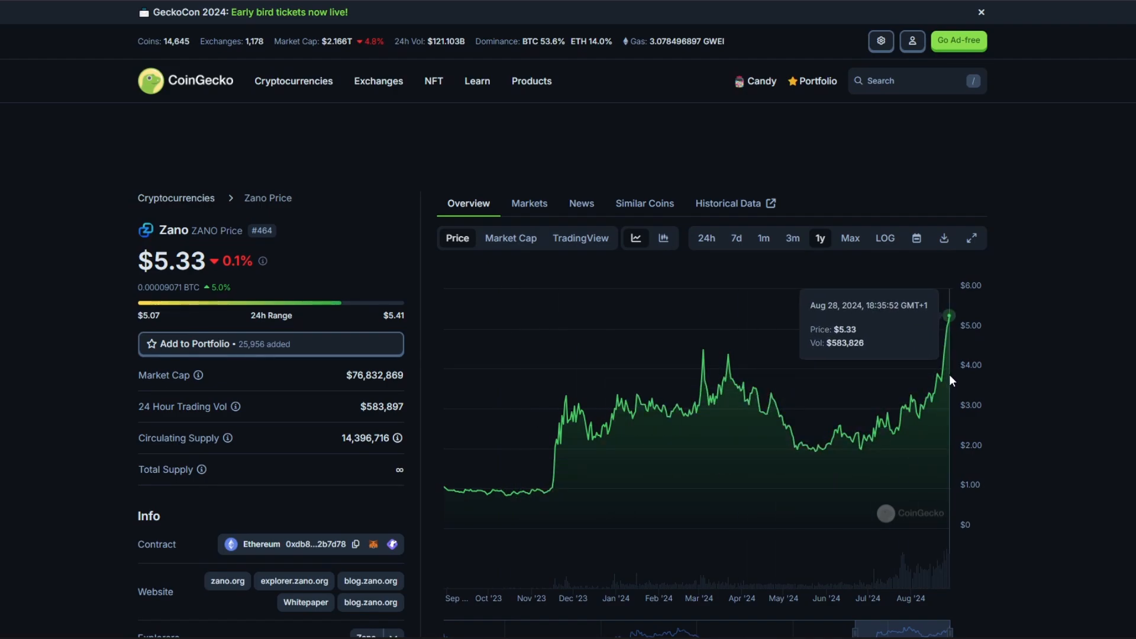
{"action": "mouse_move", "coordinate": [937, 378]}
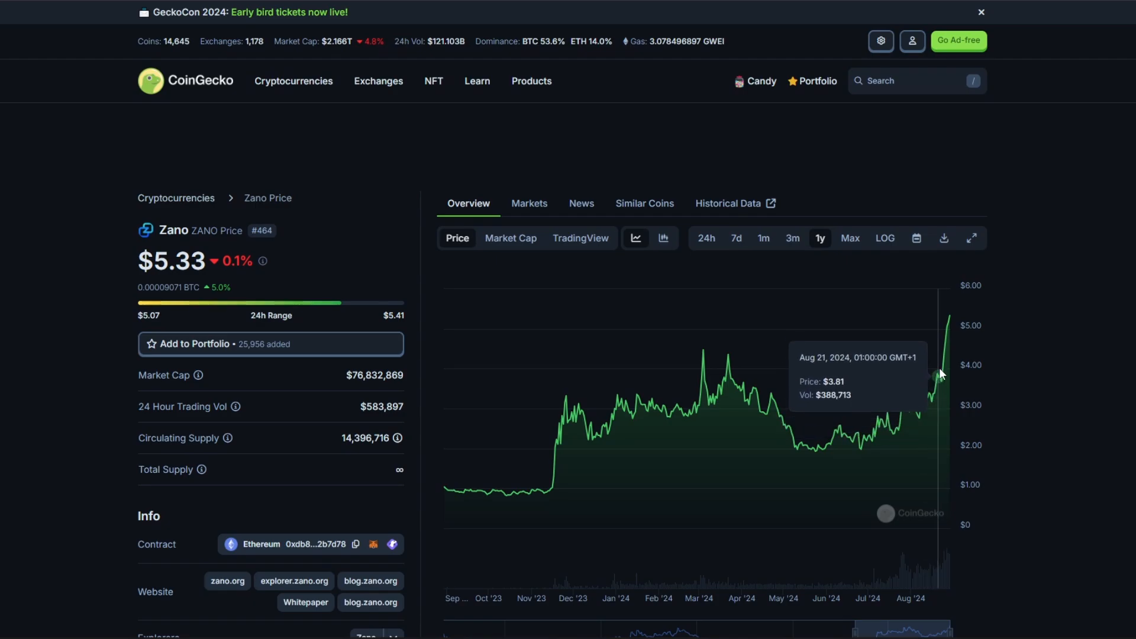
{"action": "mouse_move", "coordinate": [940, 375]}
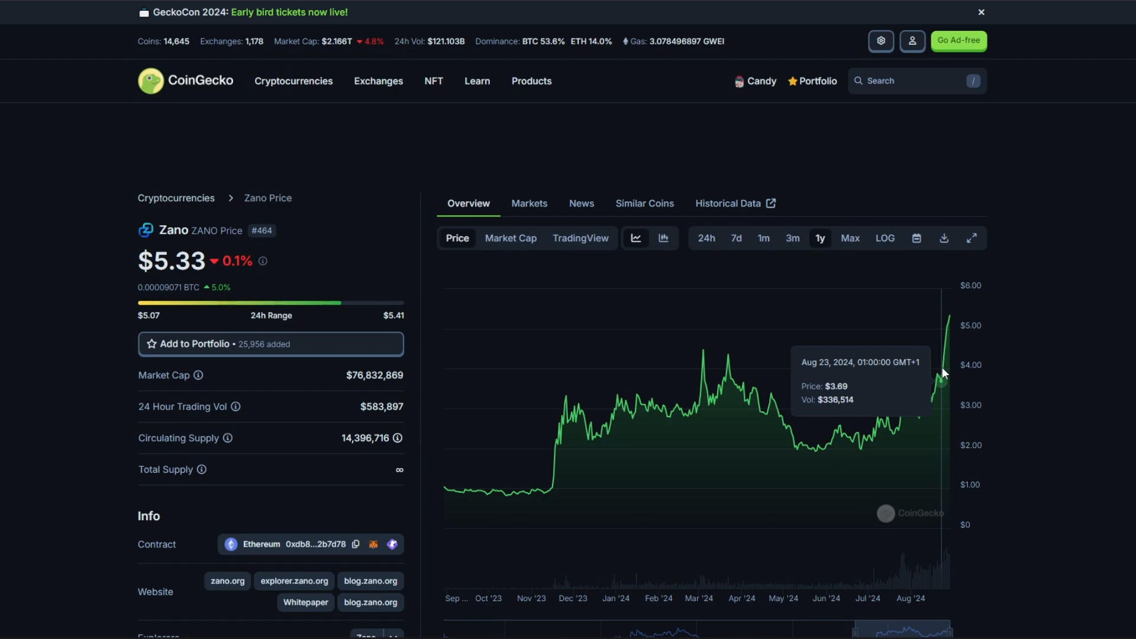
{"action": "mouse_move", "coordinate": [946, 366]}
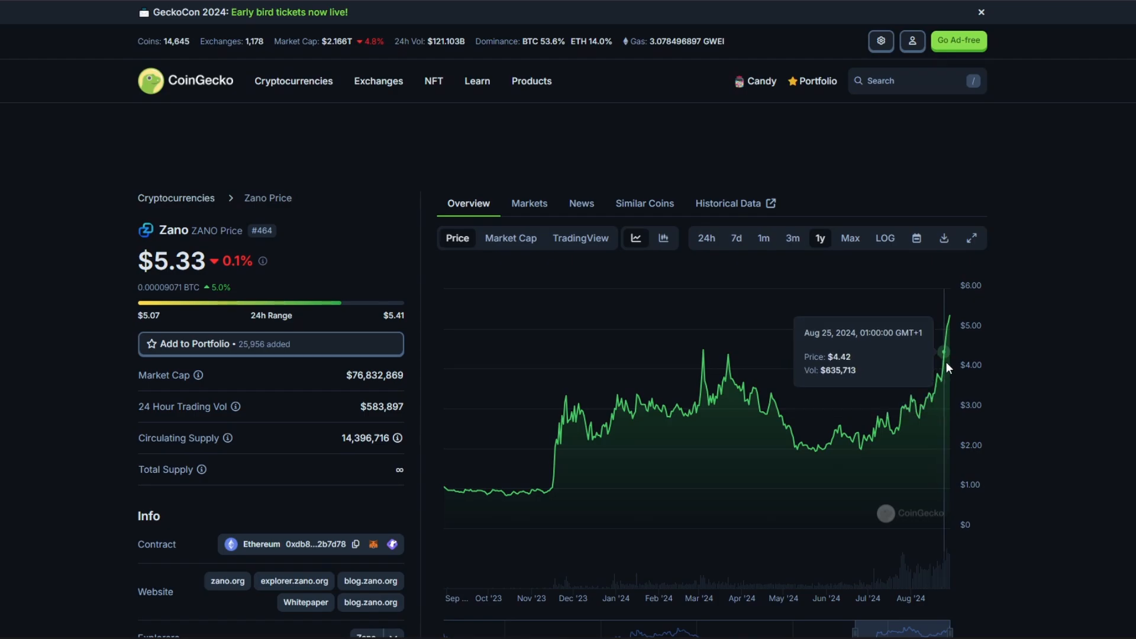
{"action": "mouse_move", "coordinate": [595, 319]}
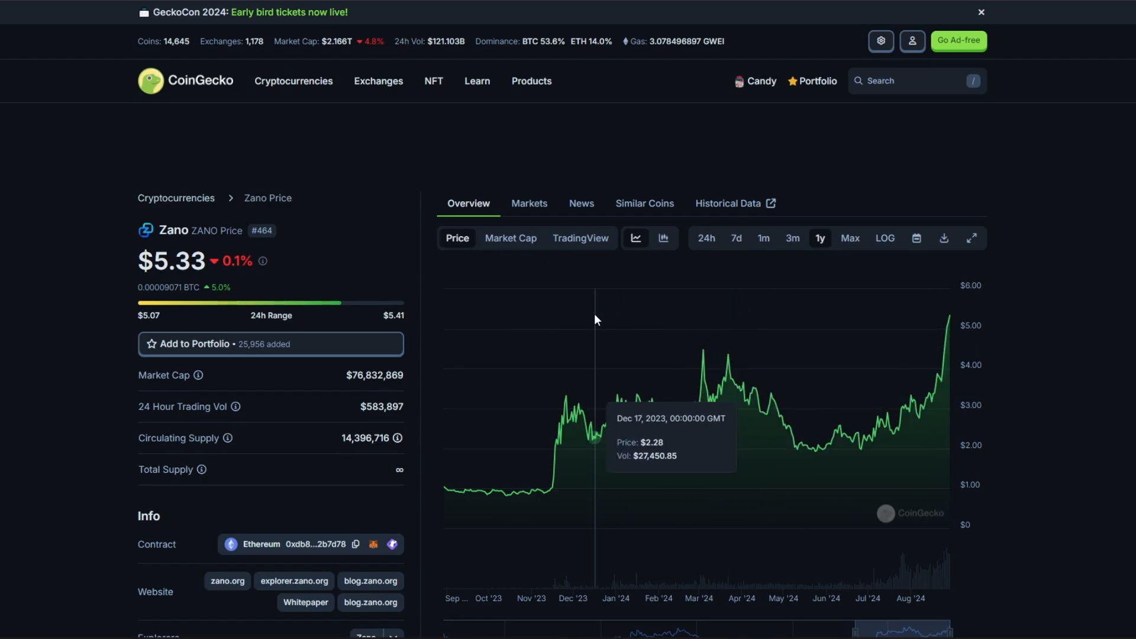